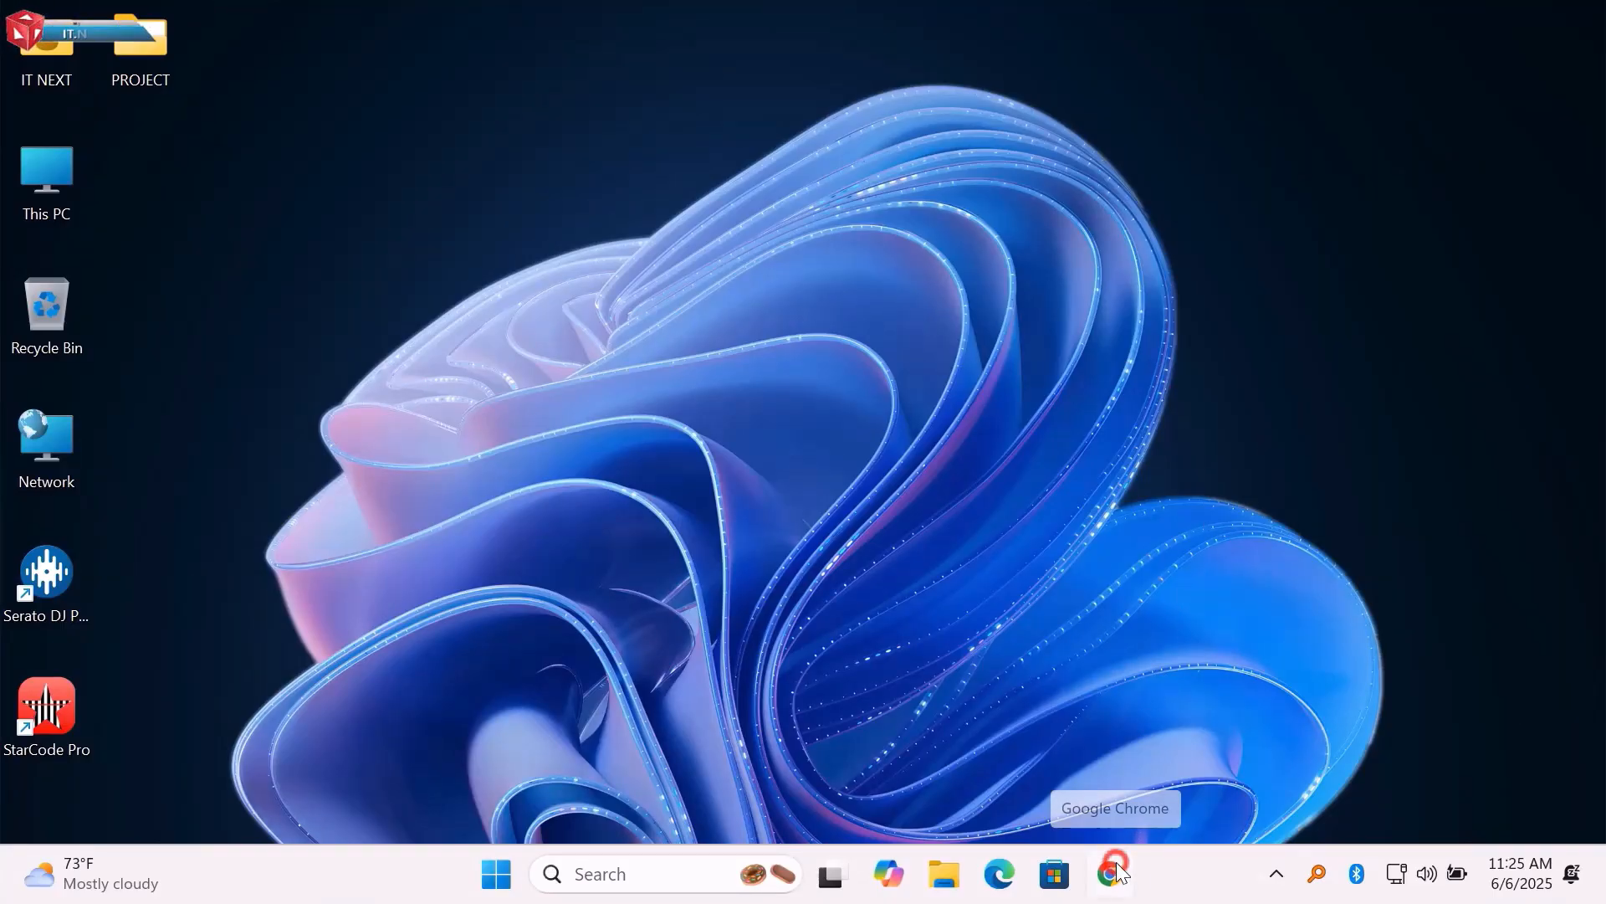
Launch Chrome and search Google for 'download windows 11'
{"action": "left_click", "coordinate": [1112, 873]}
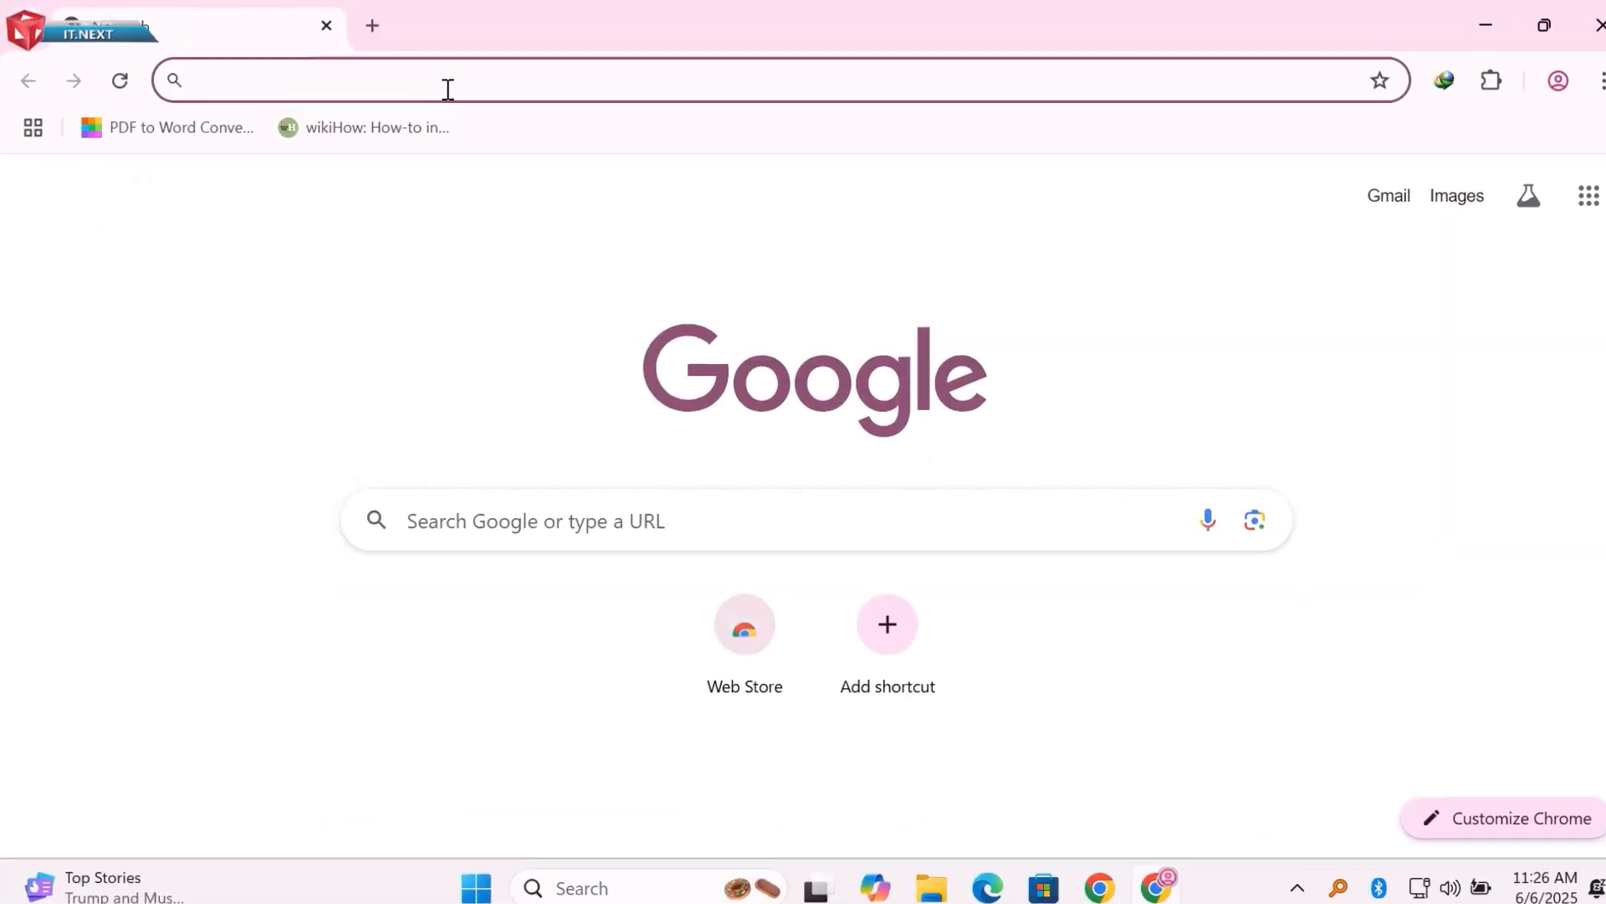
{"action": "left_click", "coordinate": [446, 80]}
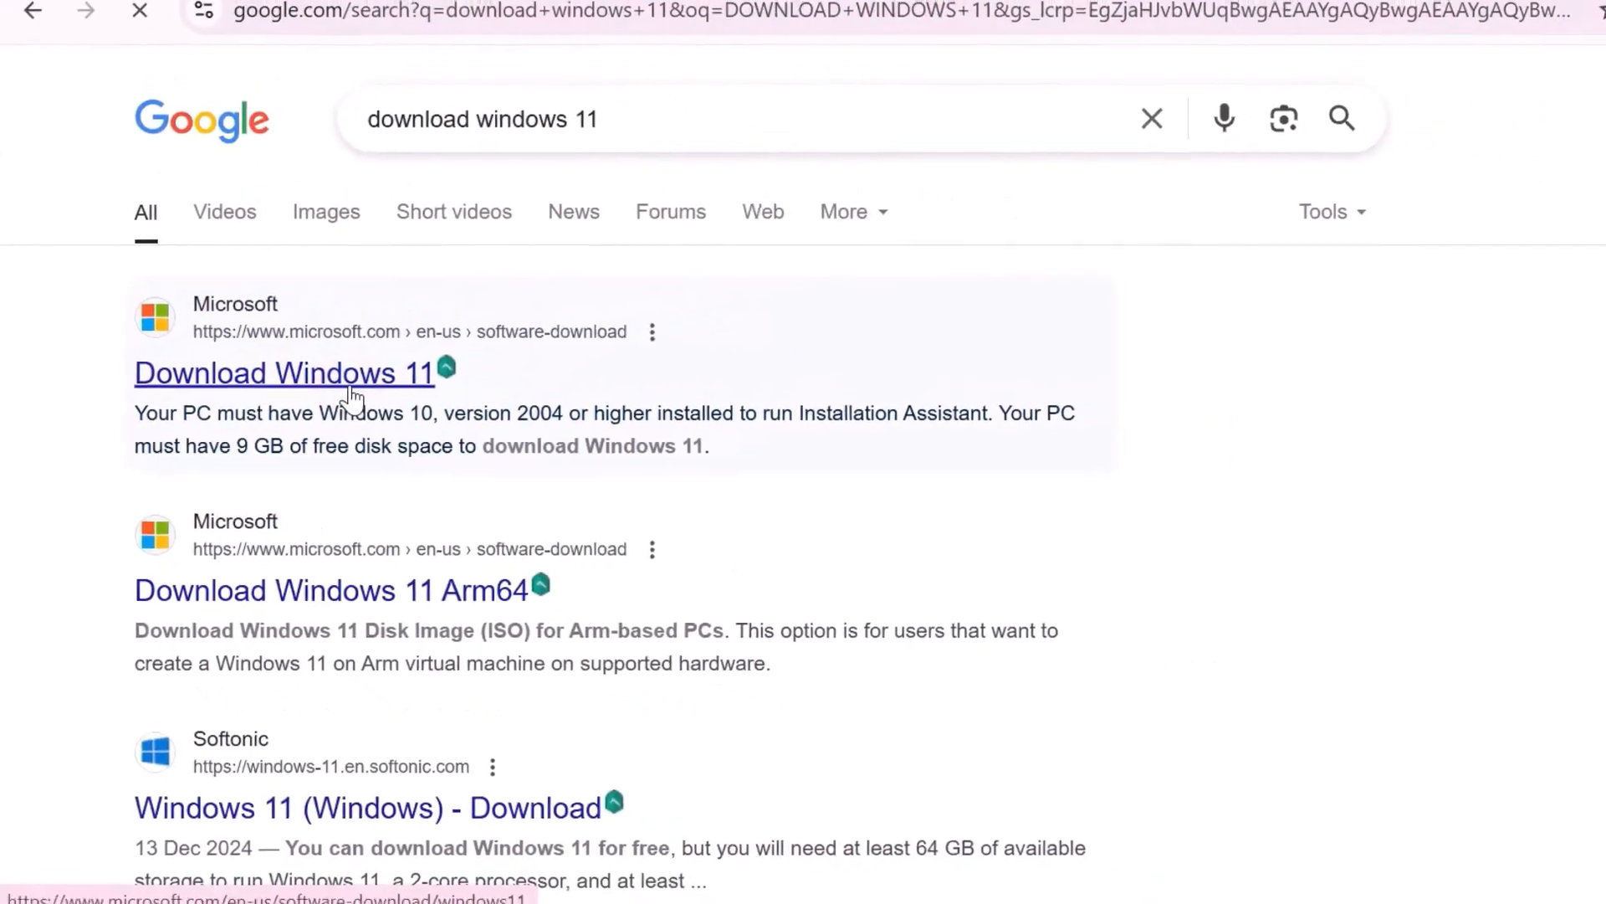
On Microsoft's Download Windows 11 page, choose the multi-edition x64 ISO and English (United States)
{"action": "left_click", "coordinate": [283, 372]}
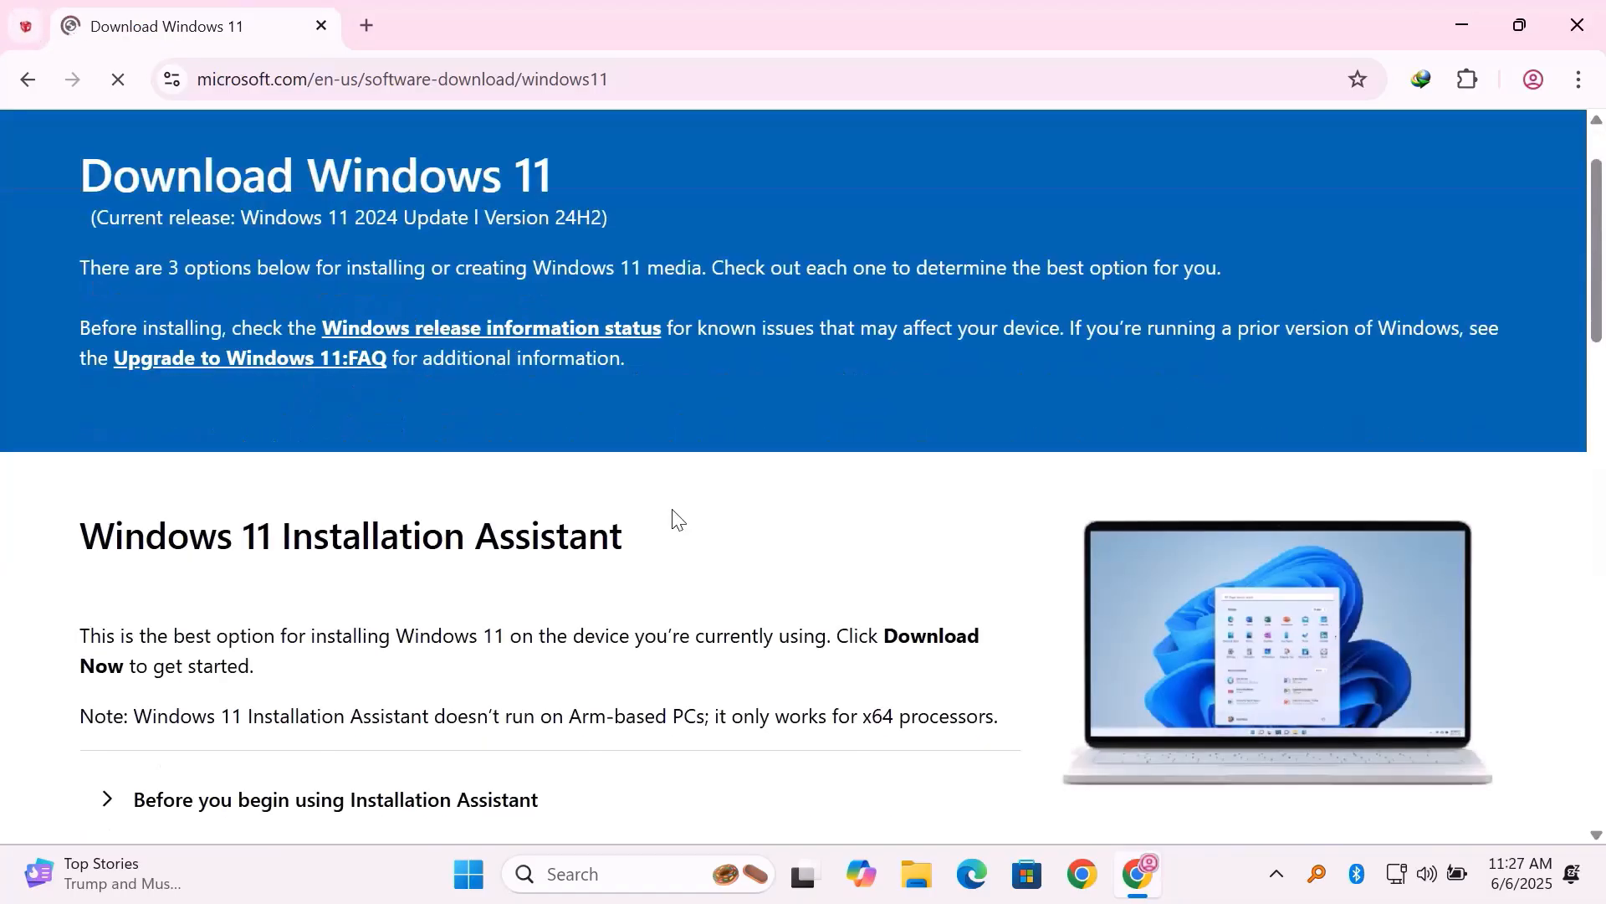
{"action": "scroll", "scroll_direction": "down", "scroll_amount": 3}
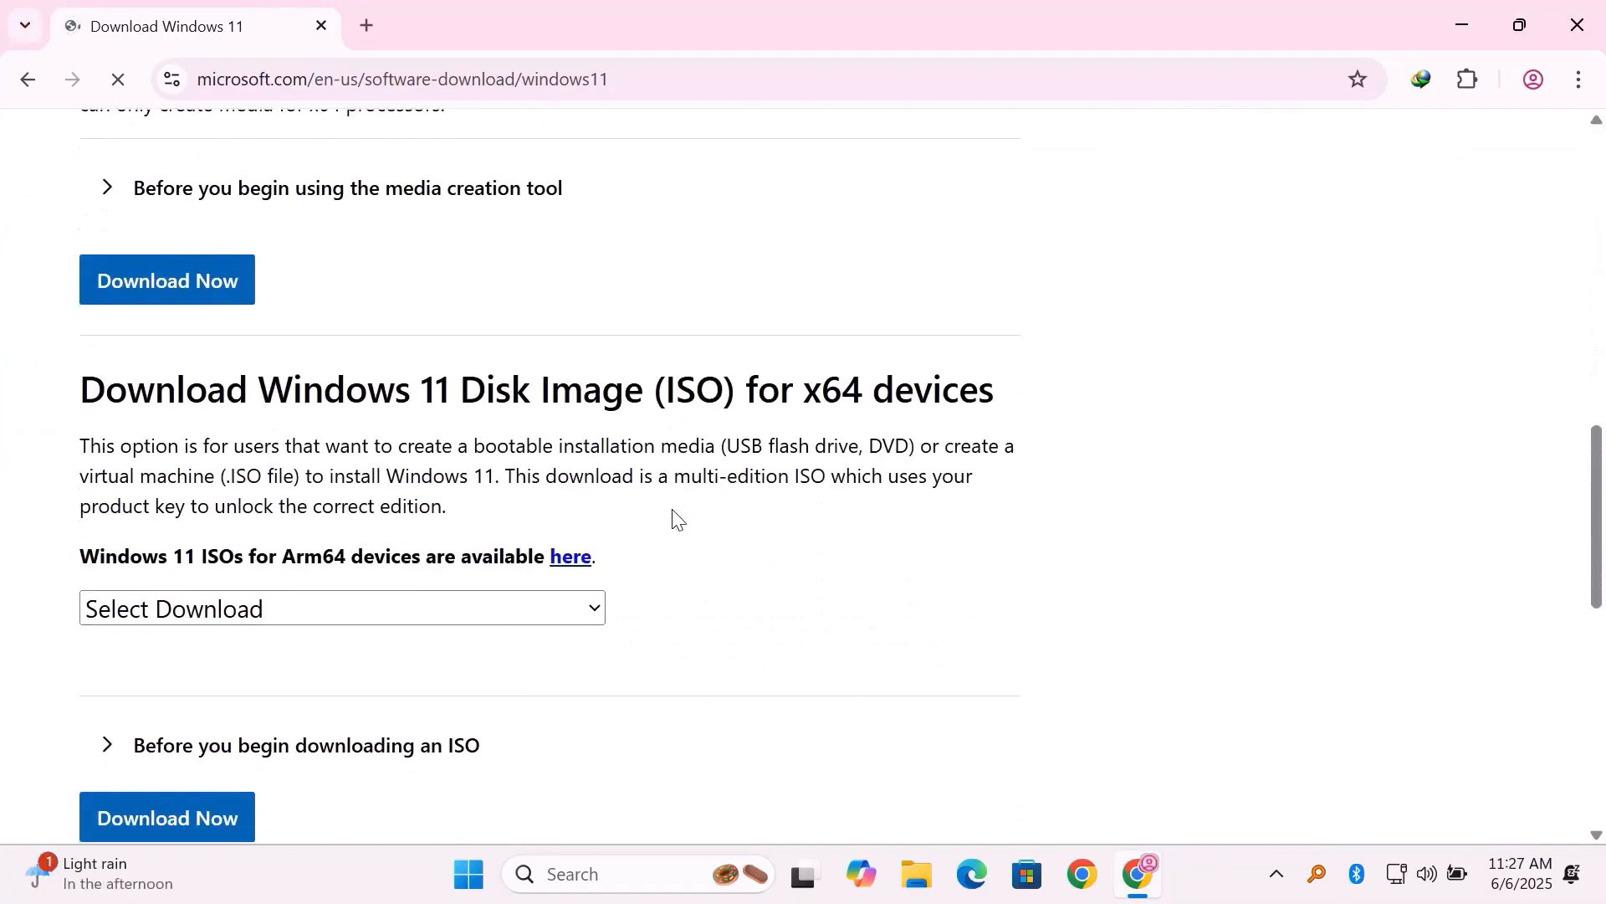
{"action": "left_click", "coordinate": [342, 607]}
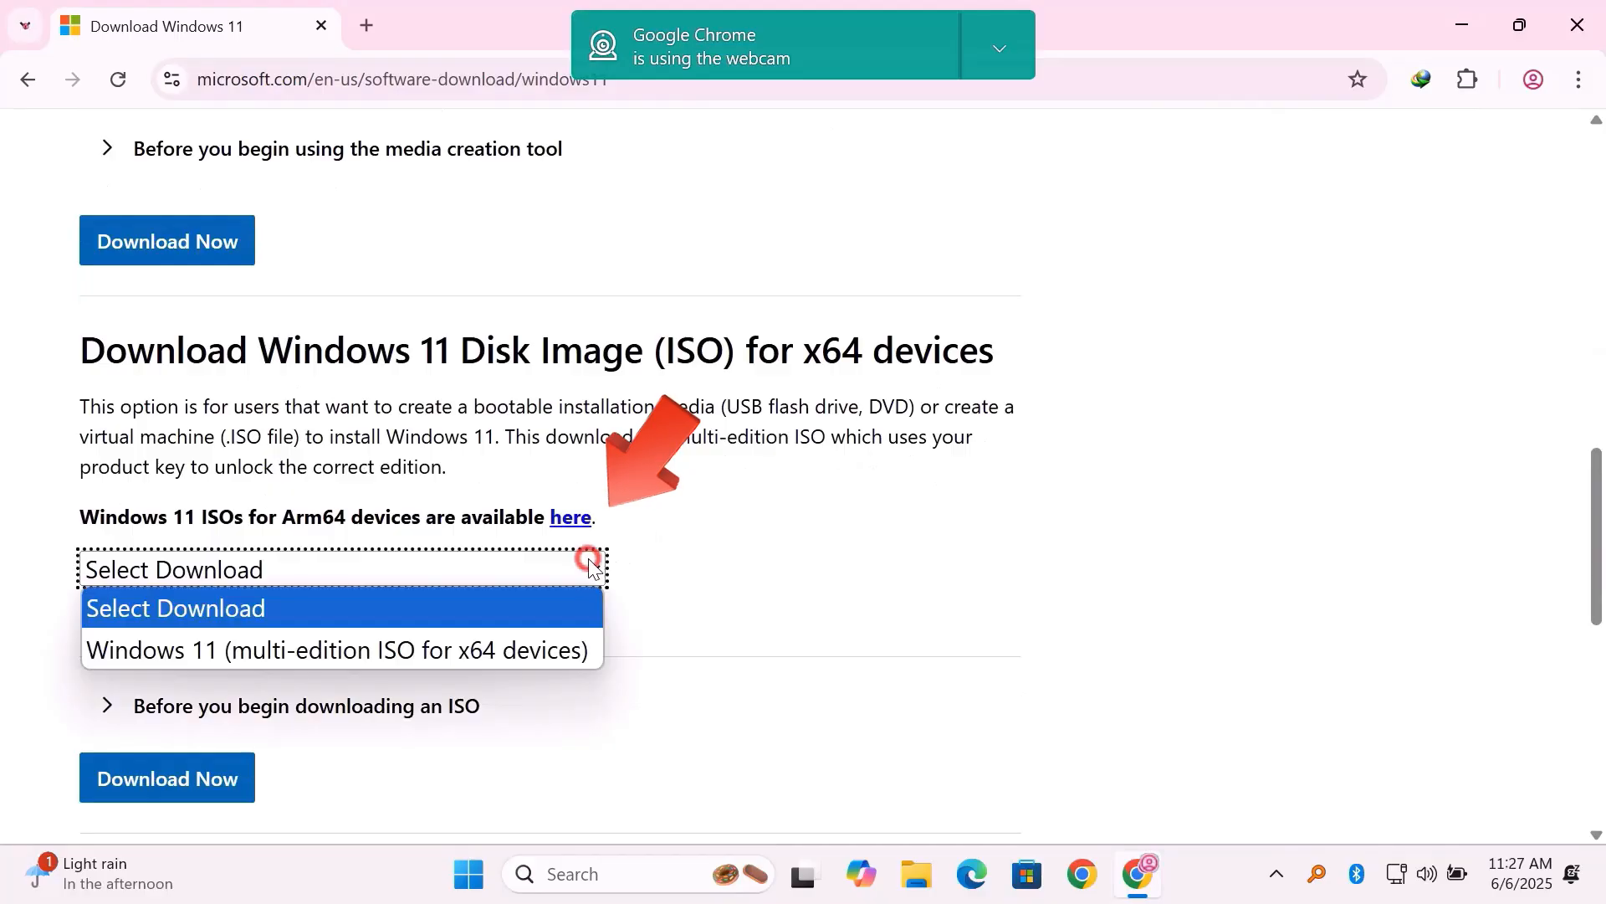
{"action": "left_click", "coordinate": [338, 649]}
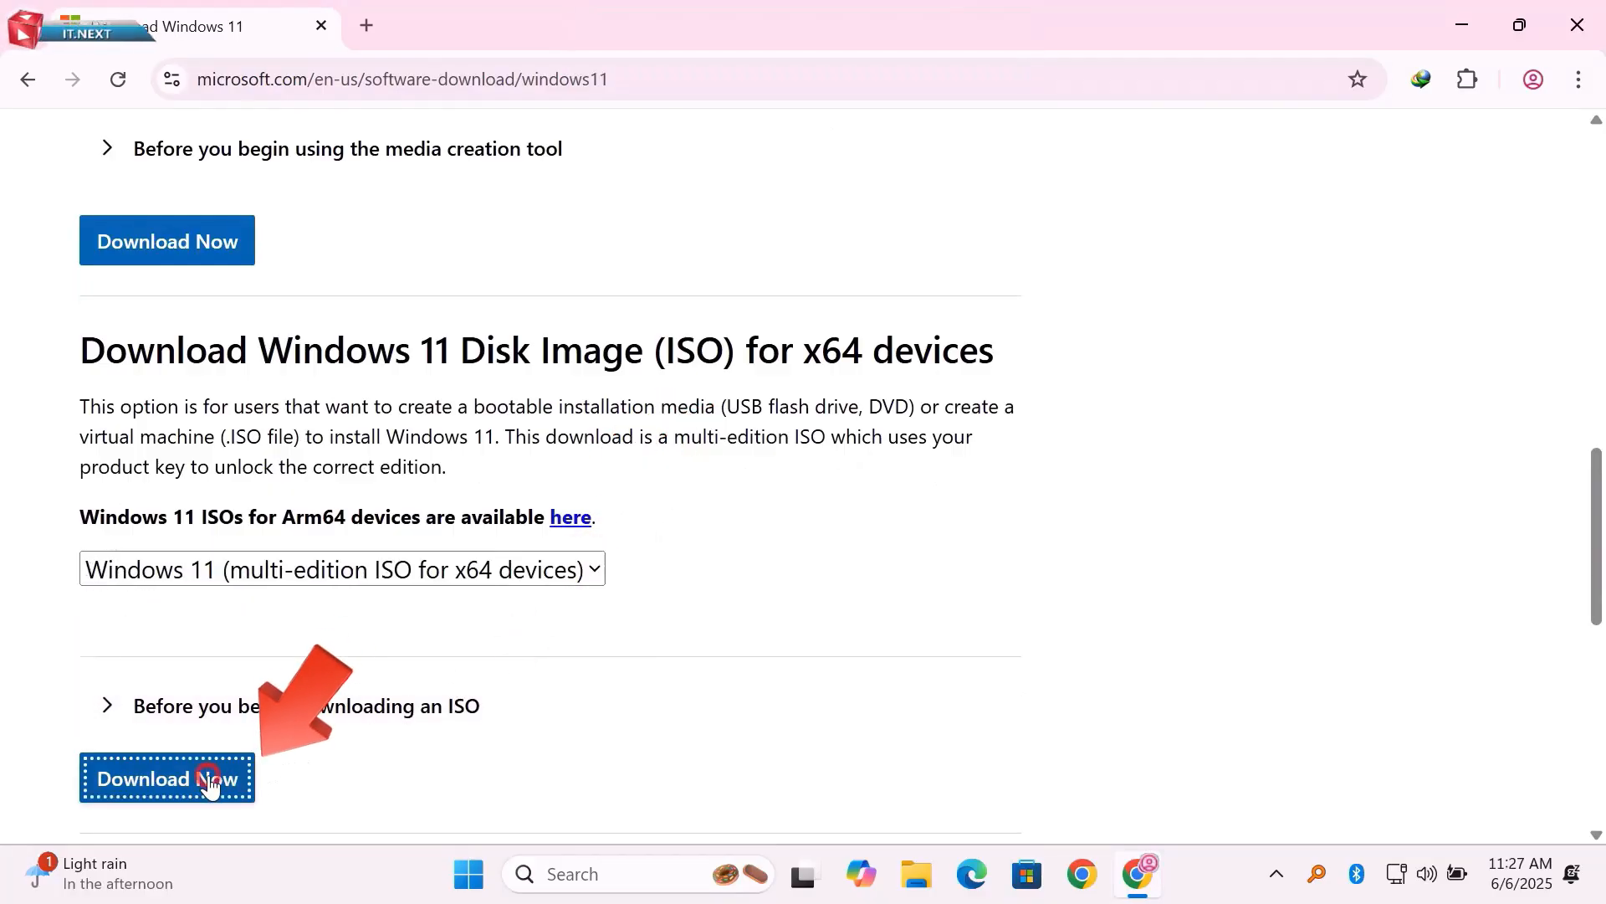
{"action": "left_click", "coordinate": [168, 779]}
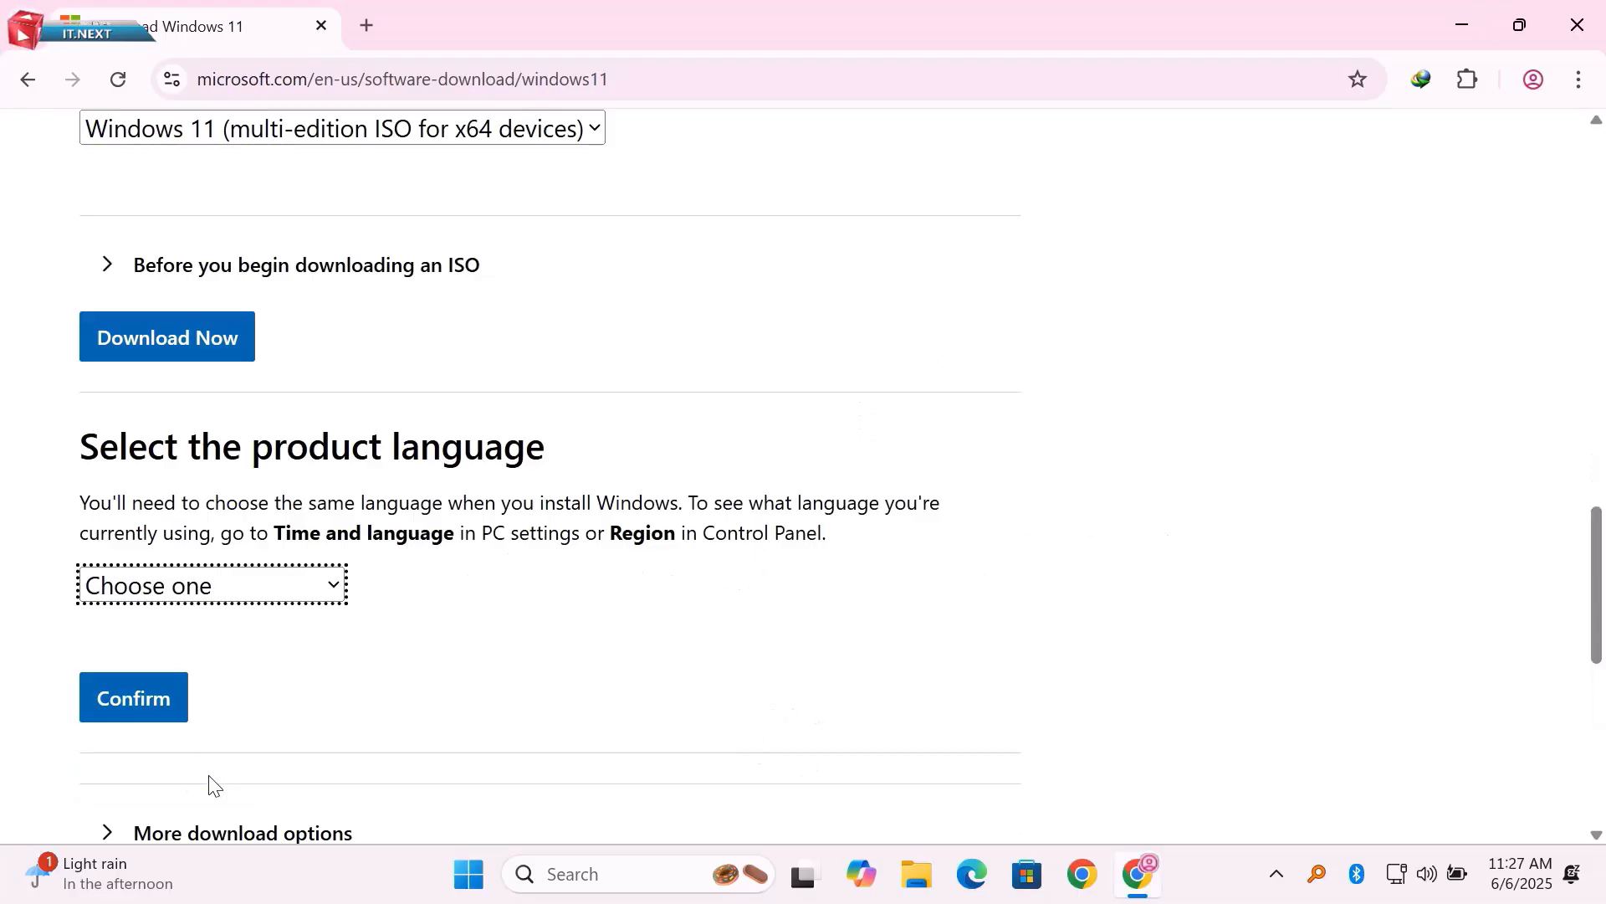
{"action": "left_click", "coordinate": [210, 584]}
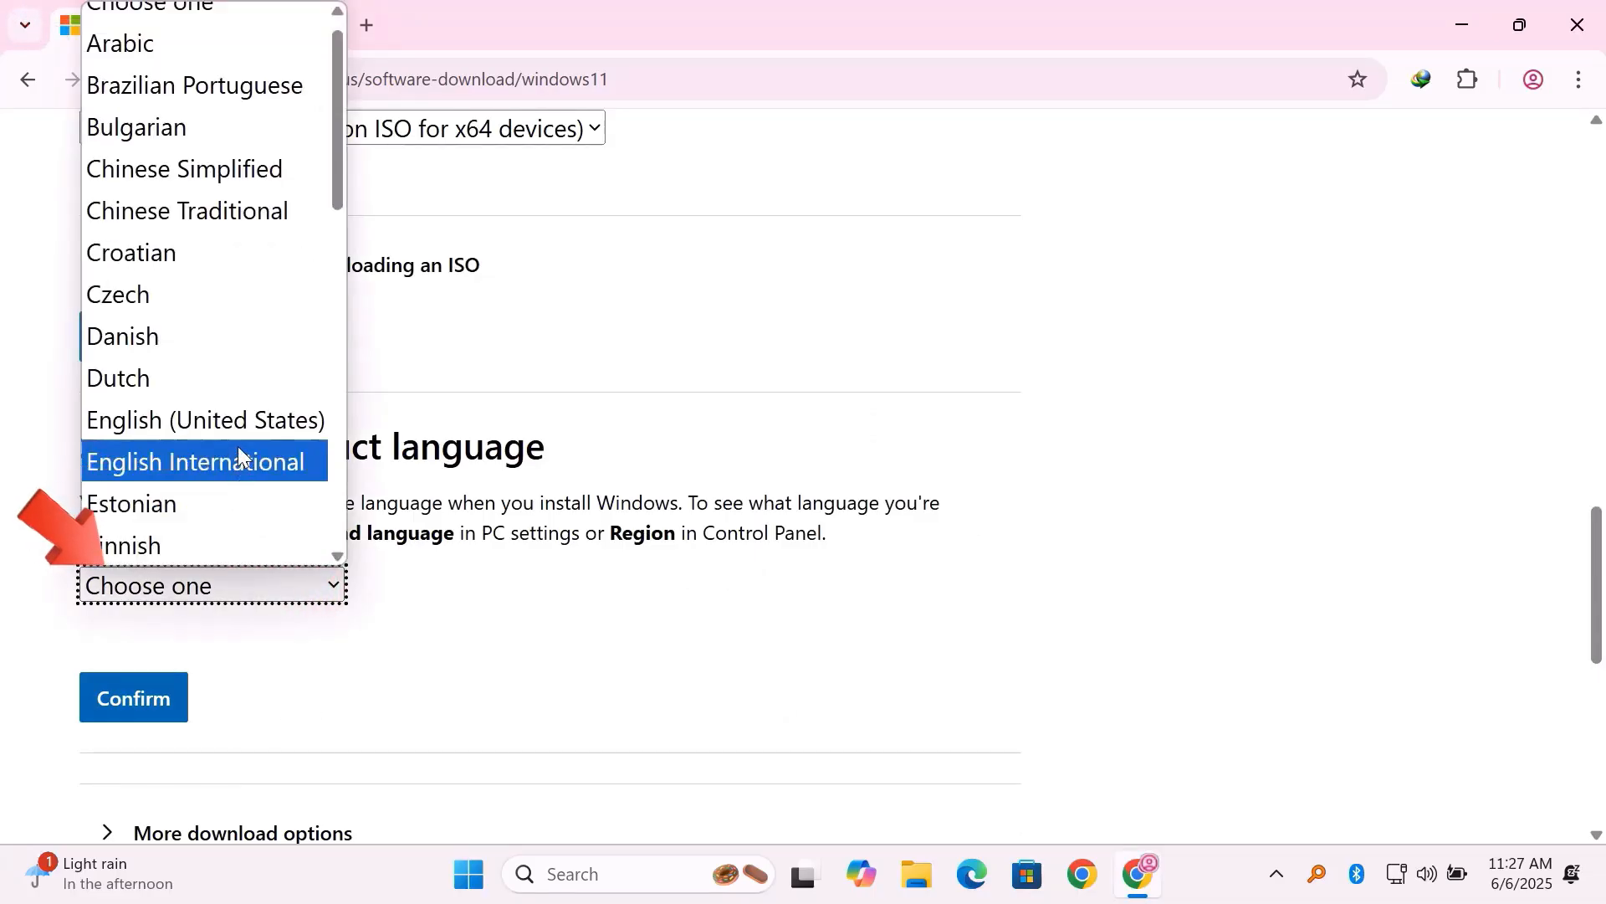
{"action": "left_click", "coordinate": [205, 420]}
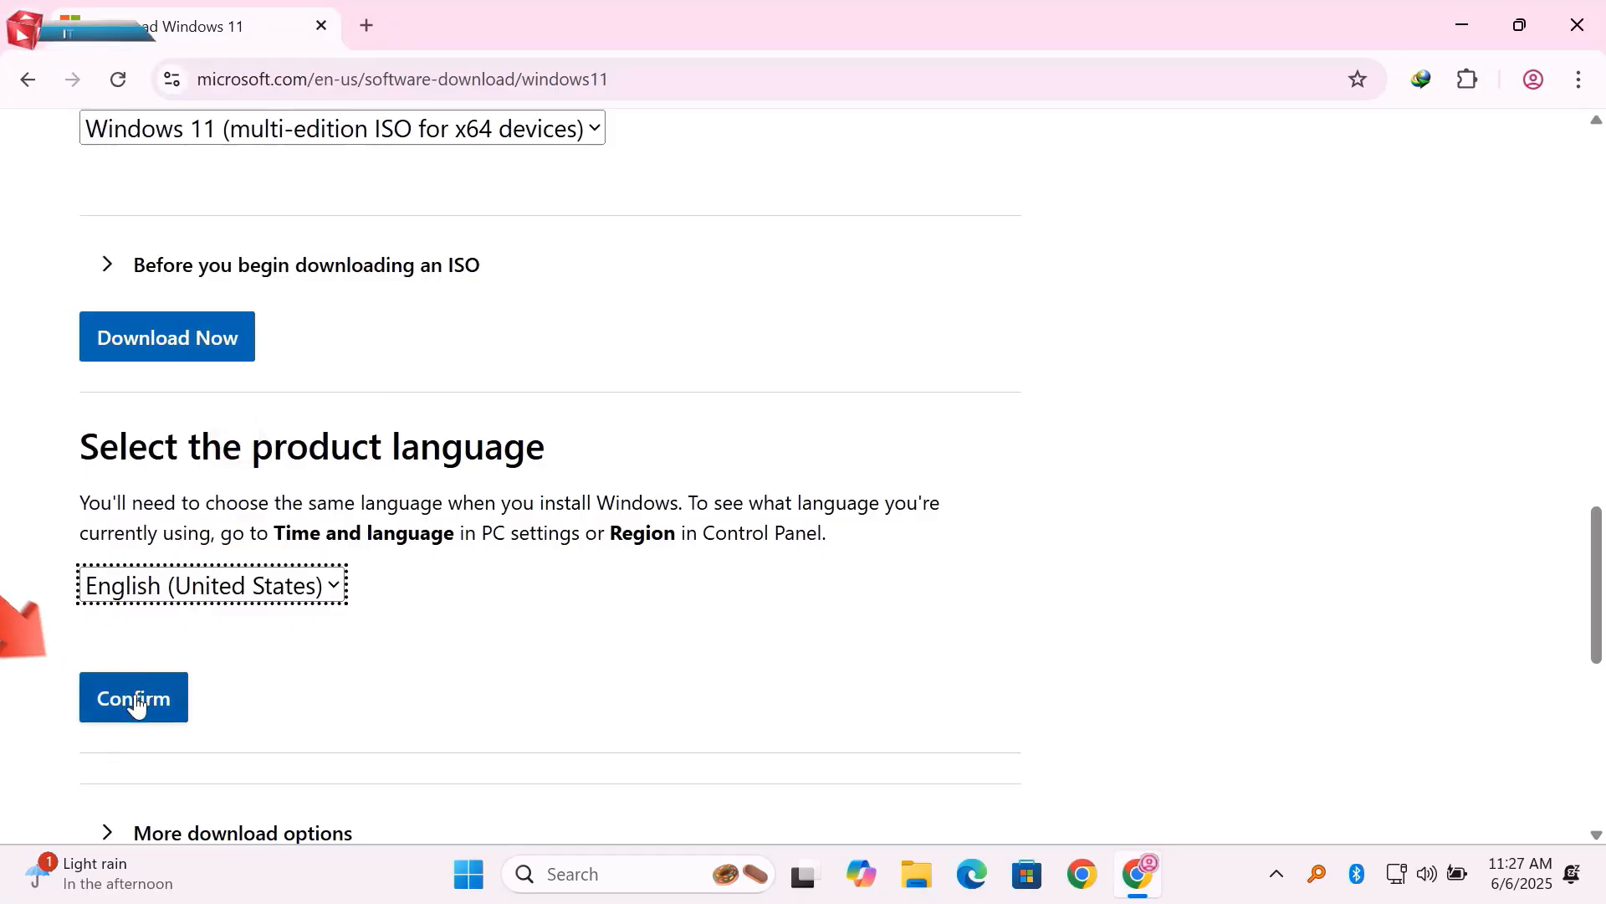
Confirm the language and download the 64-bit Win11_24H2_English_x64.iso (5.41 GB) to Downloads
{"action": "left_click", "coordinate": [132, 698]}
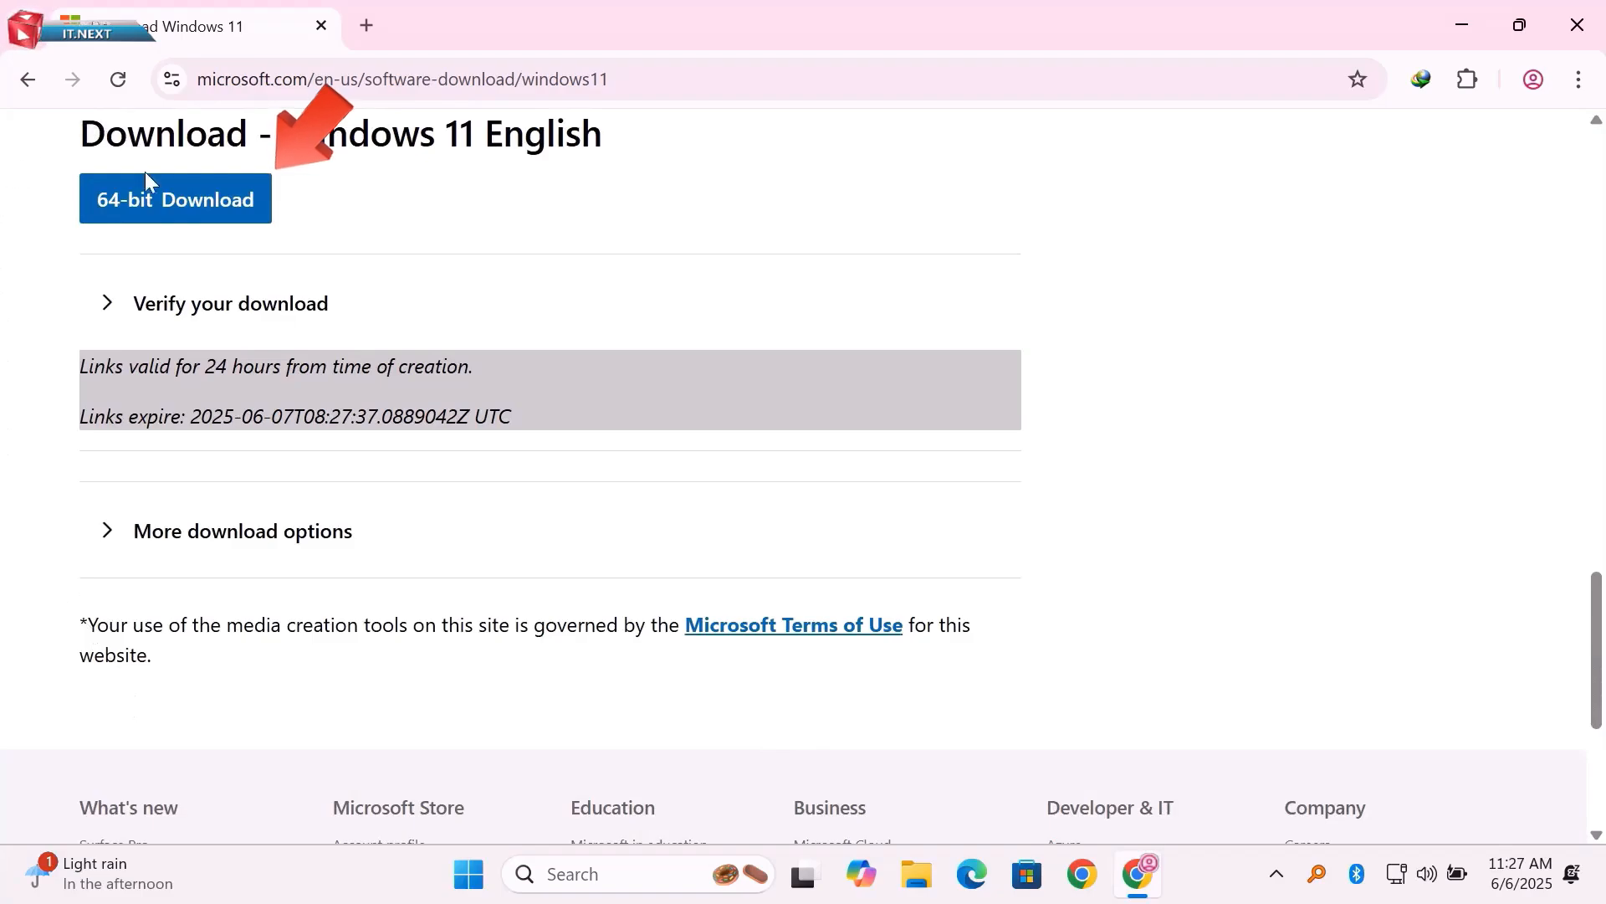
{"action": "left_click", "coordinate": [175, 199]}
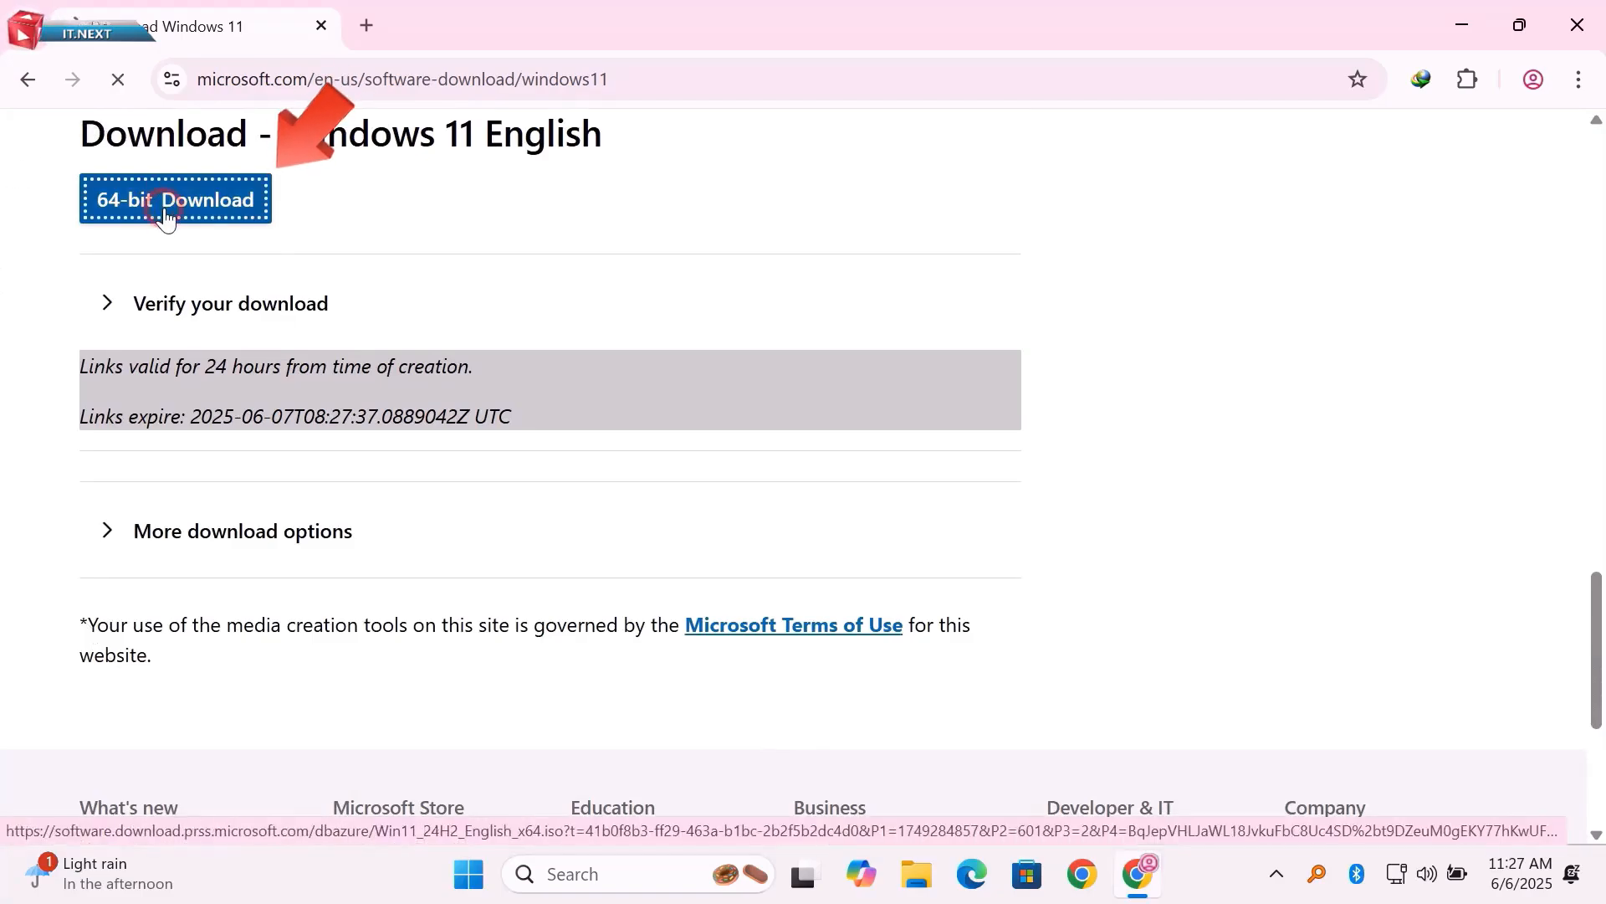
{"action": "left_click", "coordinate": [175, 199]}
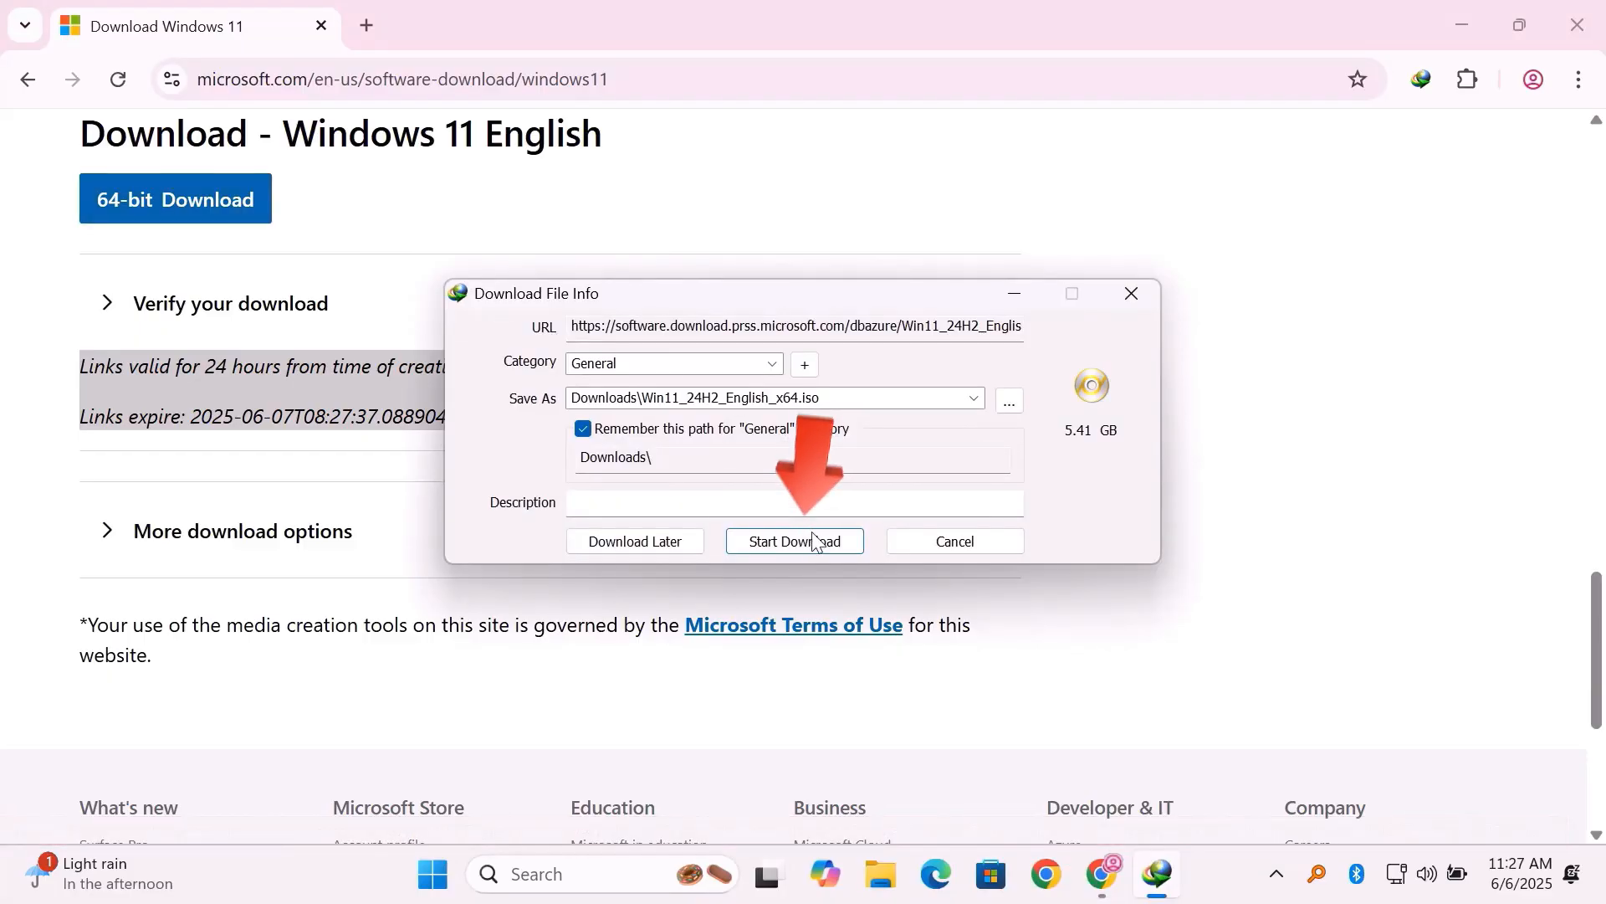
{"action": "left_click", "coordinate": [795, 541]}
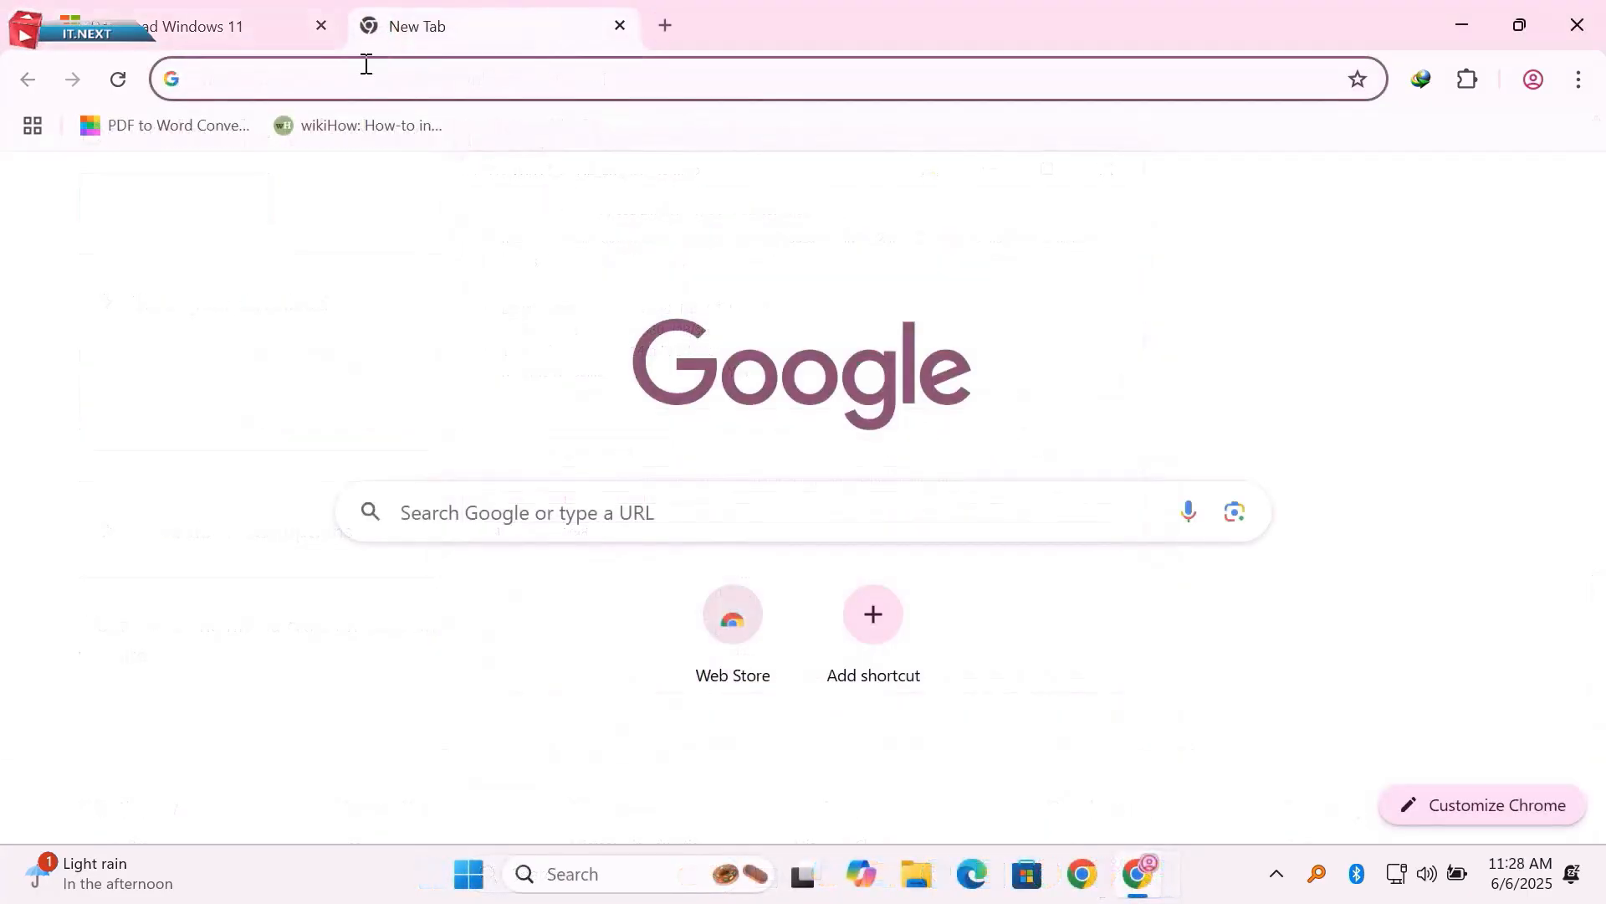
Search 'rufus', go to rufus.ie and download rufus-4.7.exe into Downloads\Programs
{"action": "type", "text": "RU"}
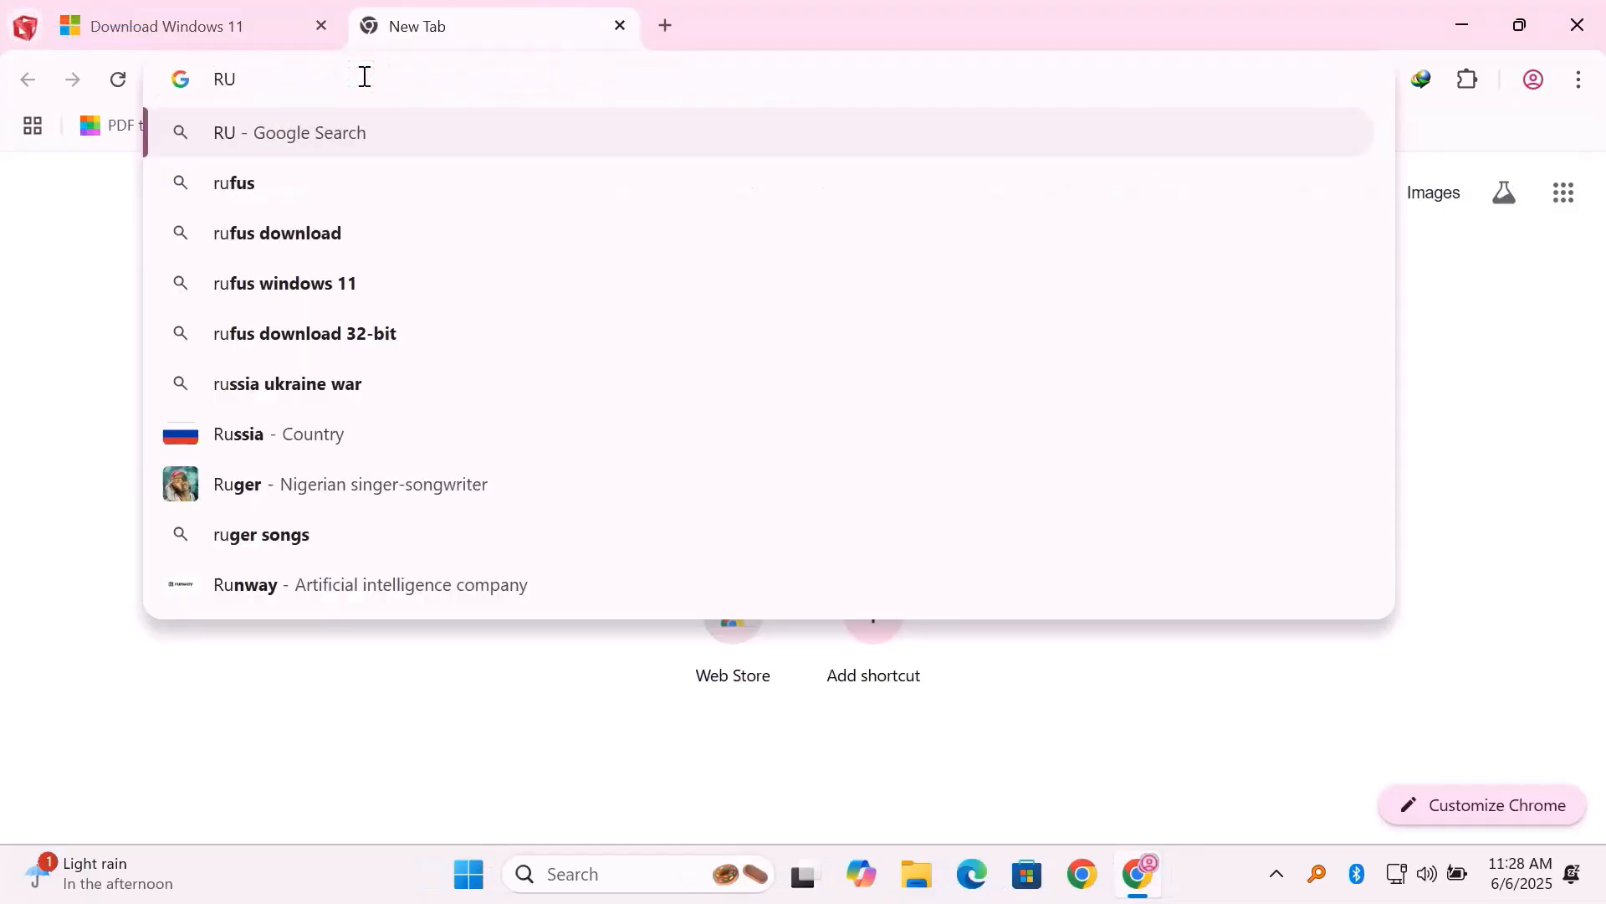
{"action": "left_click", "coordinate": [234, 183]}
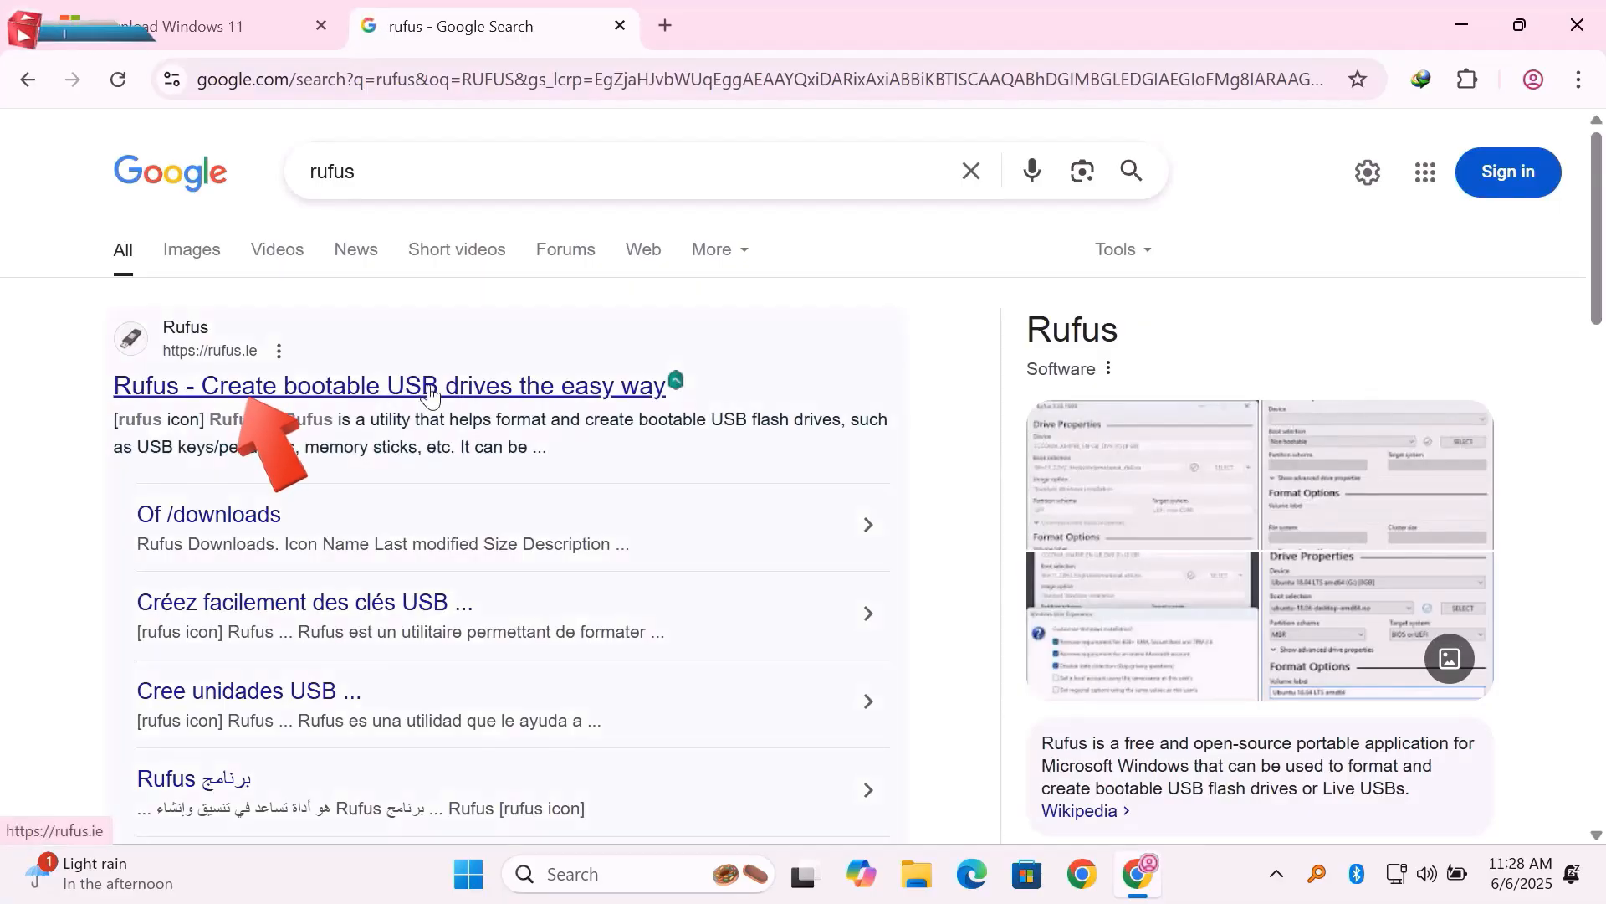
{"action": "left_click", "coordinate": [389, 385]}
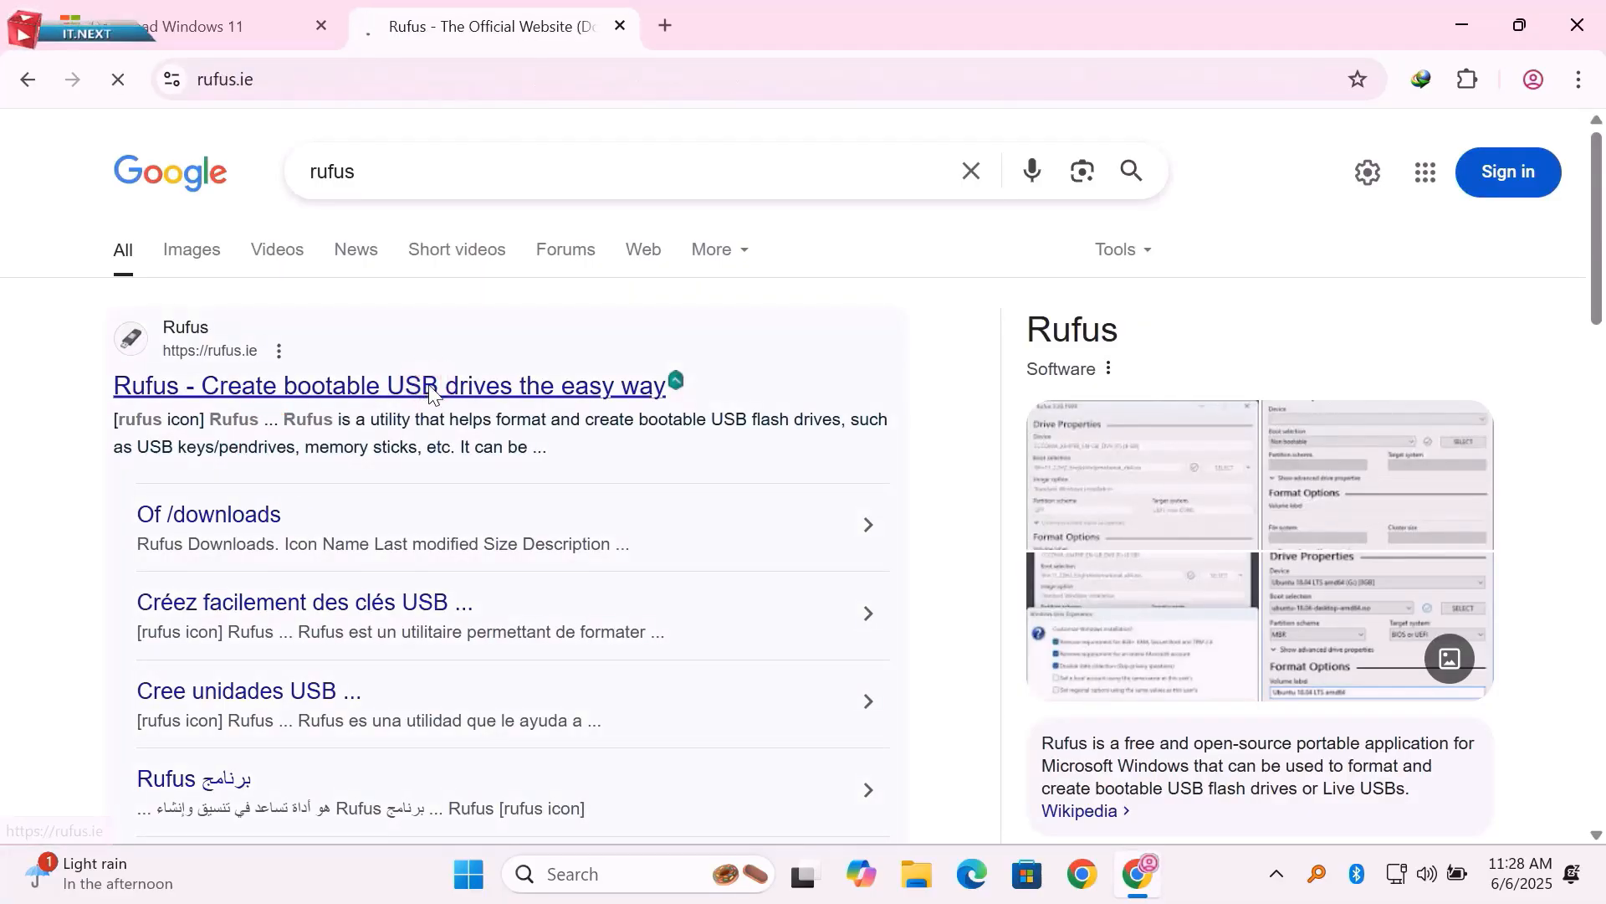
{"action": "left_click", "coordinate": [389, 385]}
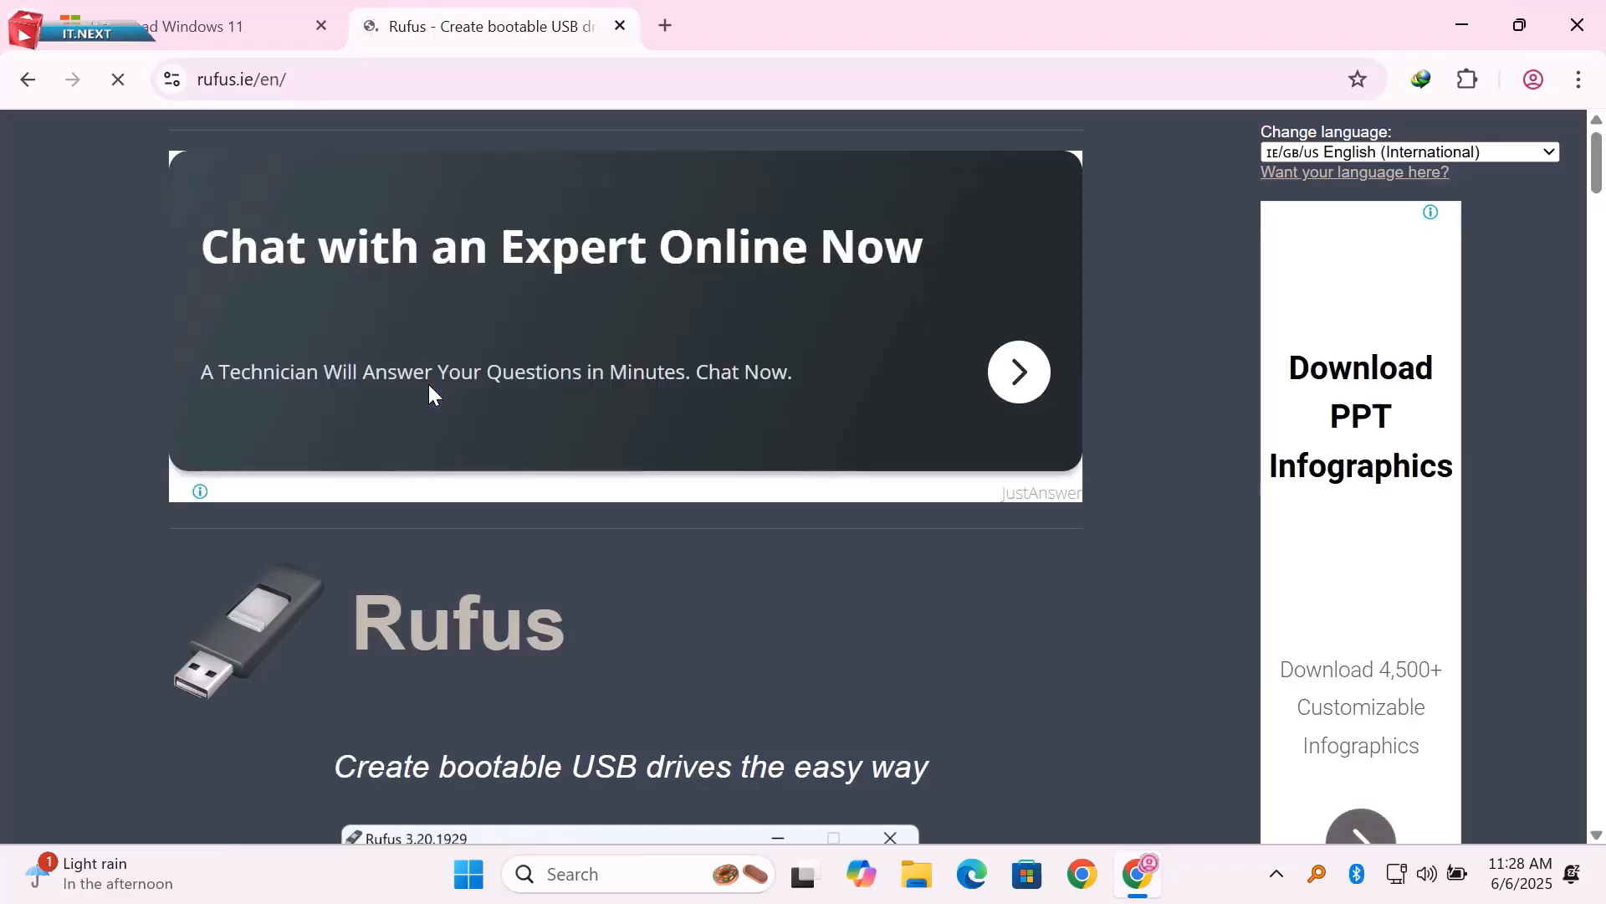
{"action": "scroll", "scroll_direction": "down", "scroll_amount": 3}
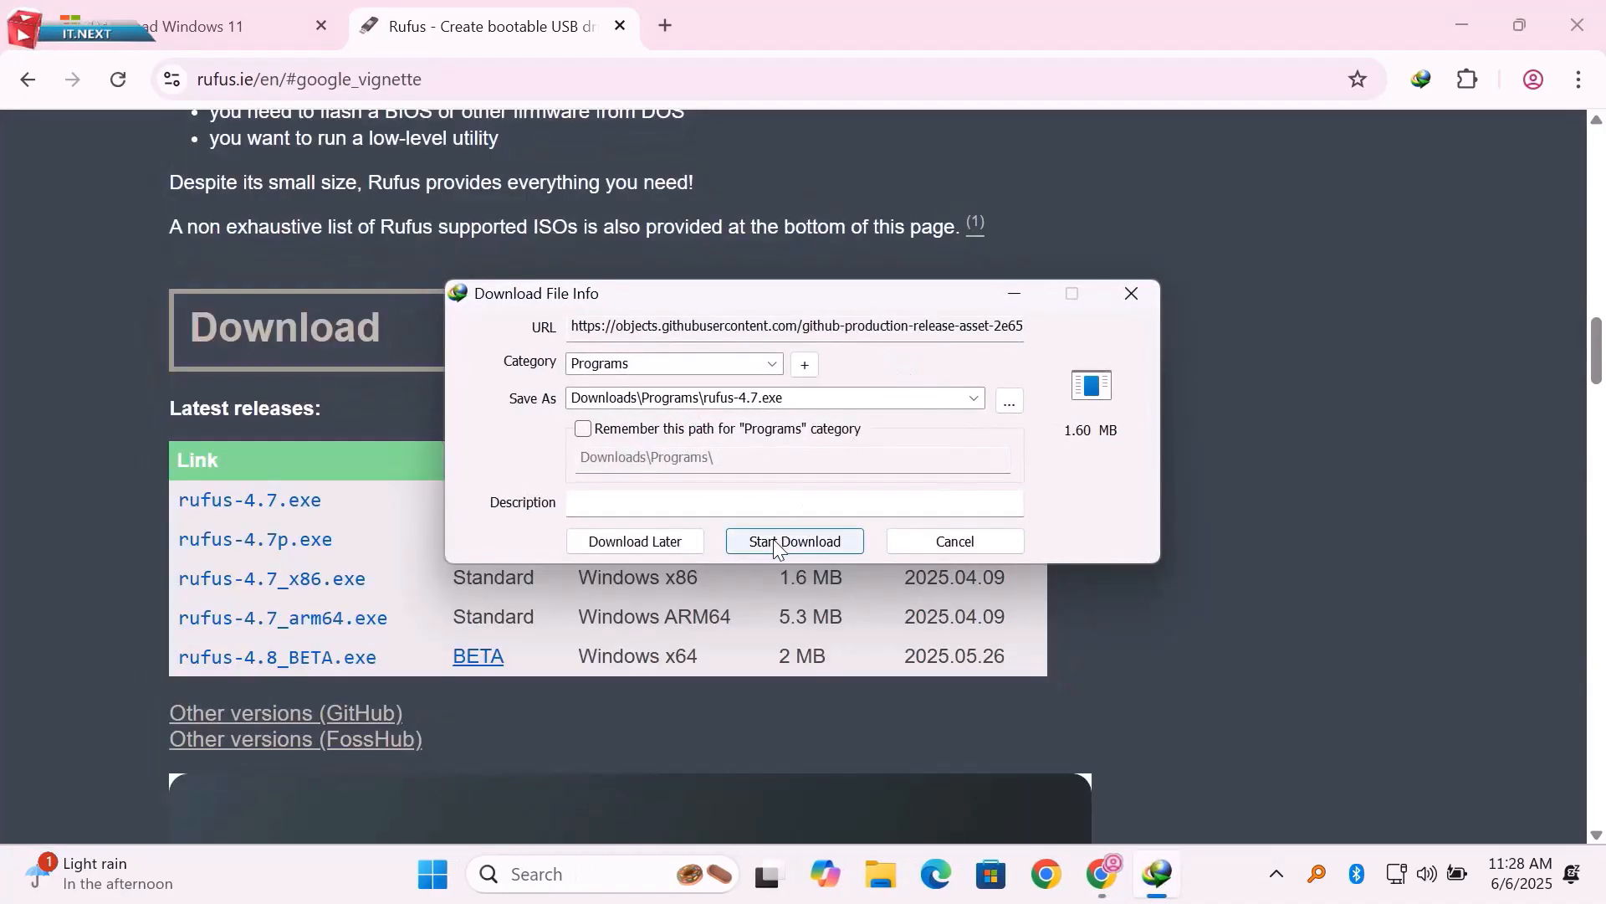
{"action": "left_click", "coordinate": [793, 542]}
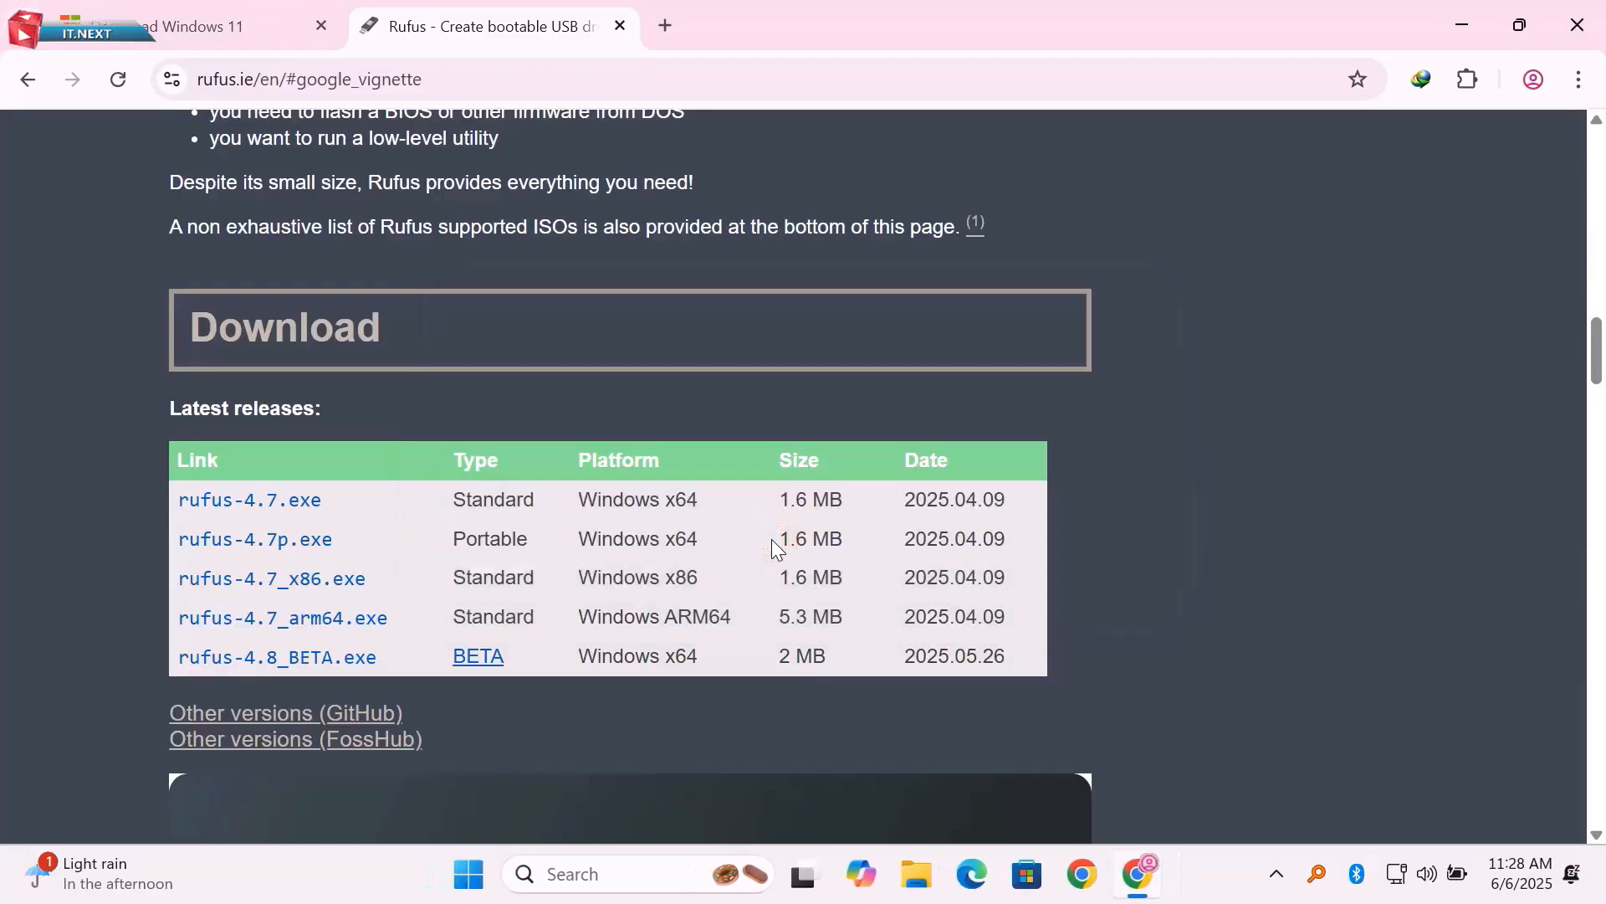
Run rufus-4.7 from the downloads folder in File Explorer
{"action": "left_click", "coordinate": [248, 500]}
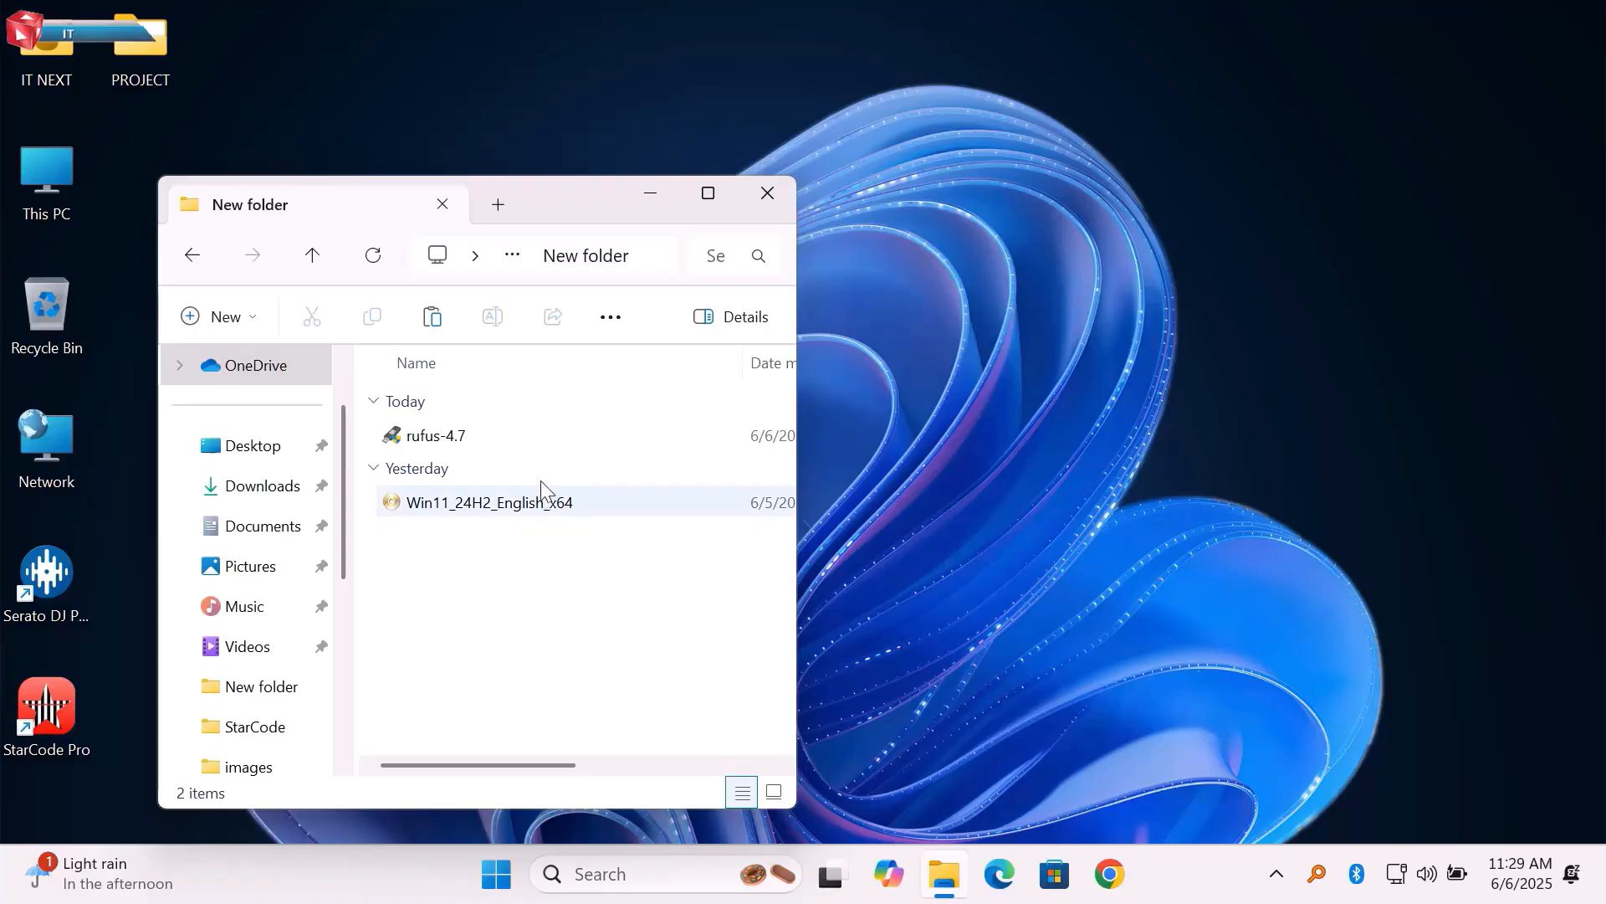
{"action": "left_click", "coordinate": [434, 435]}
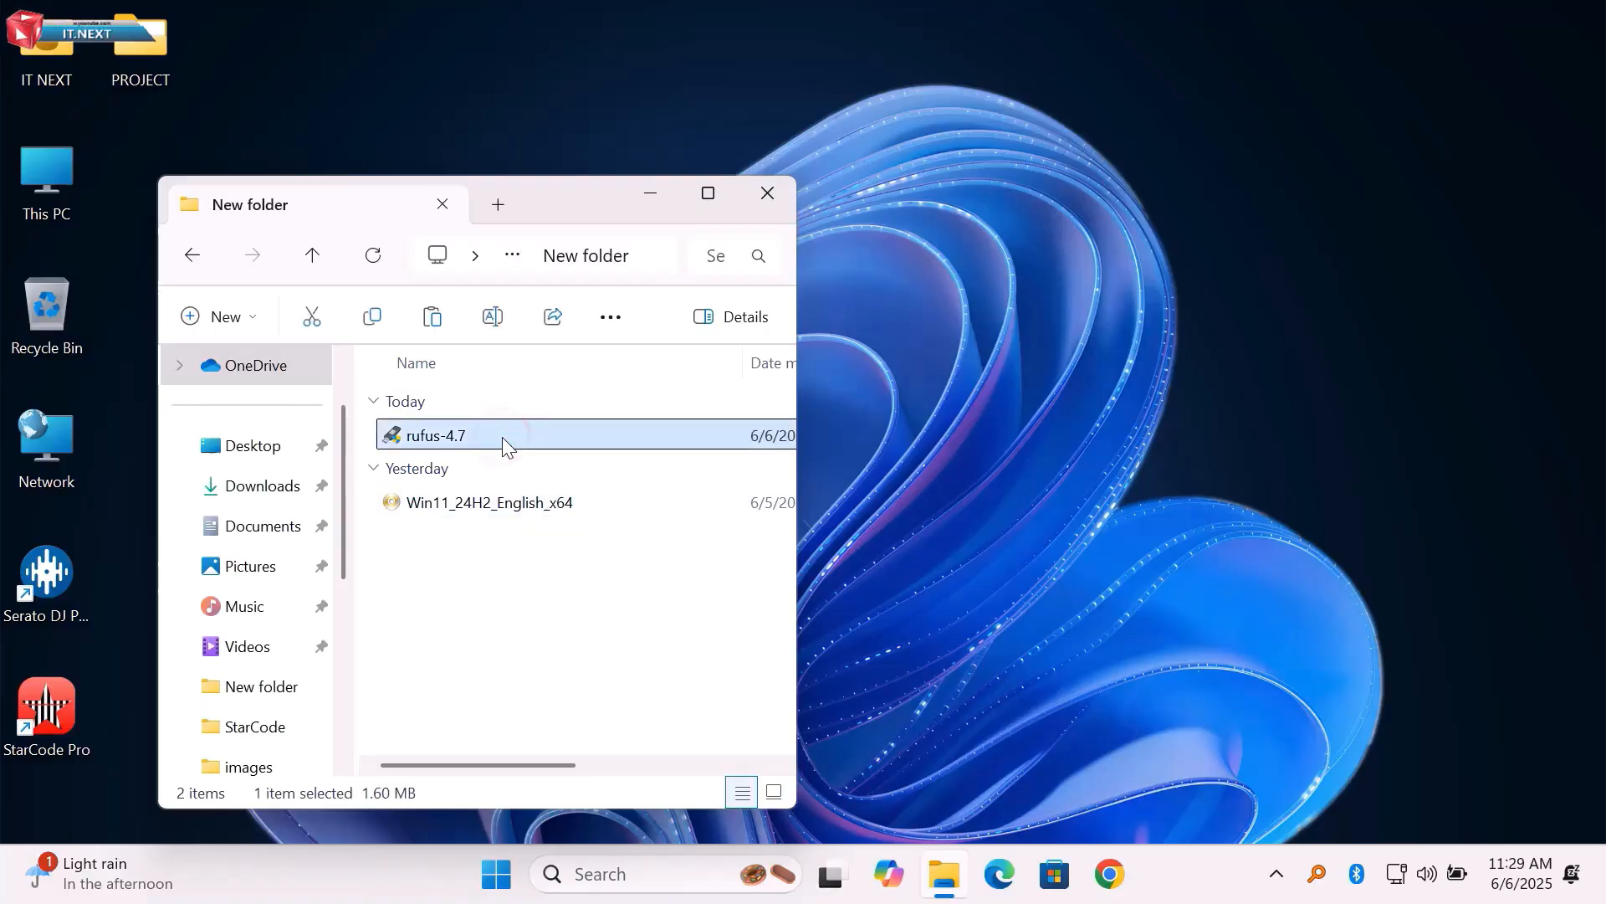
{"action": "double_click", "coordinate": [430, 434]}
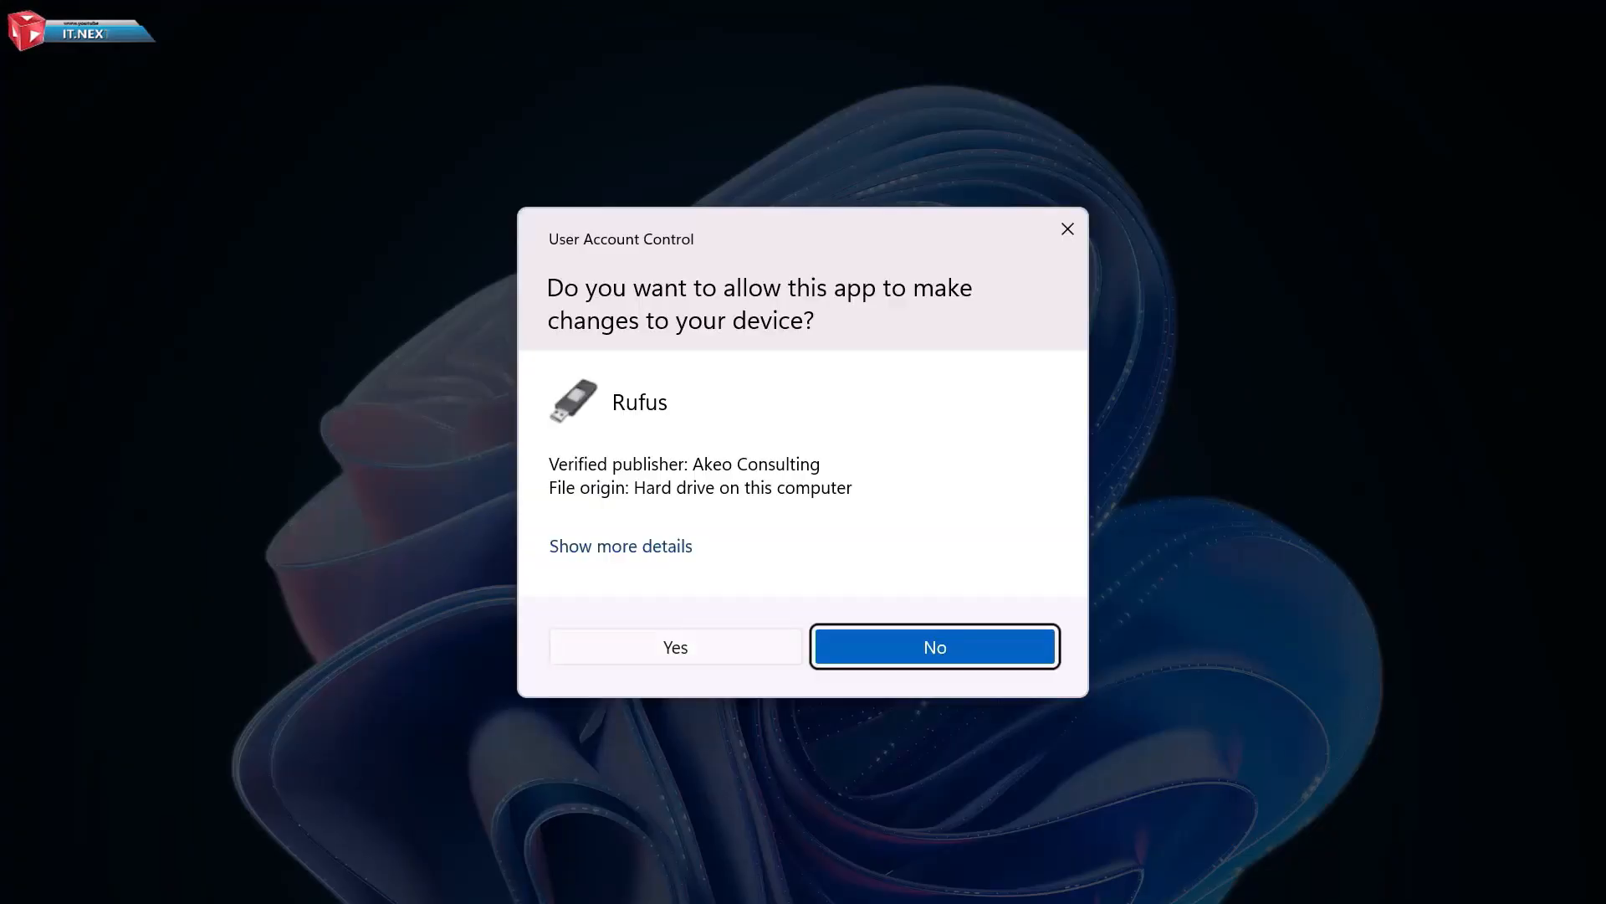
Allow Rufus to make changes, decline online update checks, and close the folder window
{"action": "left_click", "coordinate": [934, 647]}
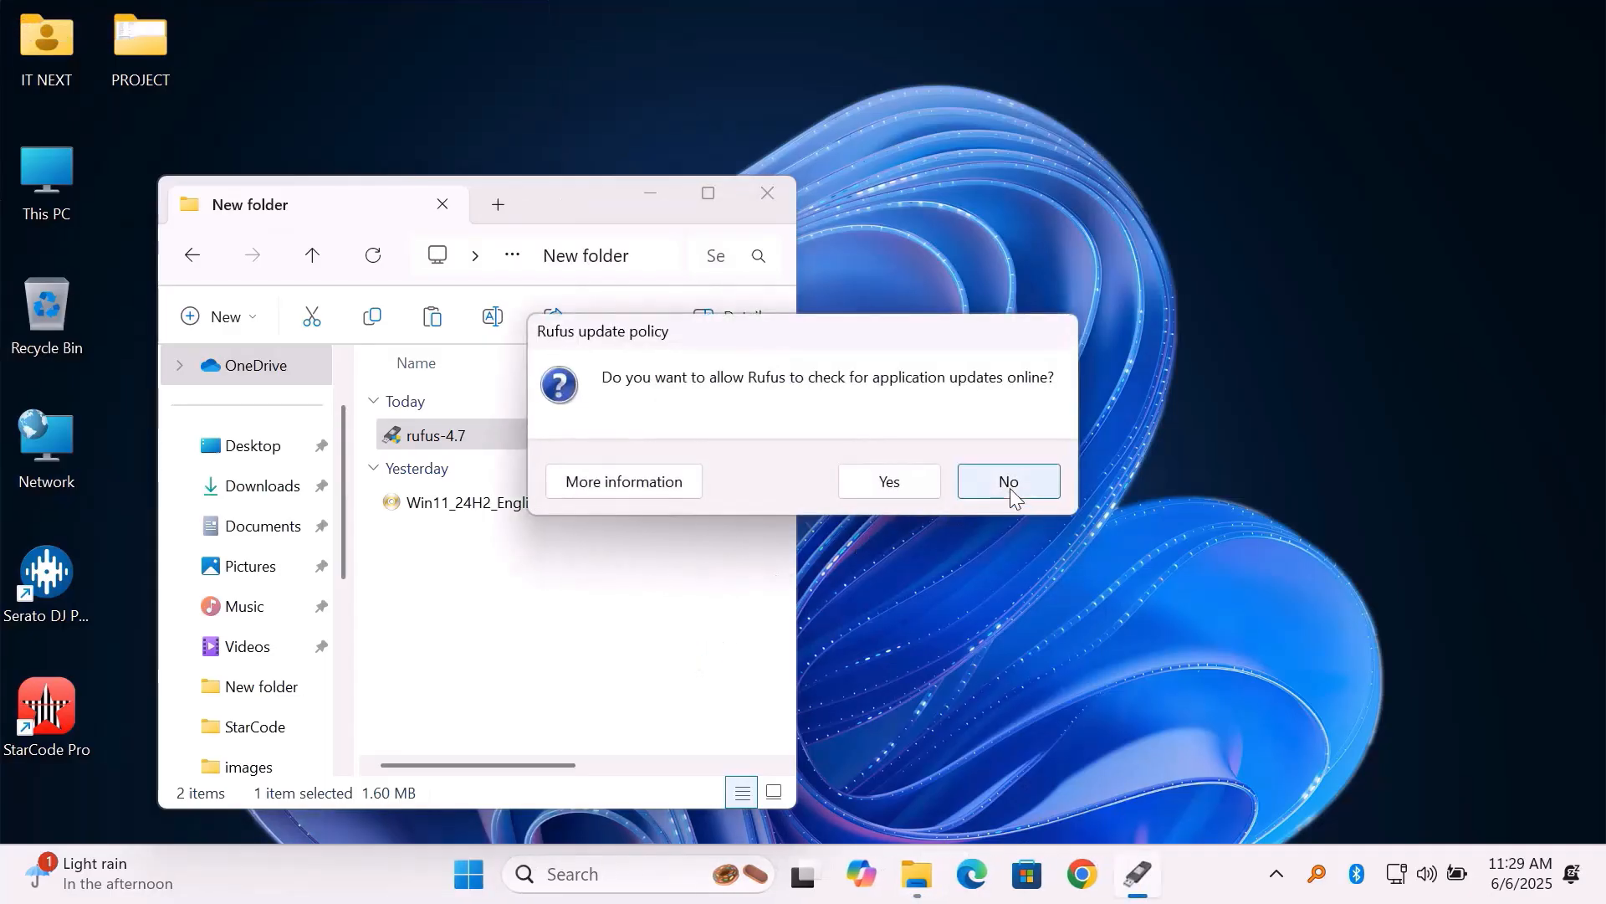
{"action": "left_click", "coordinate": [1007, 482]}
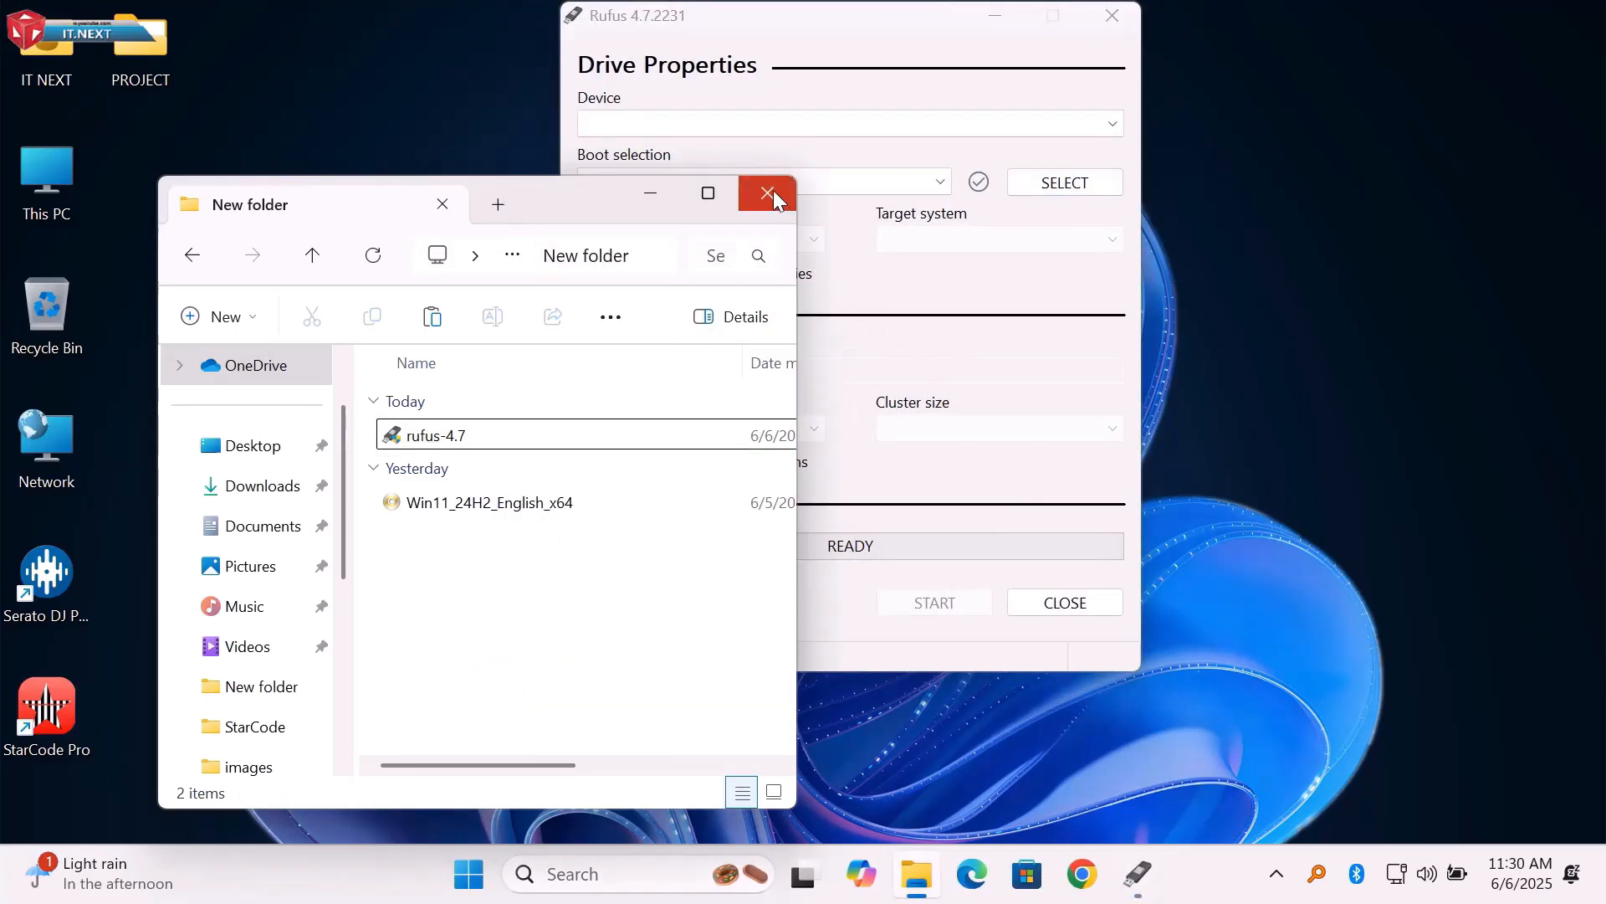
{"action": "left_click", "coordinate": [765, 195]}
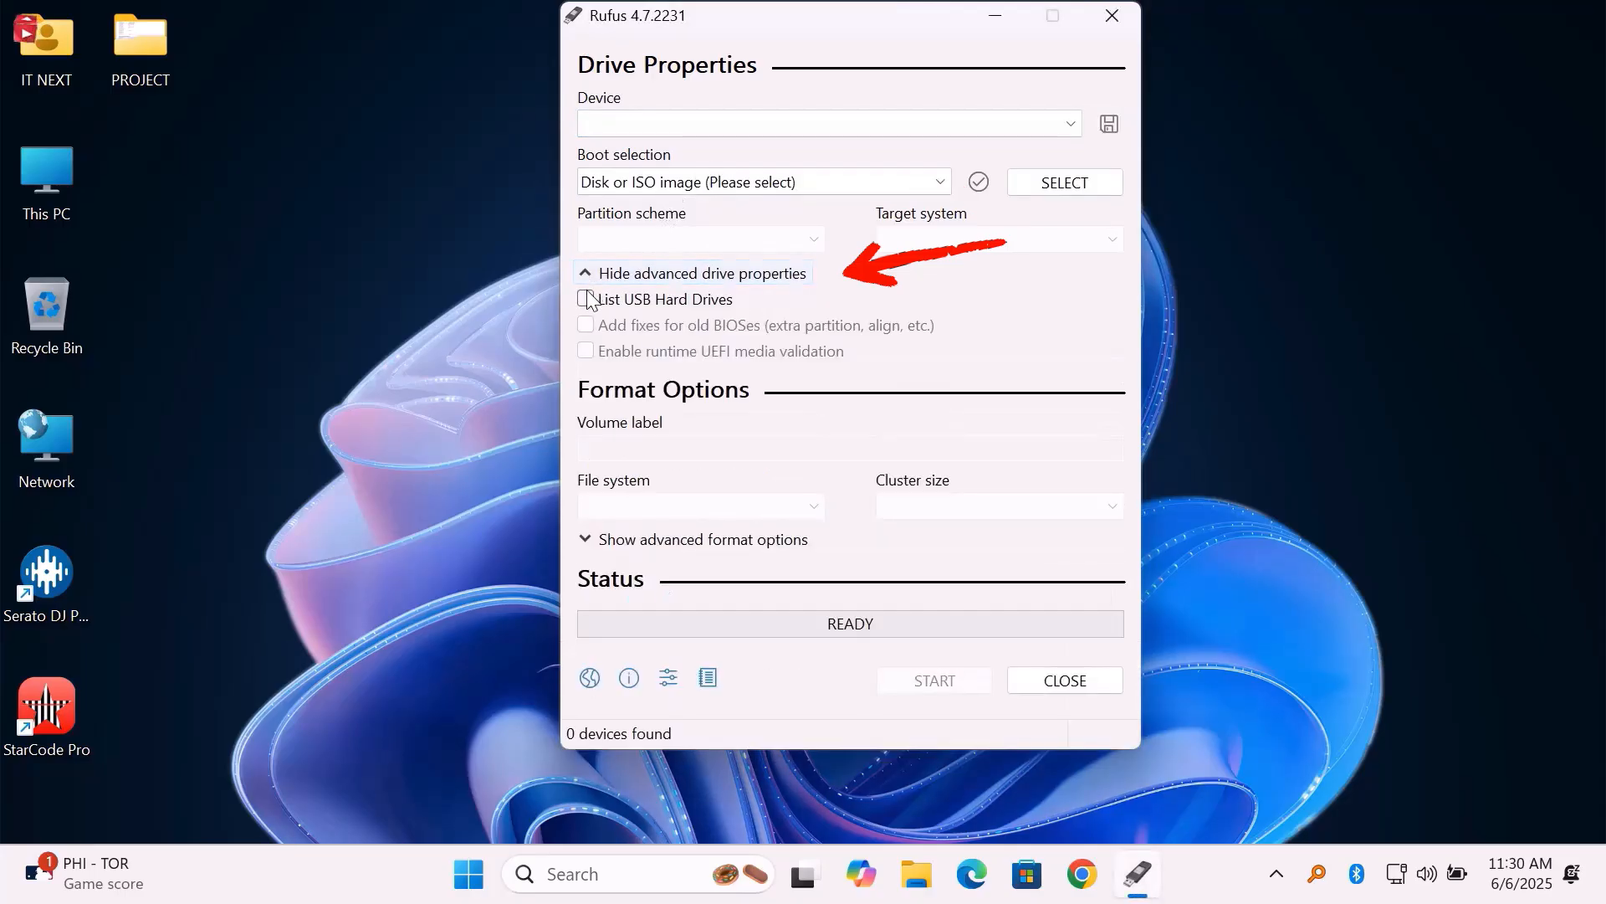
List USB hard drives and load Win11_24H2_English_x64.iso from New folder as the boot image
{"action": "left_click", "coordinate": [585, 299]}
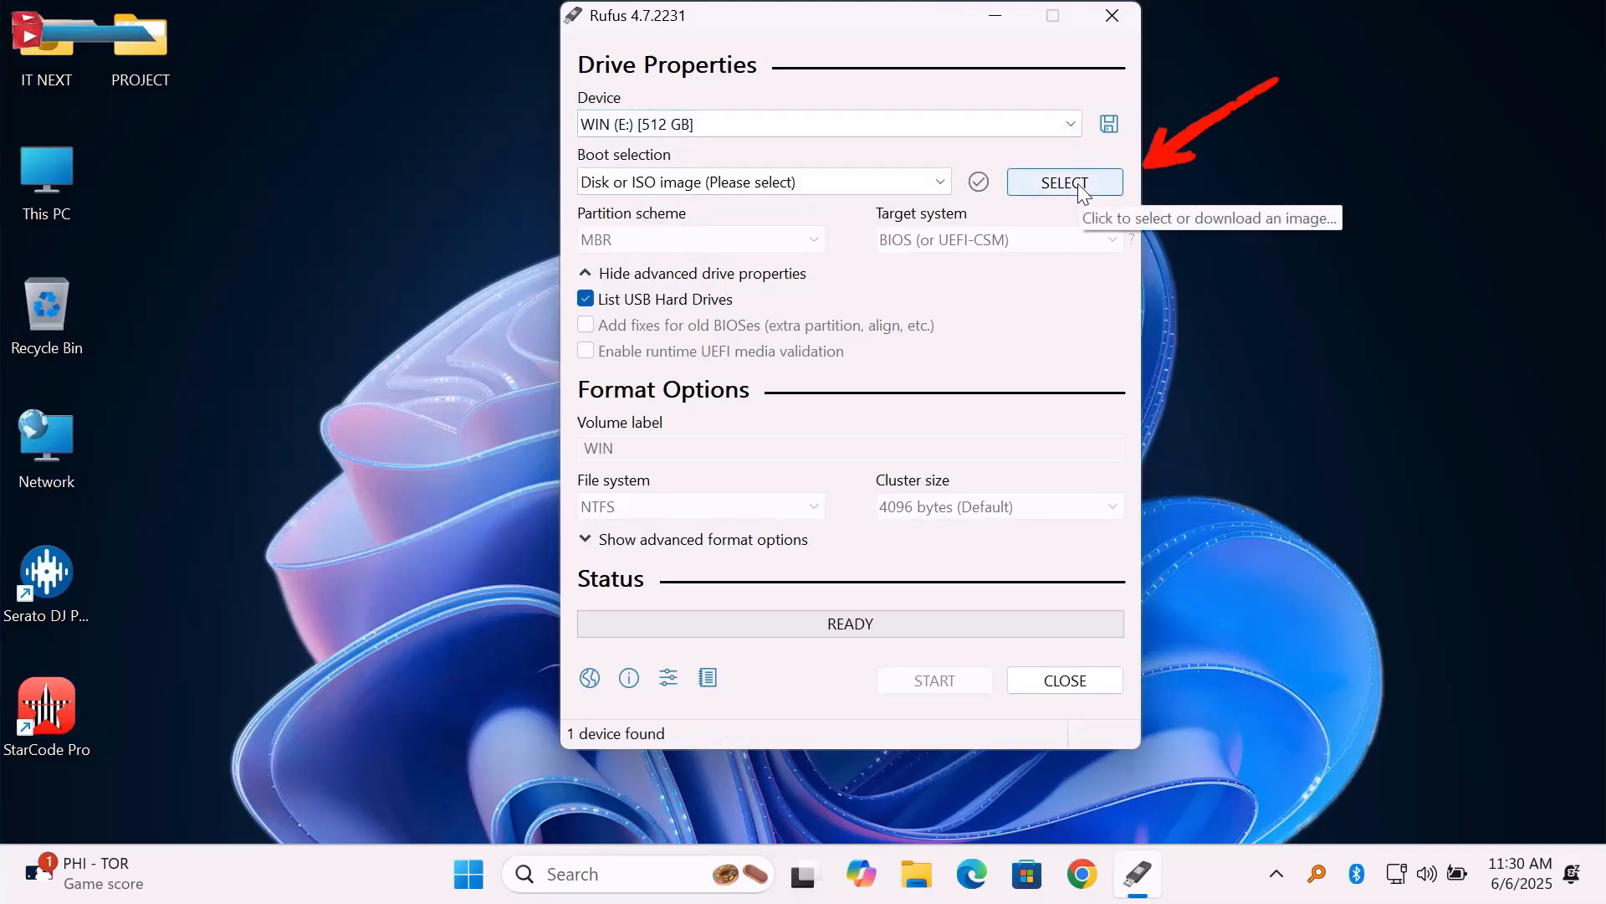
{"action": "left_click", "coordinate": [1064, 182]}
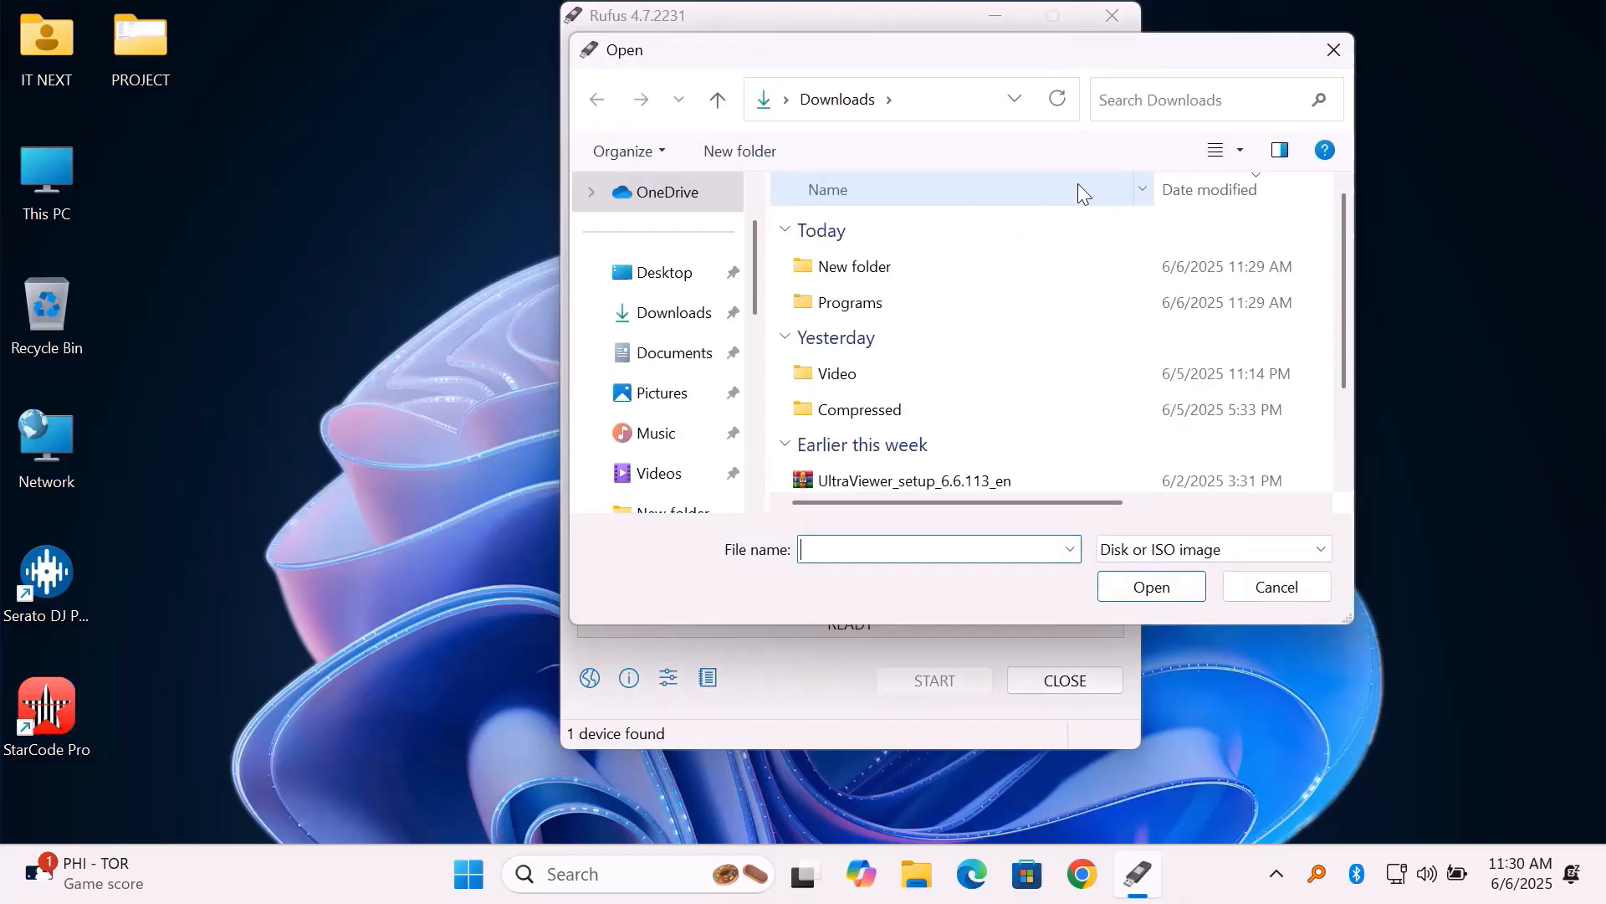
{"action": "double_click", "coordinate": [852, 265]}
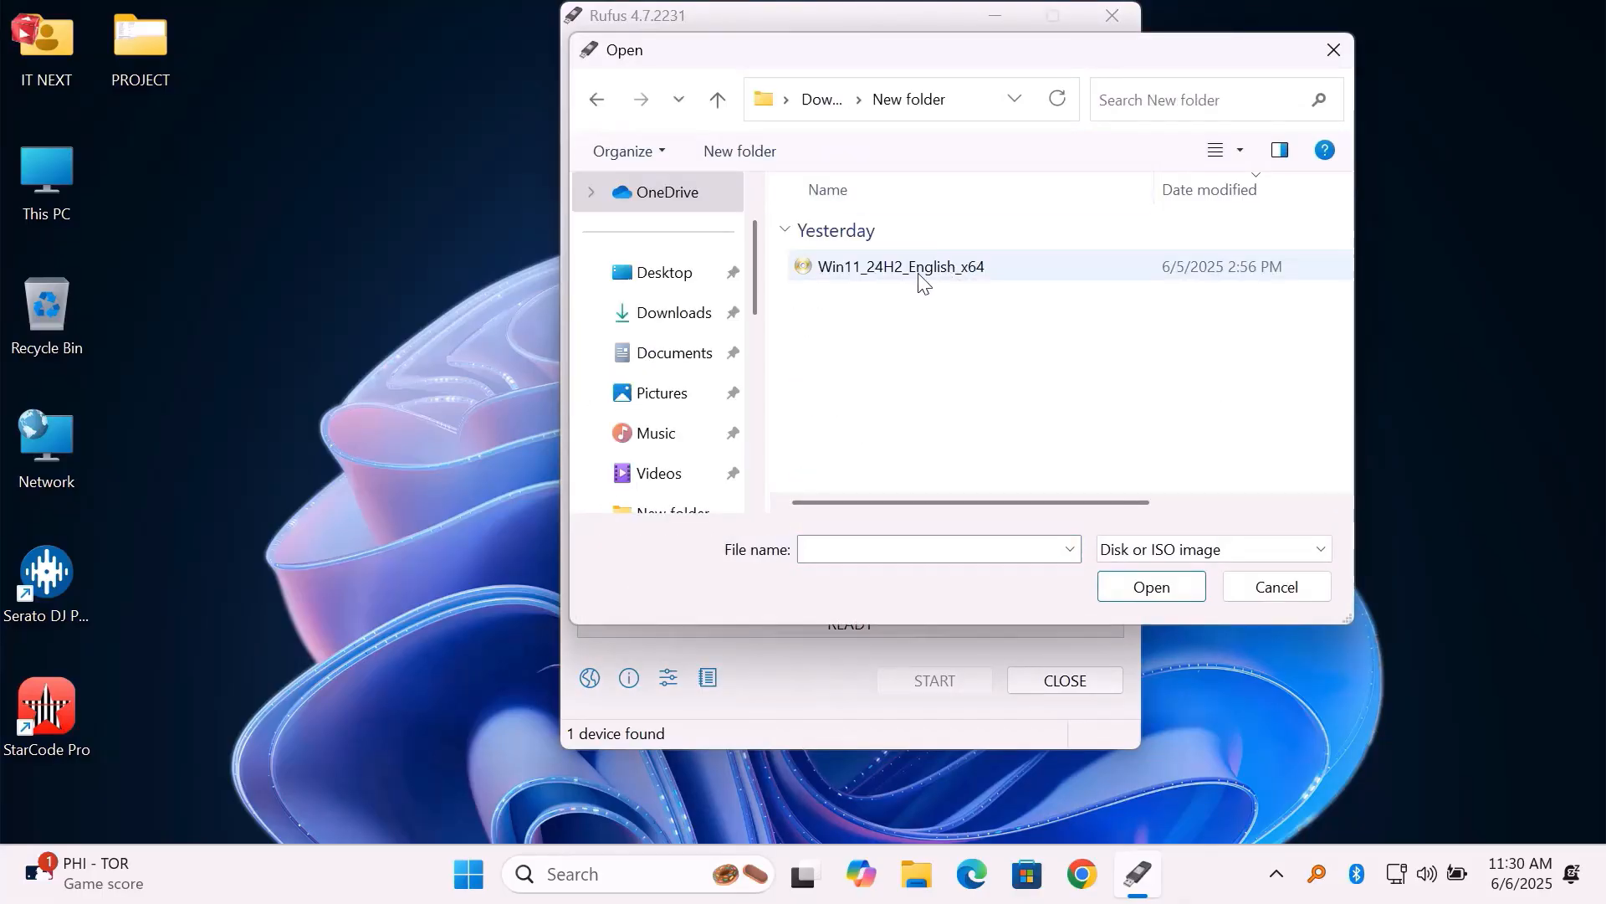
{"action": "double_click", "coordinate": [899, 266]}
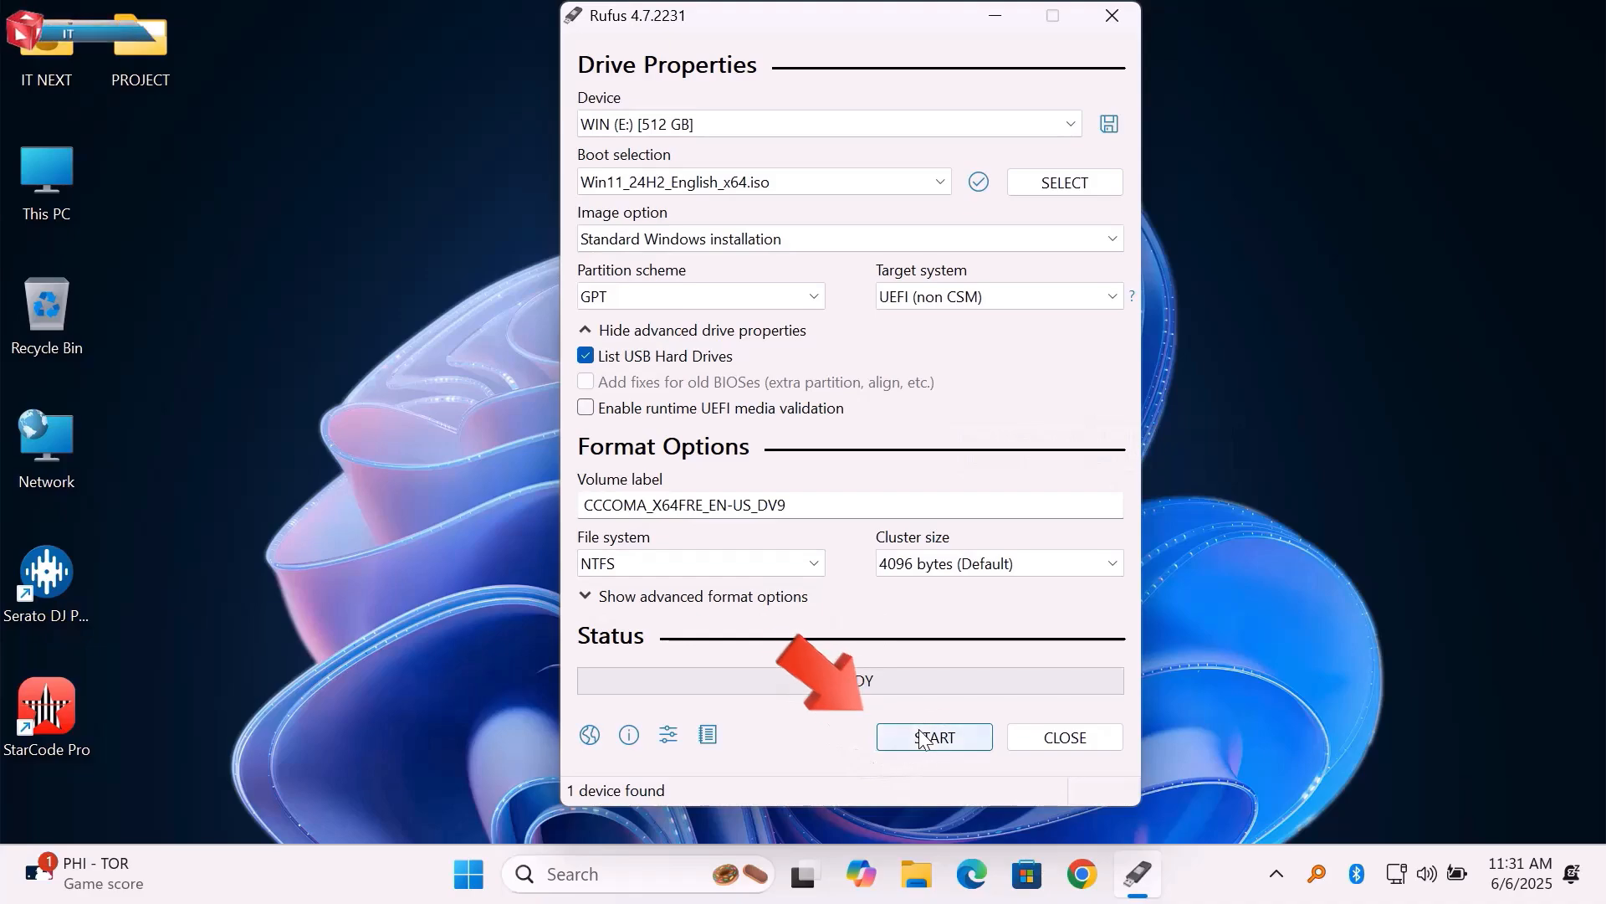
Write the image to WIN (E:), accepting installation customizations and the data-erase warning
{"action": "left_click", "coordinate": [933, 736]}
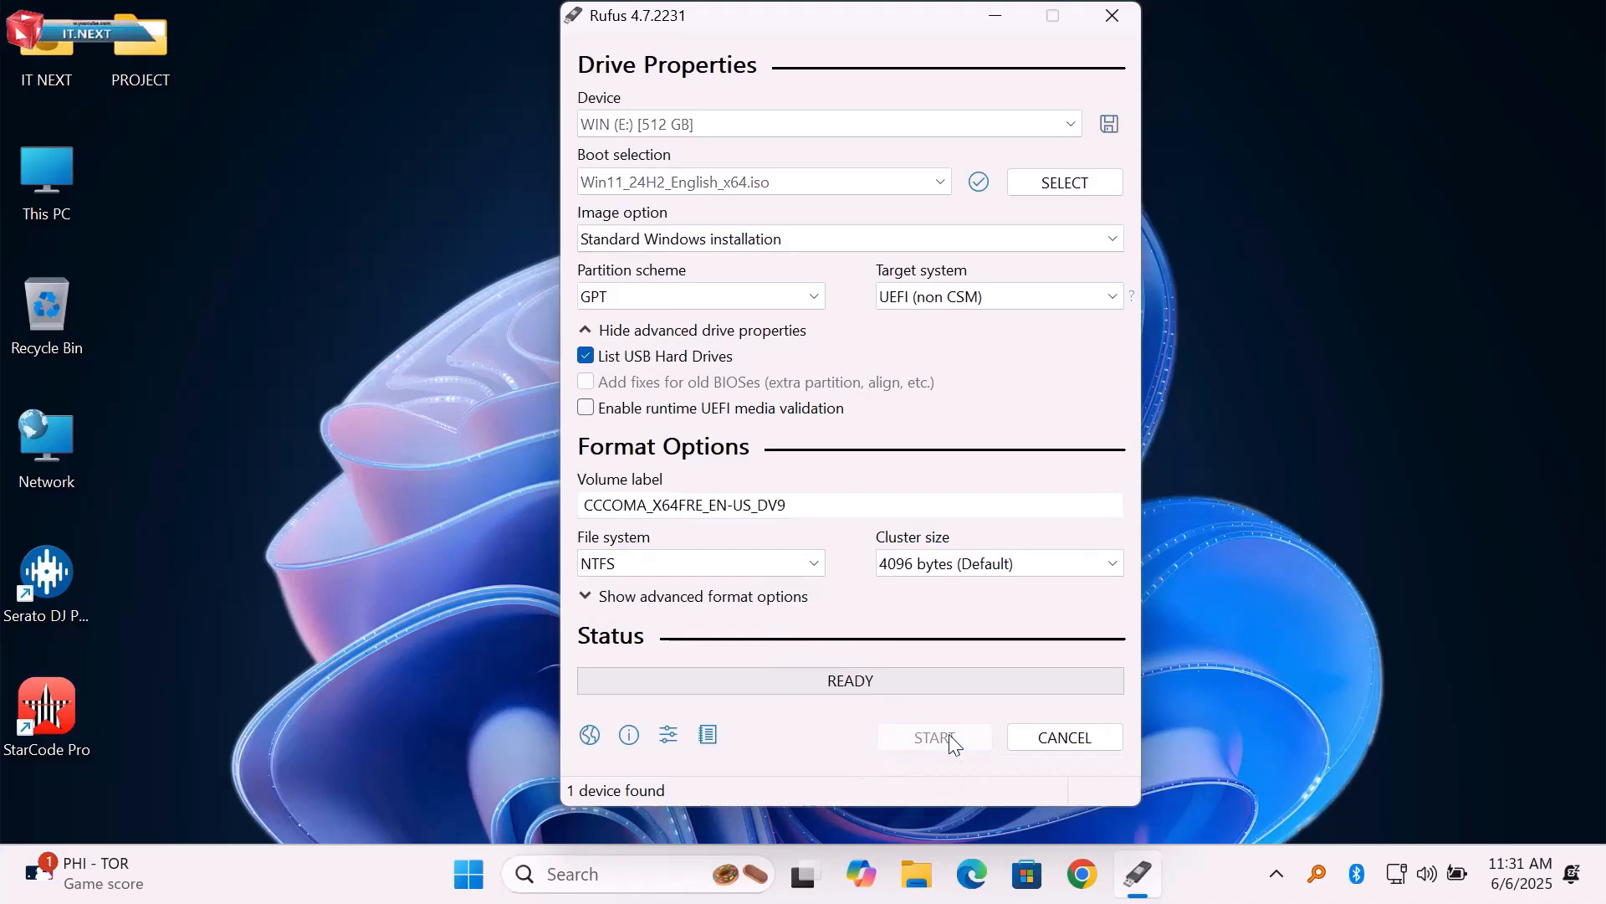
{"action": "left_click", "coordinate": [932, 736]}
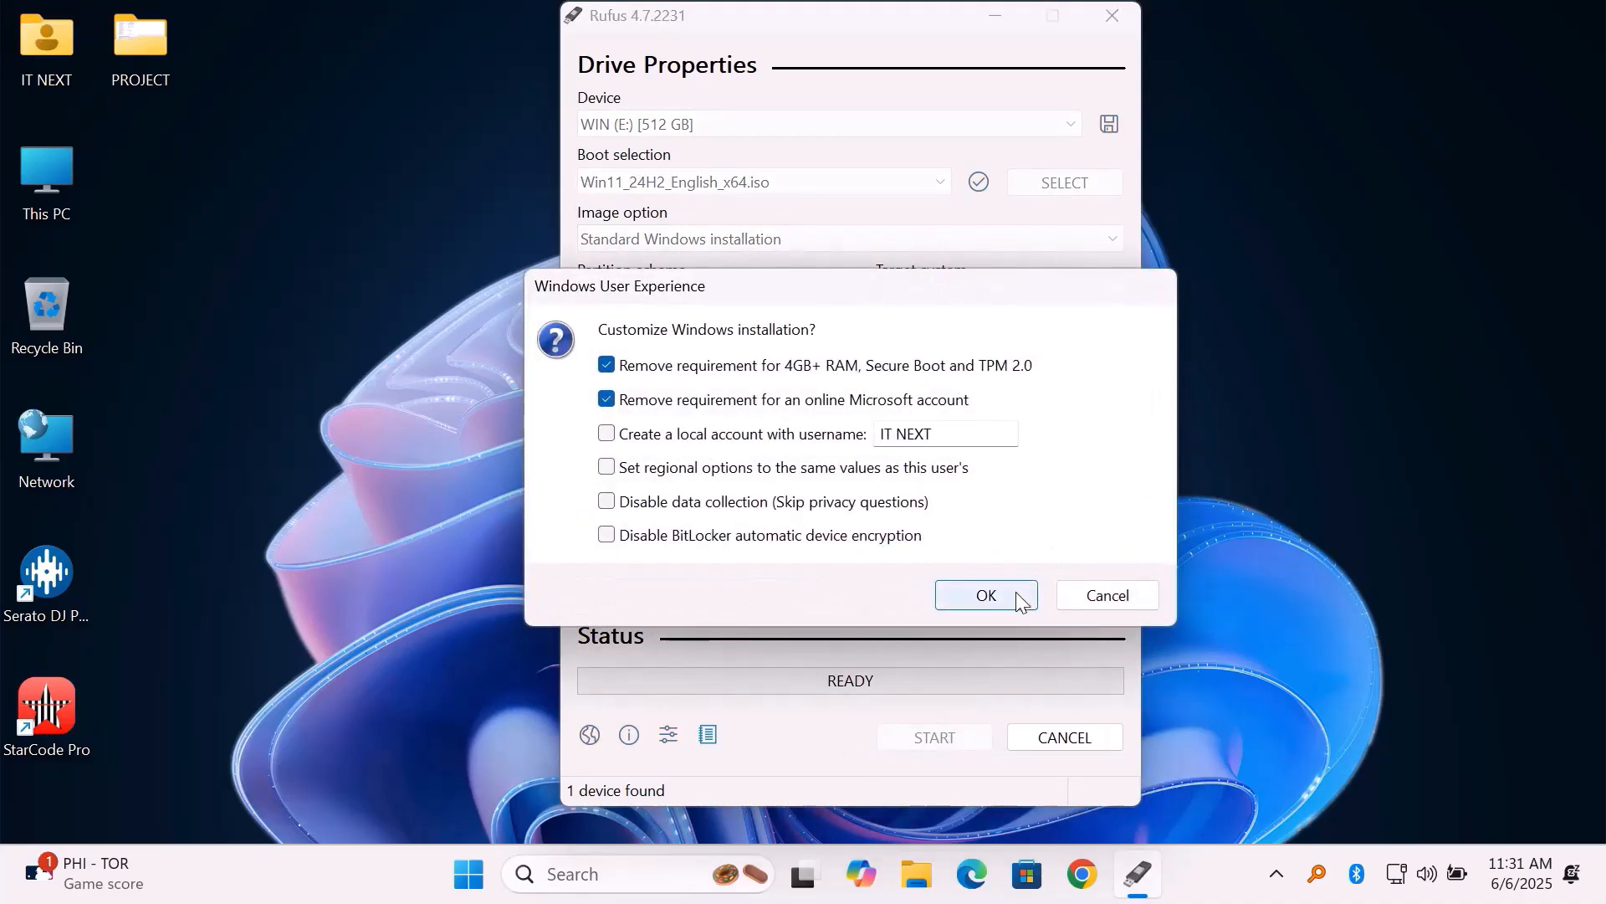
{"action": "left_click", "coordinate": [985, 595]}
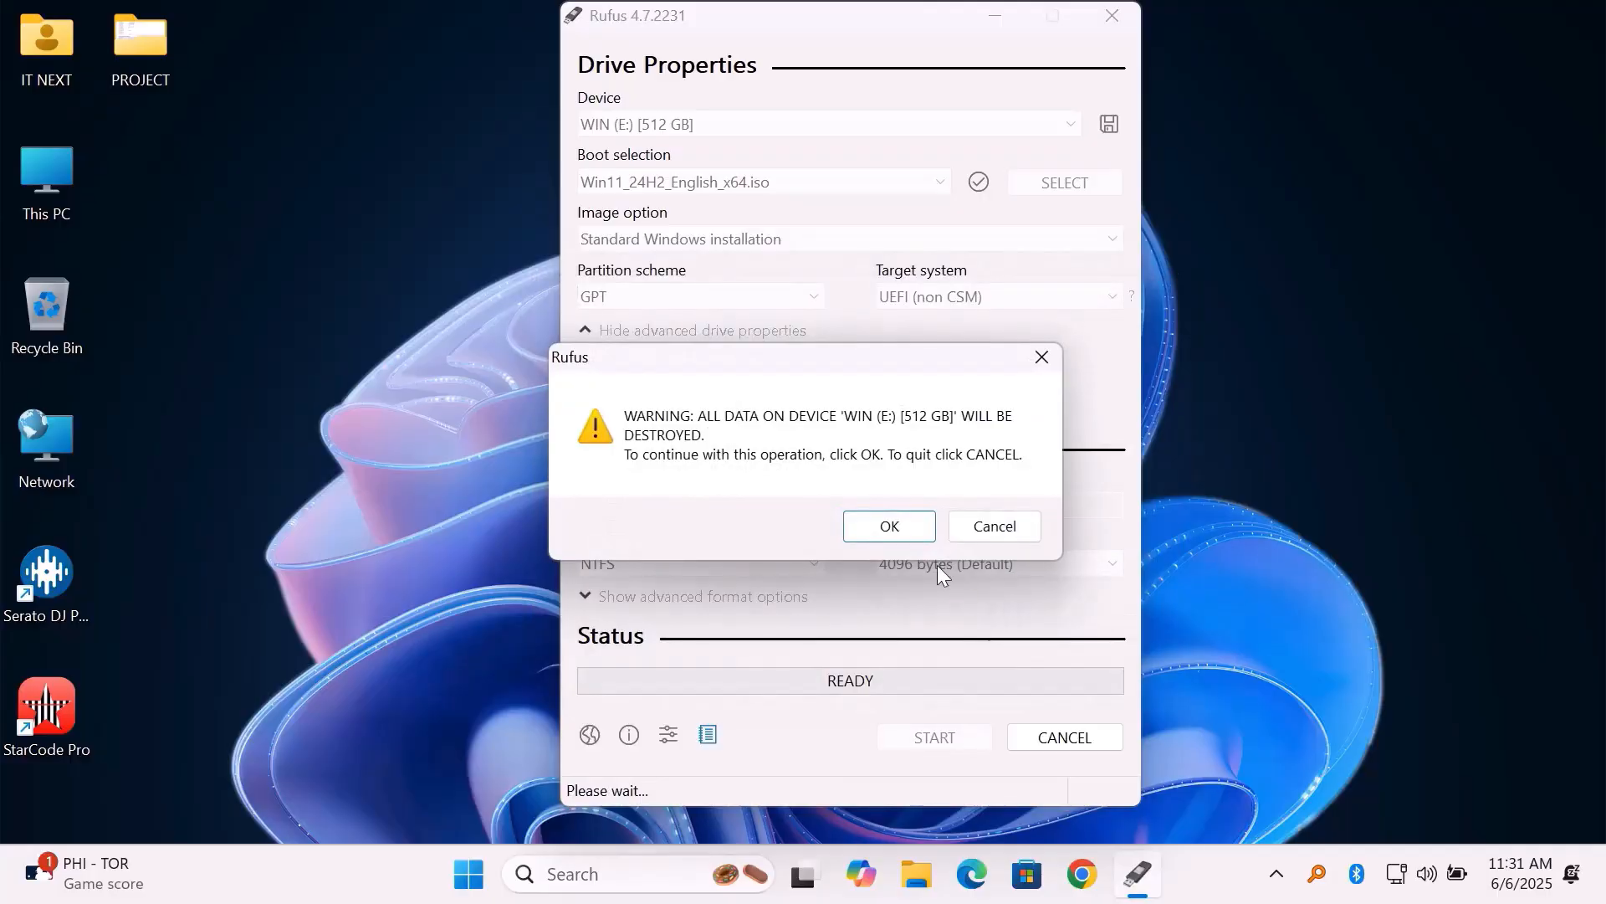
{"action": "left_click", "coordinate": [887, 526]}
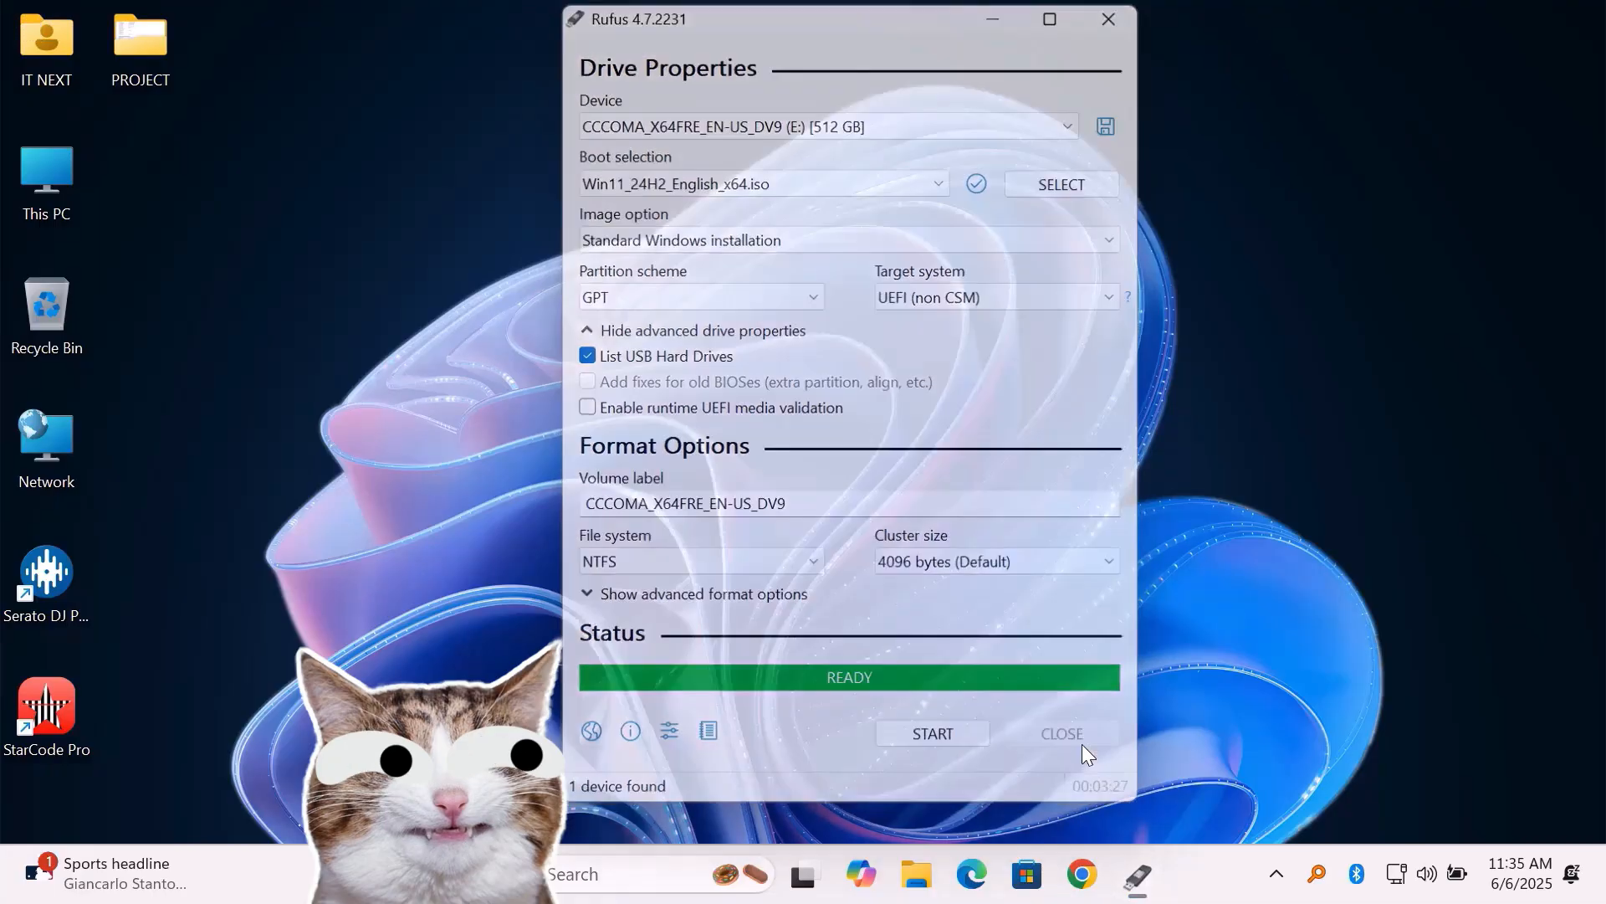
Close Rufus and browse the CCCOMA_X64FRE_EN-US_DV9 (E:) drive's setup files via This PC
{"action": "left_click", "coordinate": [1060, 733]}
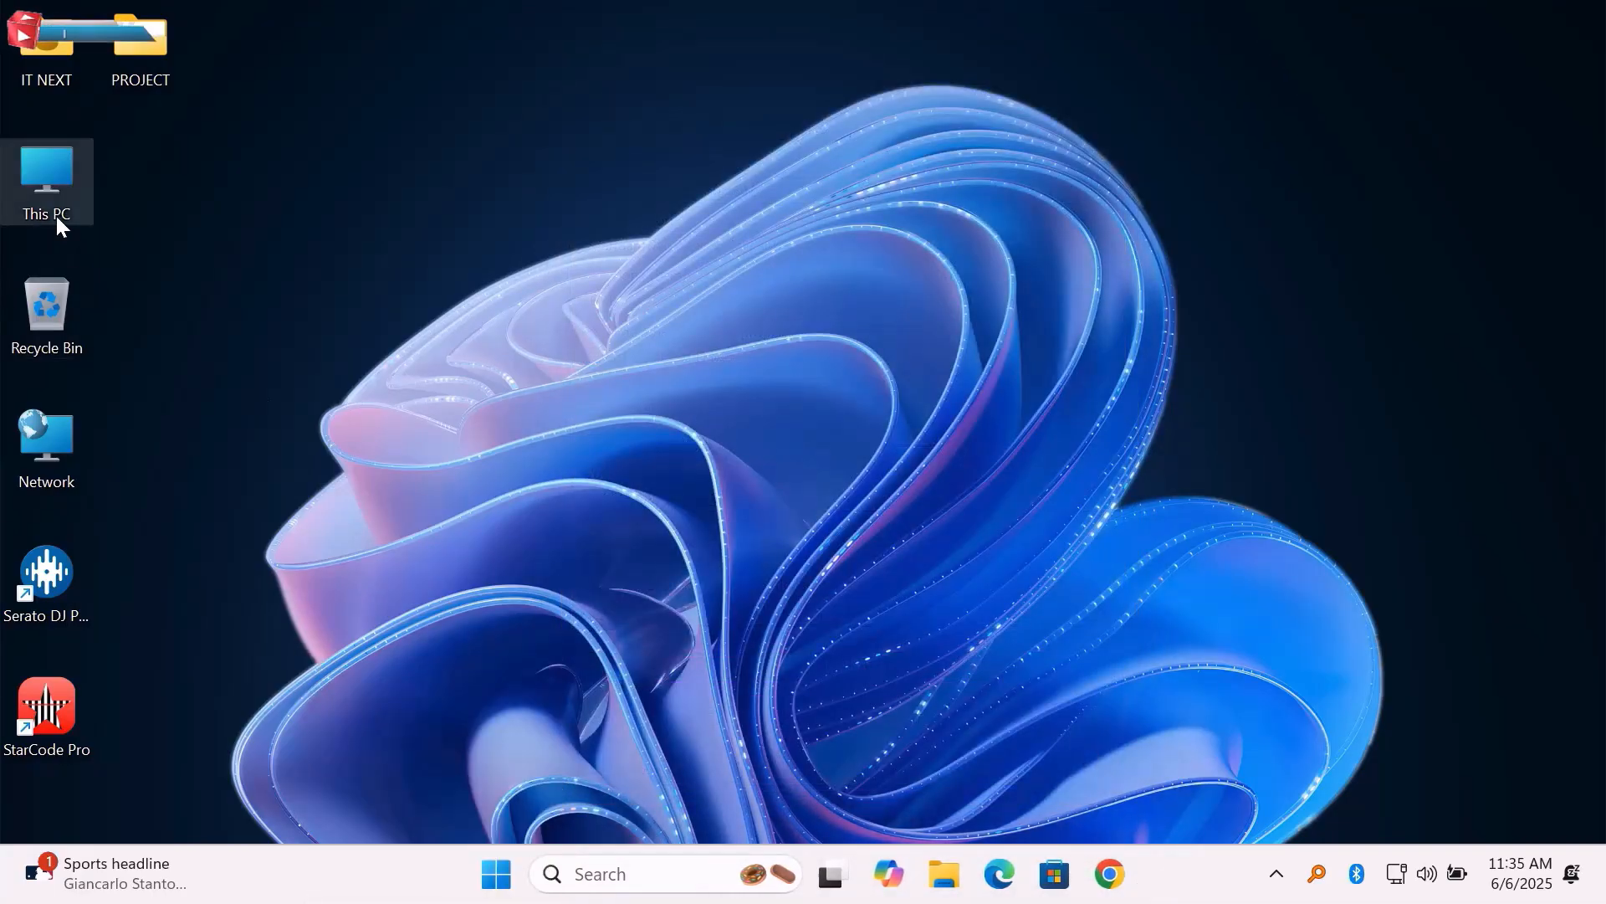
{"action": "double_click", "coordinate": [46, 174]}
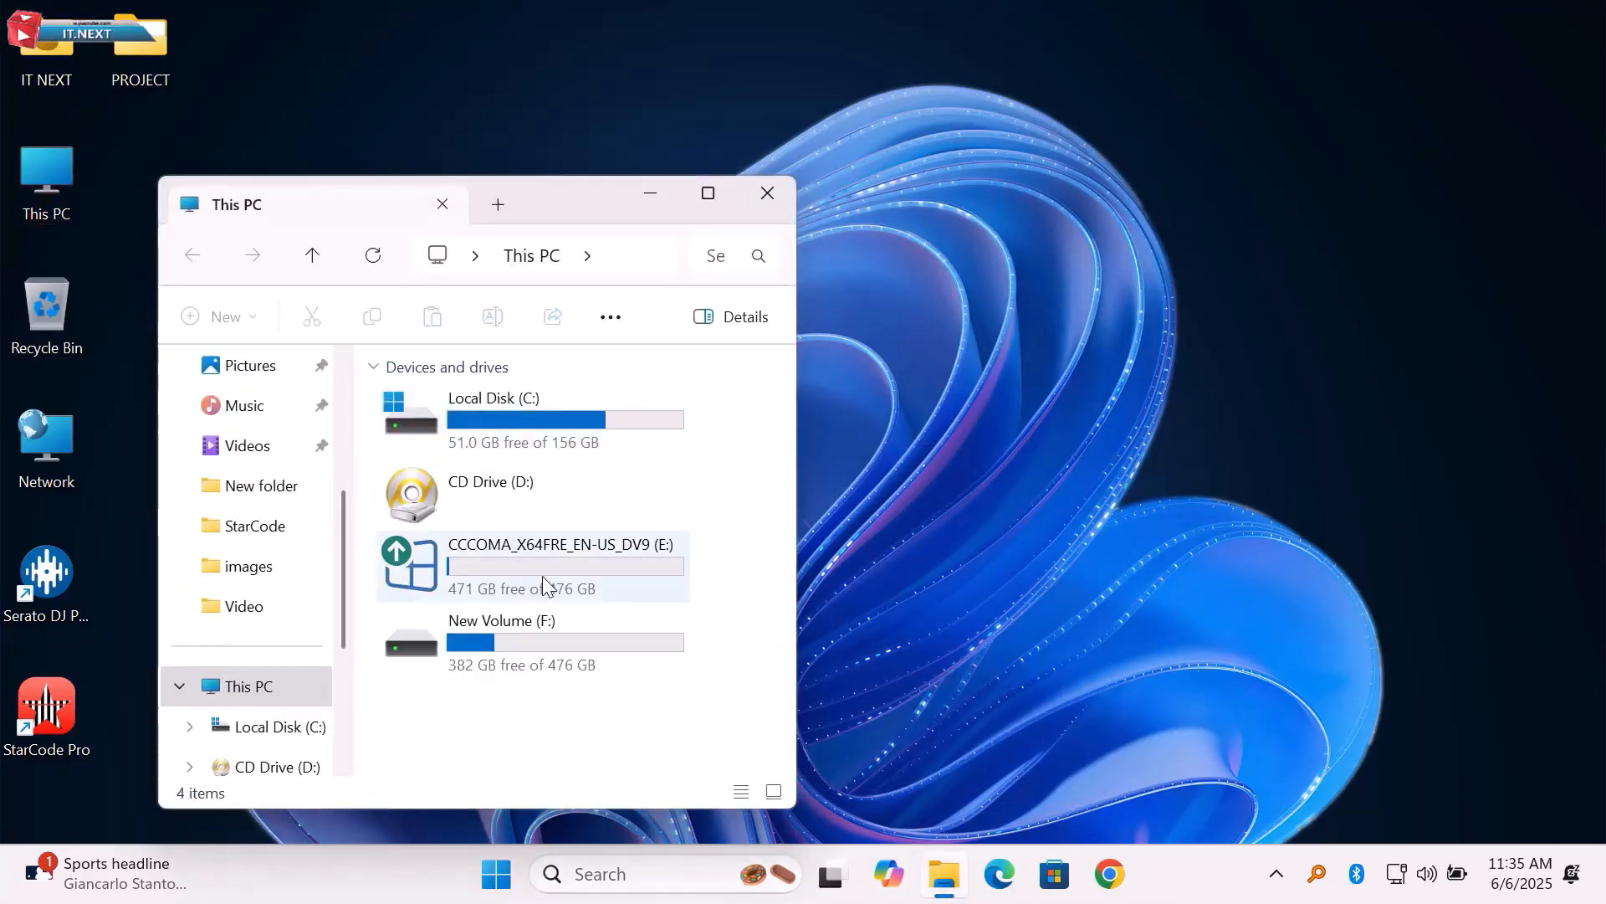
{"action": "double_click", "coordinate": [560, 544]}
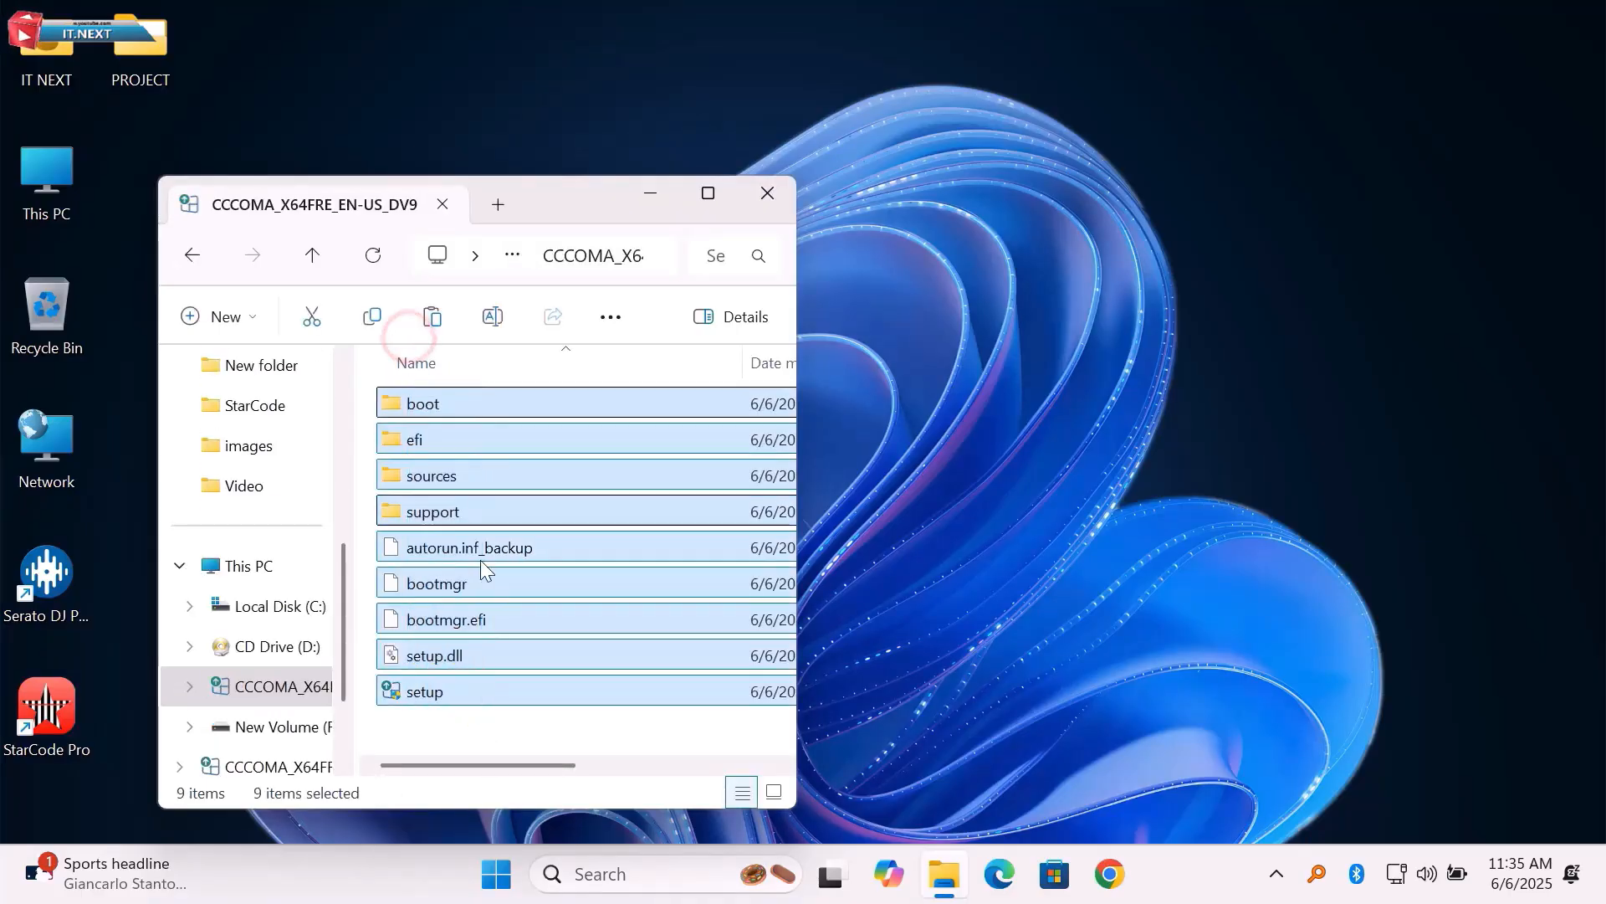
{"action": "left_click", "coordinate": [722, 255]}
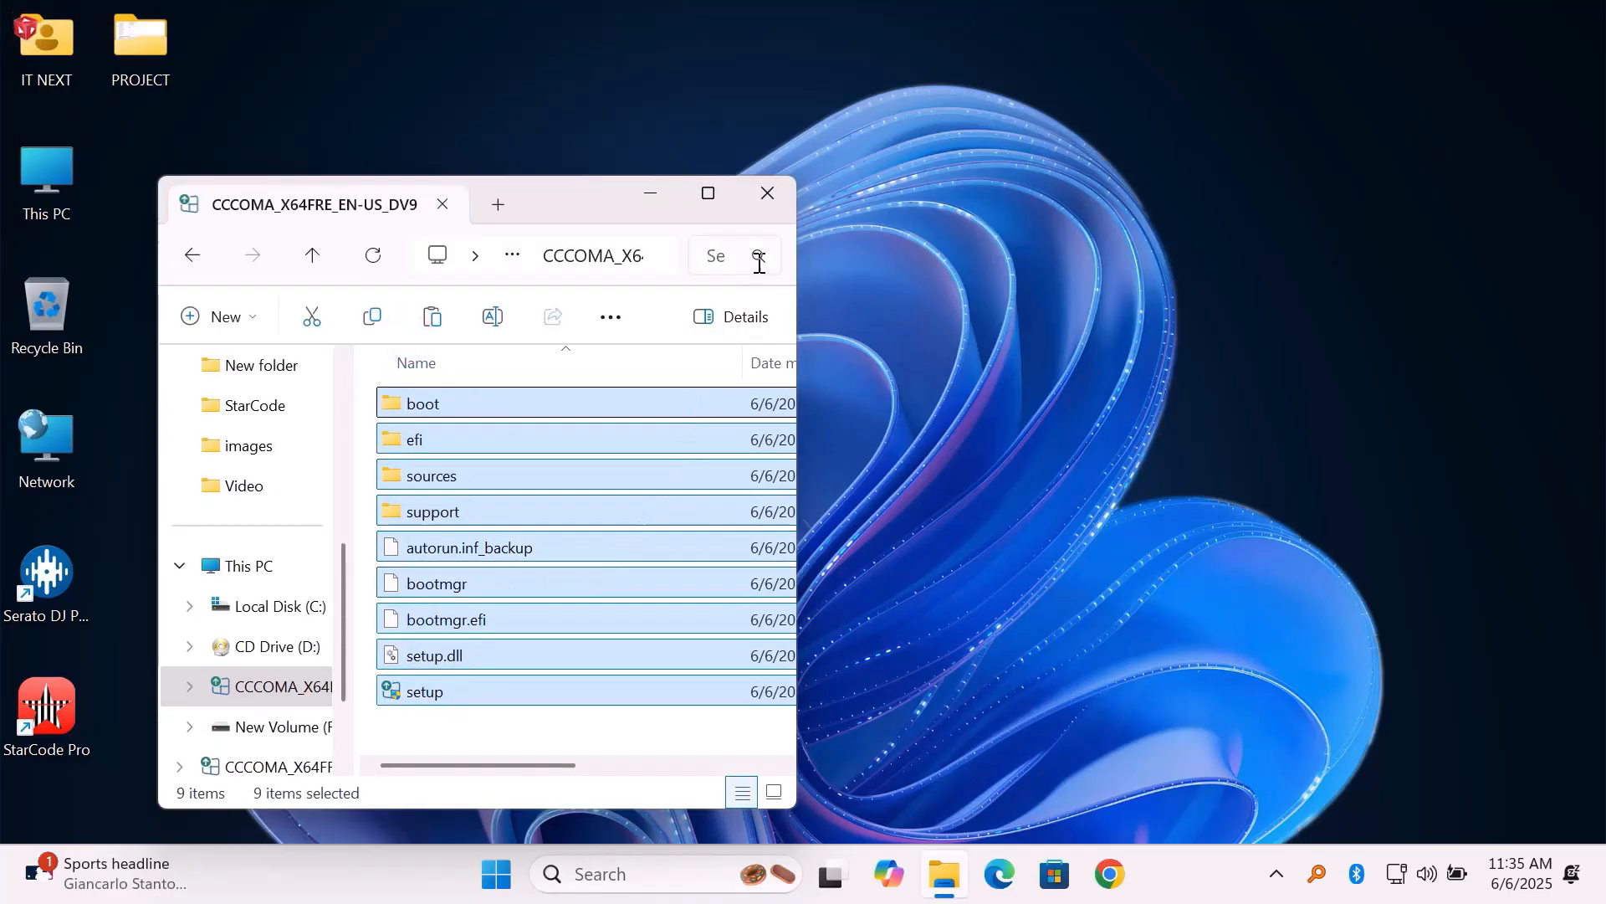
{"action": "left_click", "coordinate": [766, 192]}
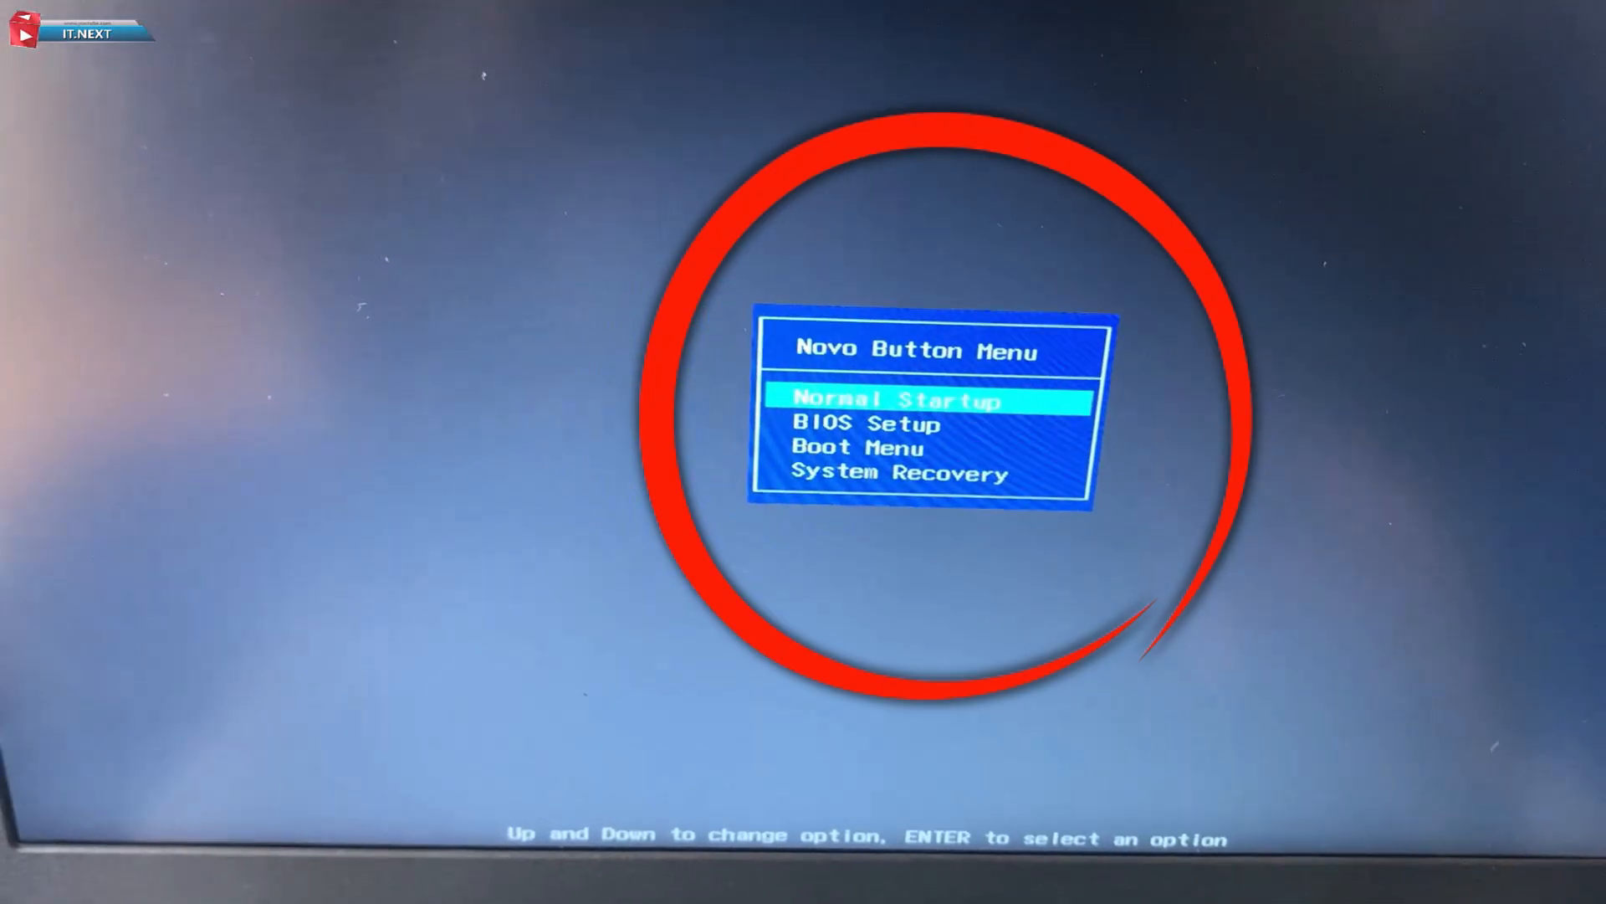
Move down the Novo Button Menu's startup choices toward Boot Menu
{"action": "key", "text": "Down"}
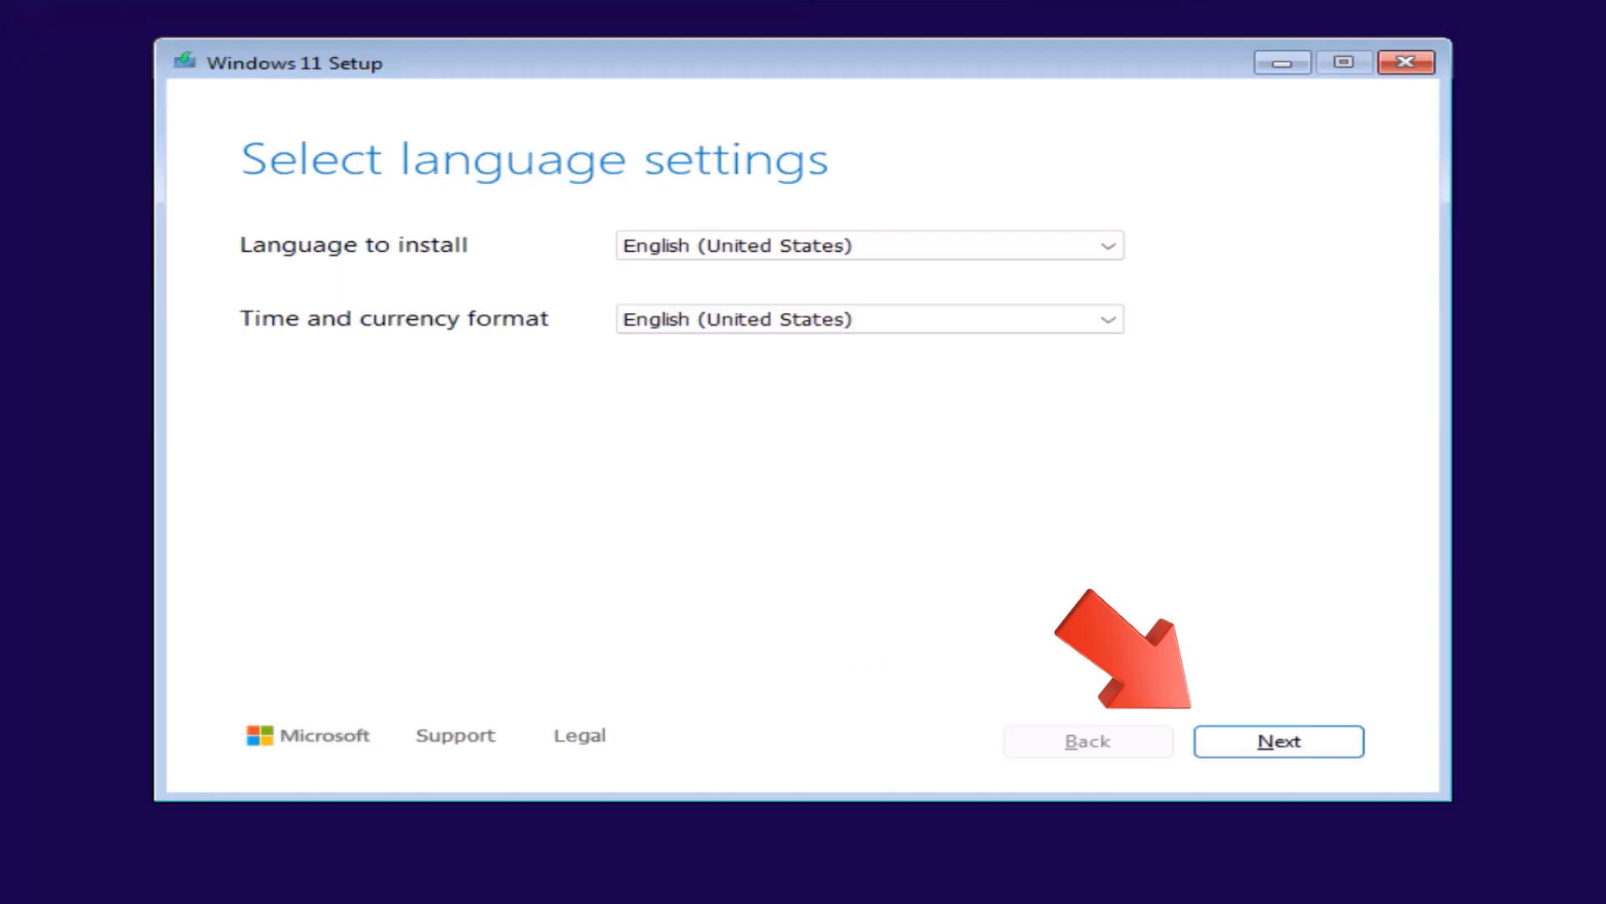
Keep English language and US keyboard defaults and agree to erase everything for a clean install
{"action": "left_click", "coordinate": [1278, 741]}
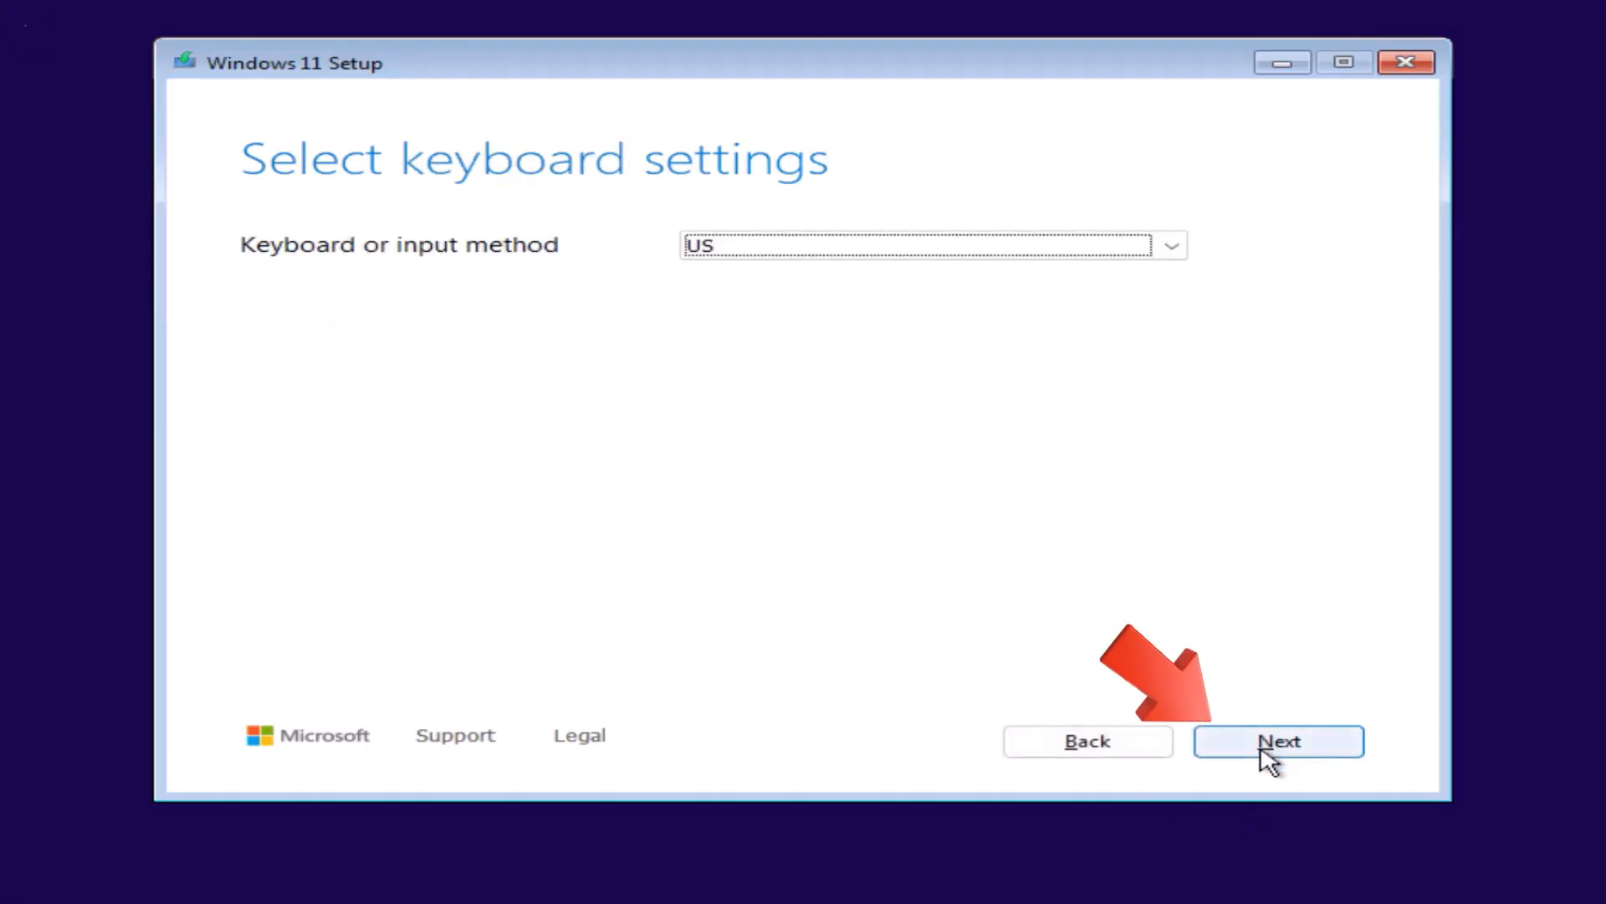
{"action": "left_click", "coordinate": [1278, 740]}
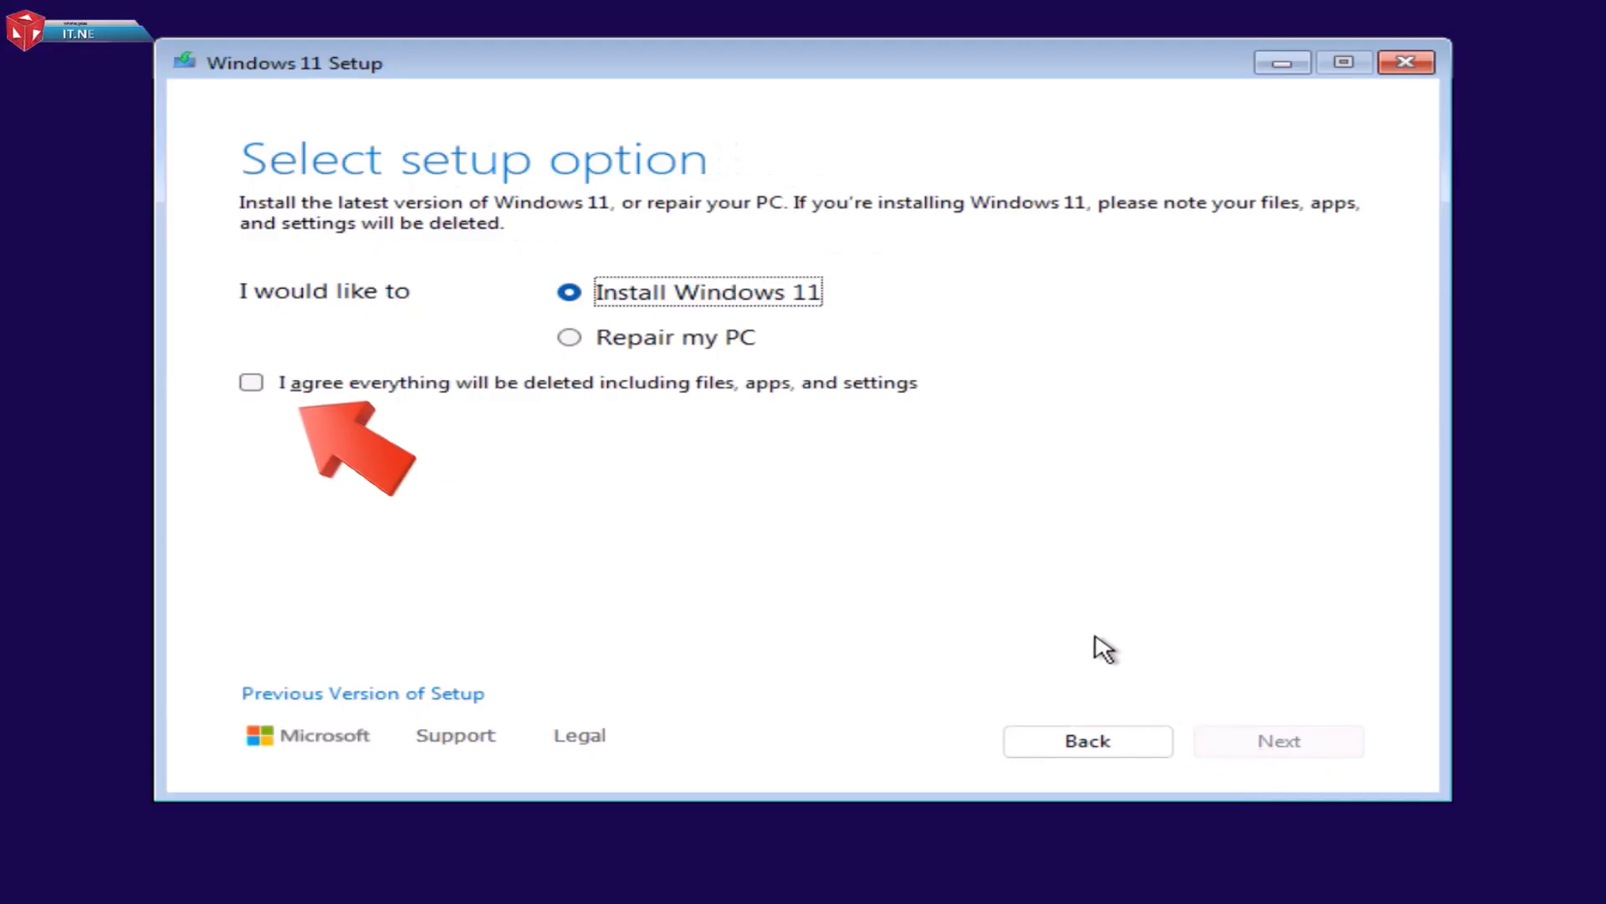
{"action": "left_click", "coordinate": [251, 382]}
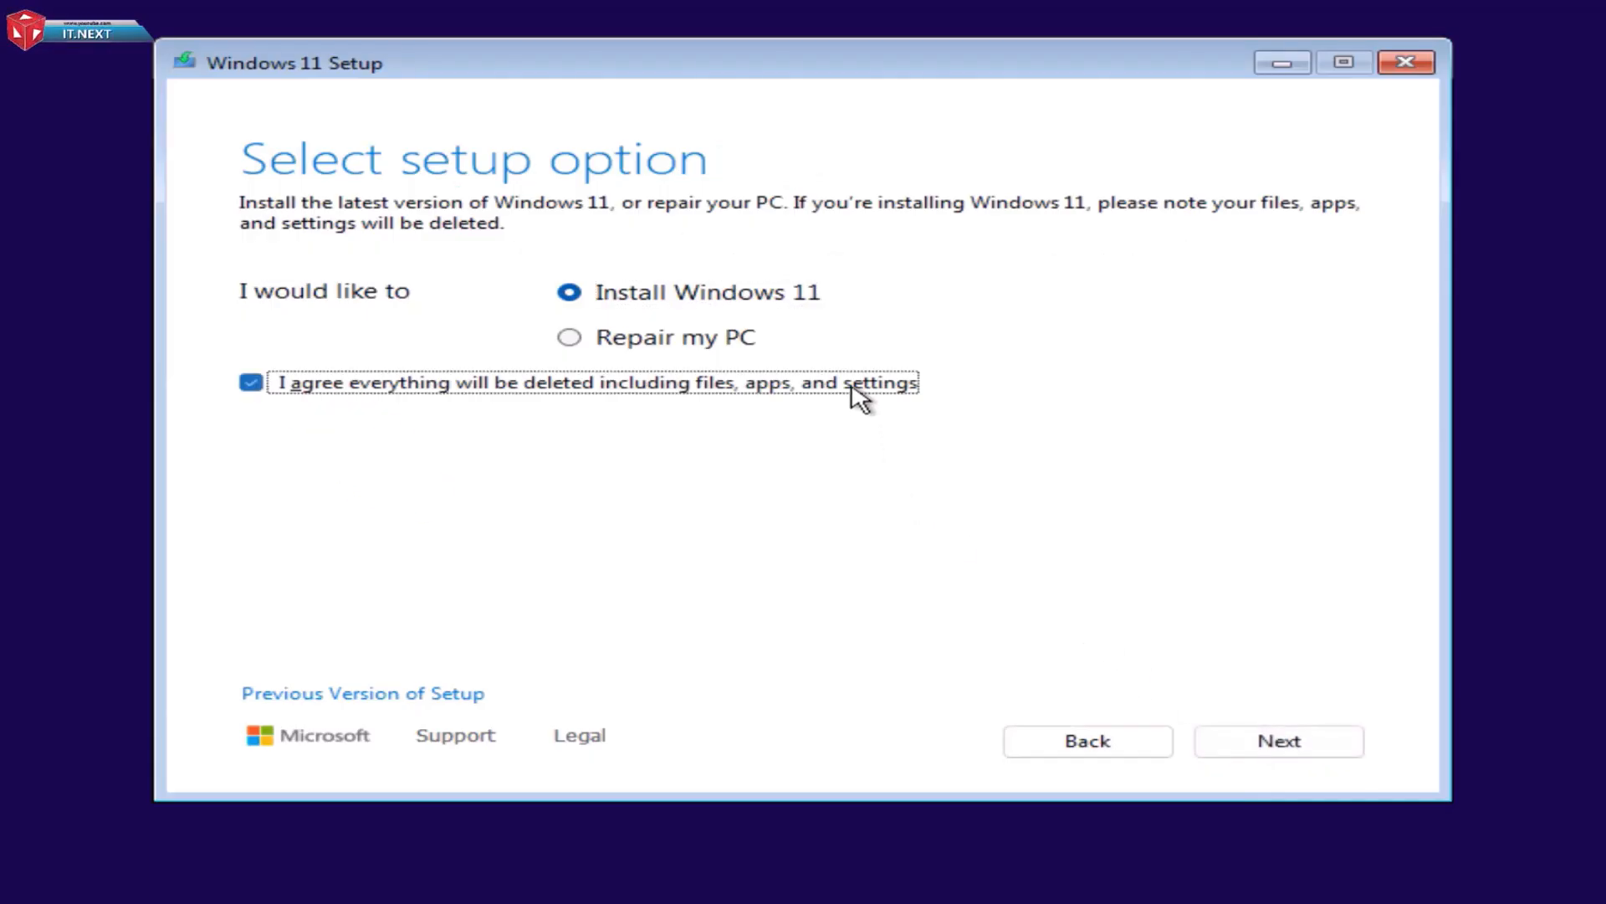
{"action": "mouse_move", "coordinate": [912, 381]}
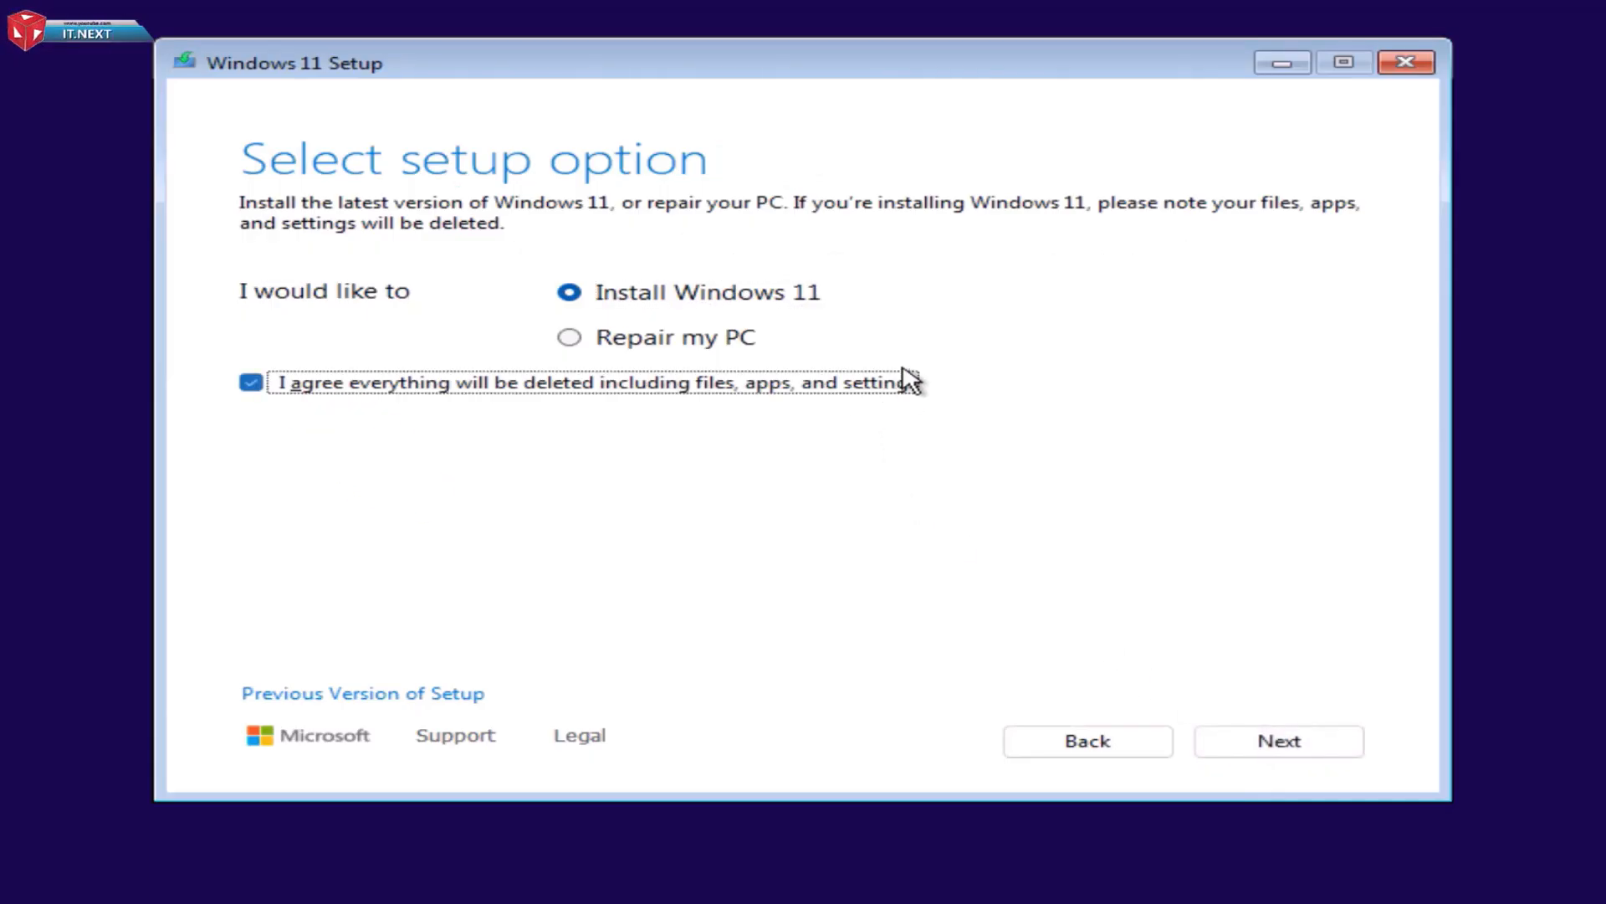
{"action": "left_click", "coordinate": [1277, 740]}
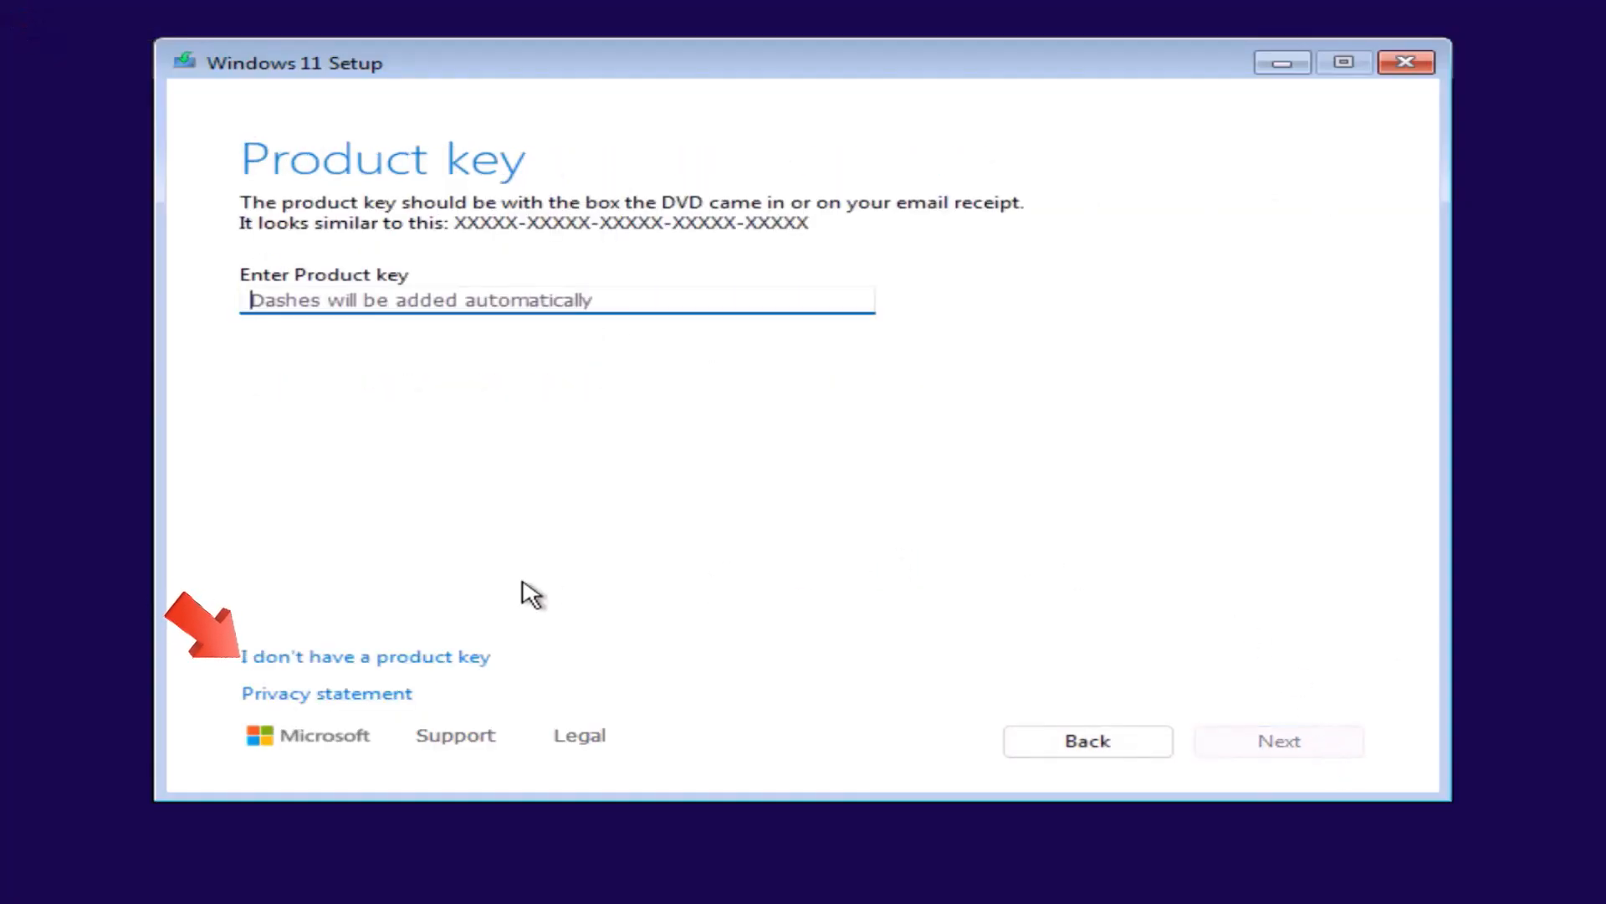
Choose Windows 11 Pro without a product key and accept the license terms
{"action": "left_click", "coordinate": [365, 656]}
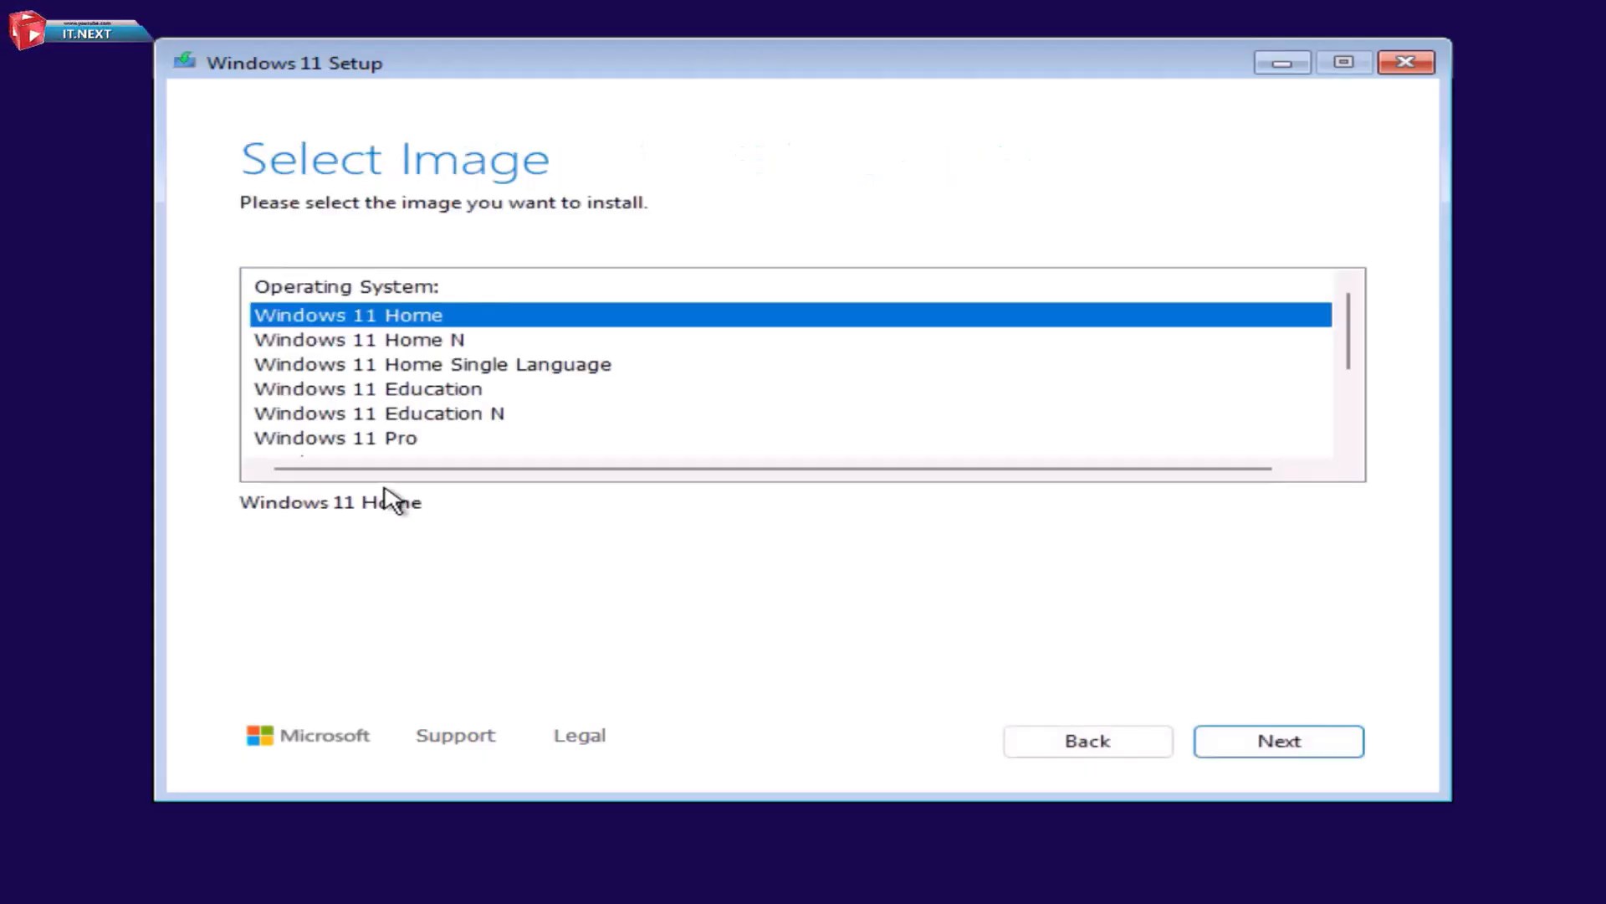
{"action": "left_click", "coordinate": [334, 438]}
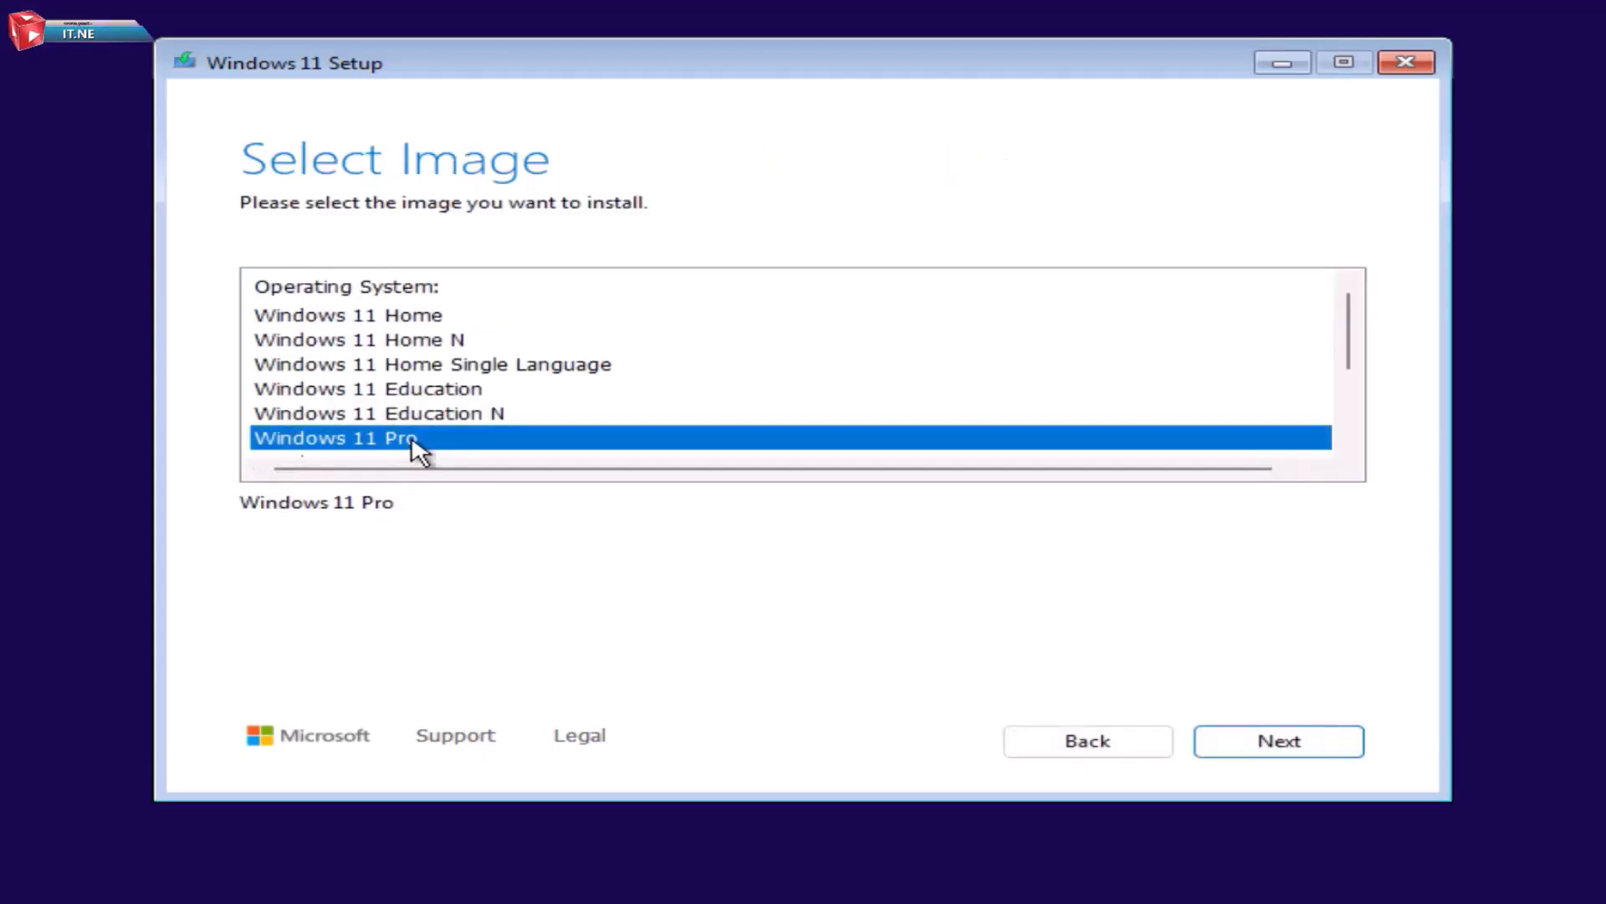
{"action": "left_click", "coordinate": [1278, 740]}
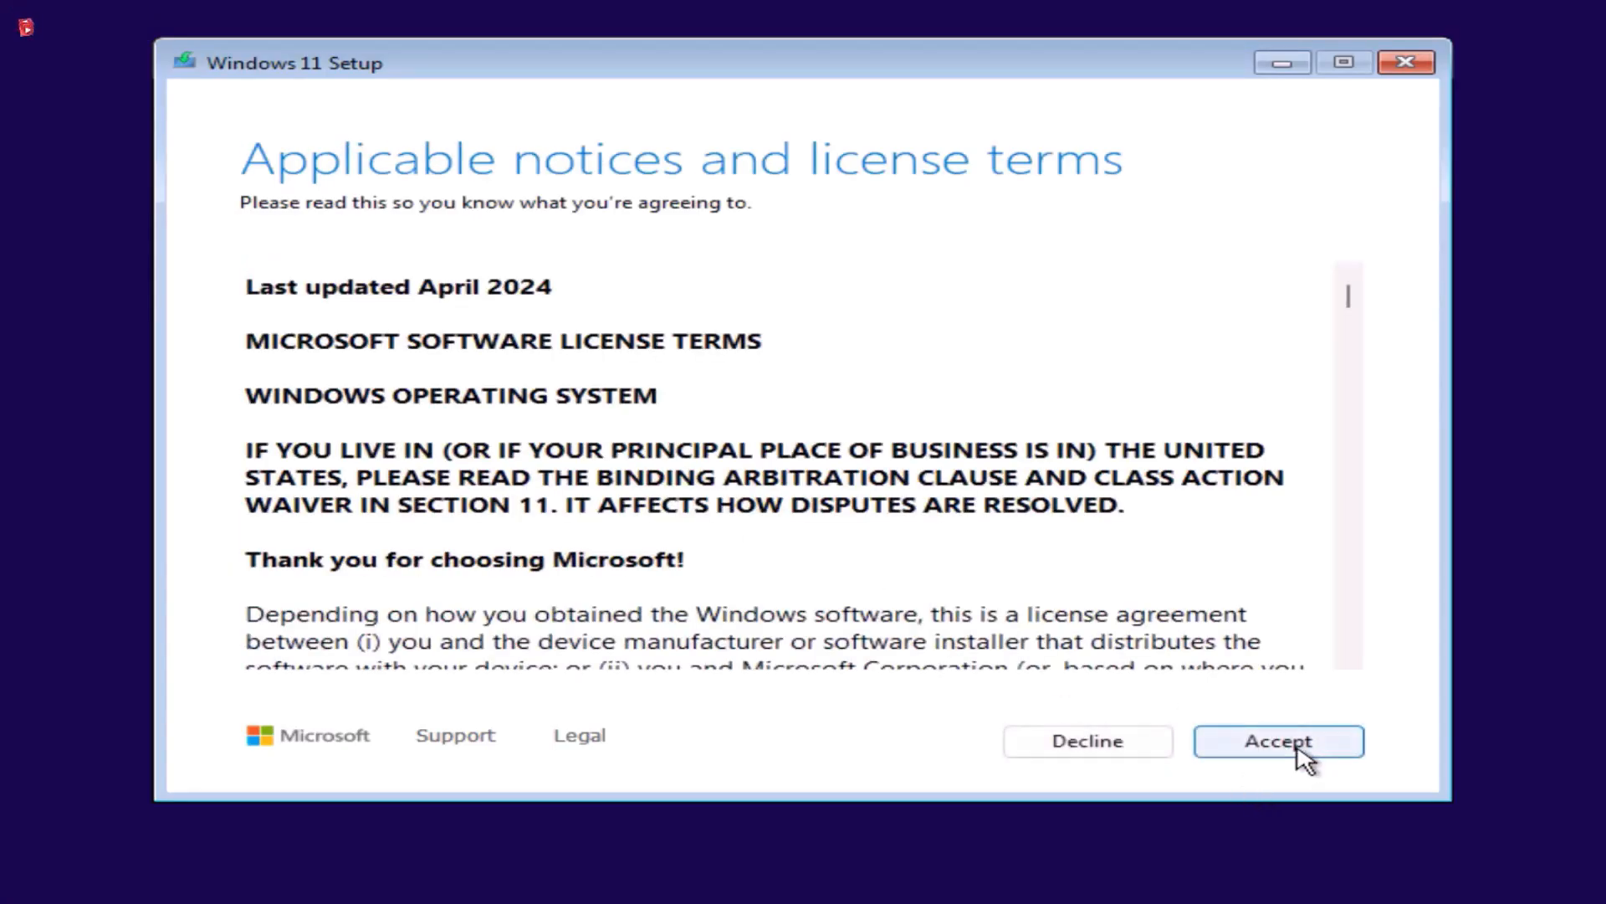
{"action": "left_click", "coordinate": [1278, 740]}
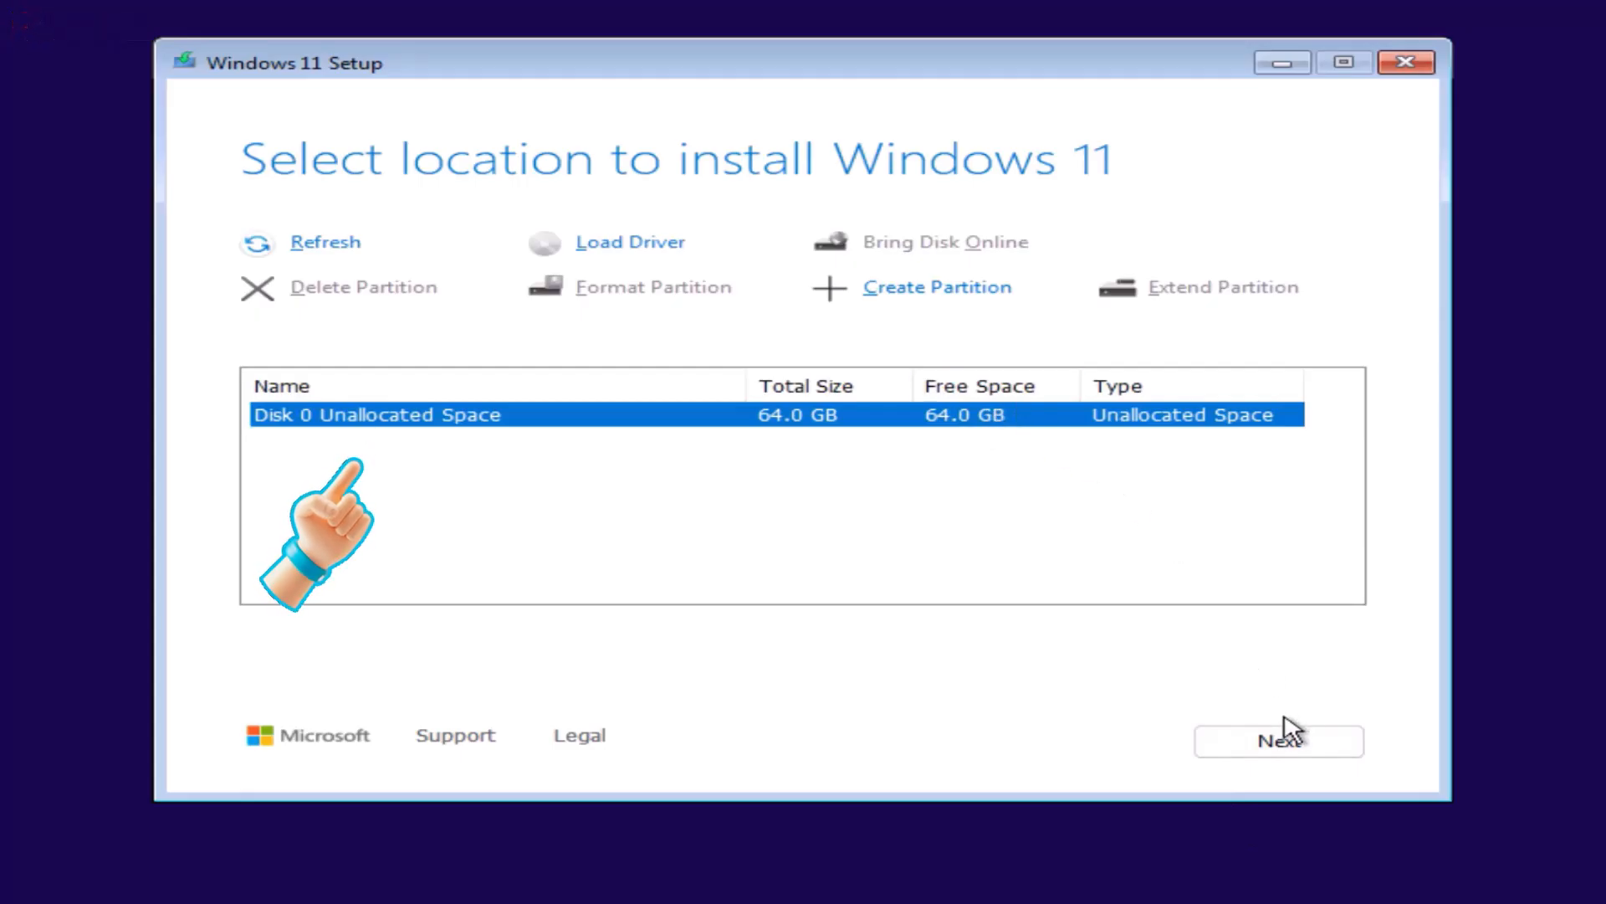
Install Windows 11 Pro onto Disk 0's 64 GB unallocated space
{"action": "left_click", "coordinate": [1278, 740]}
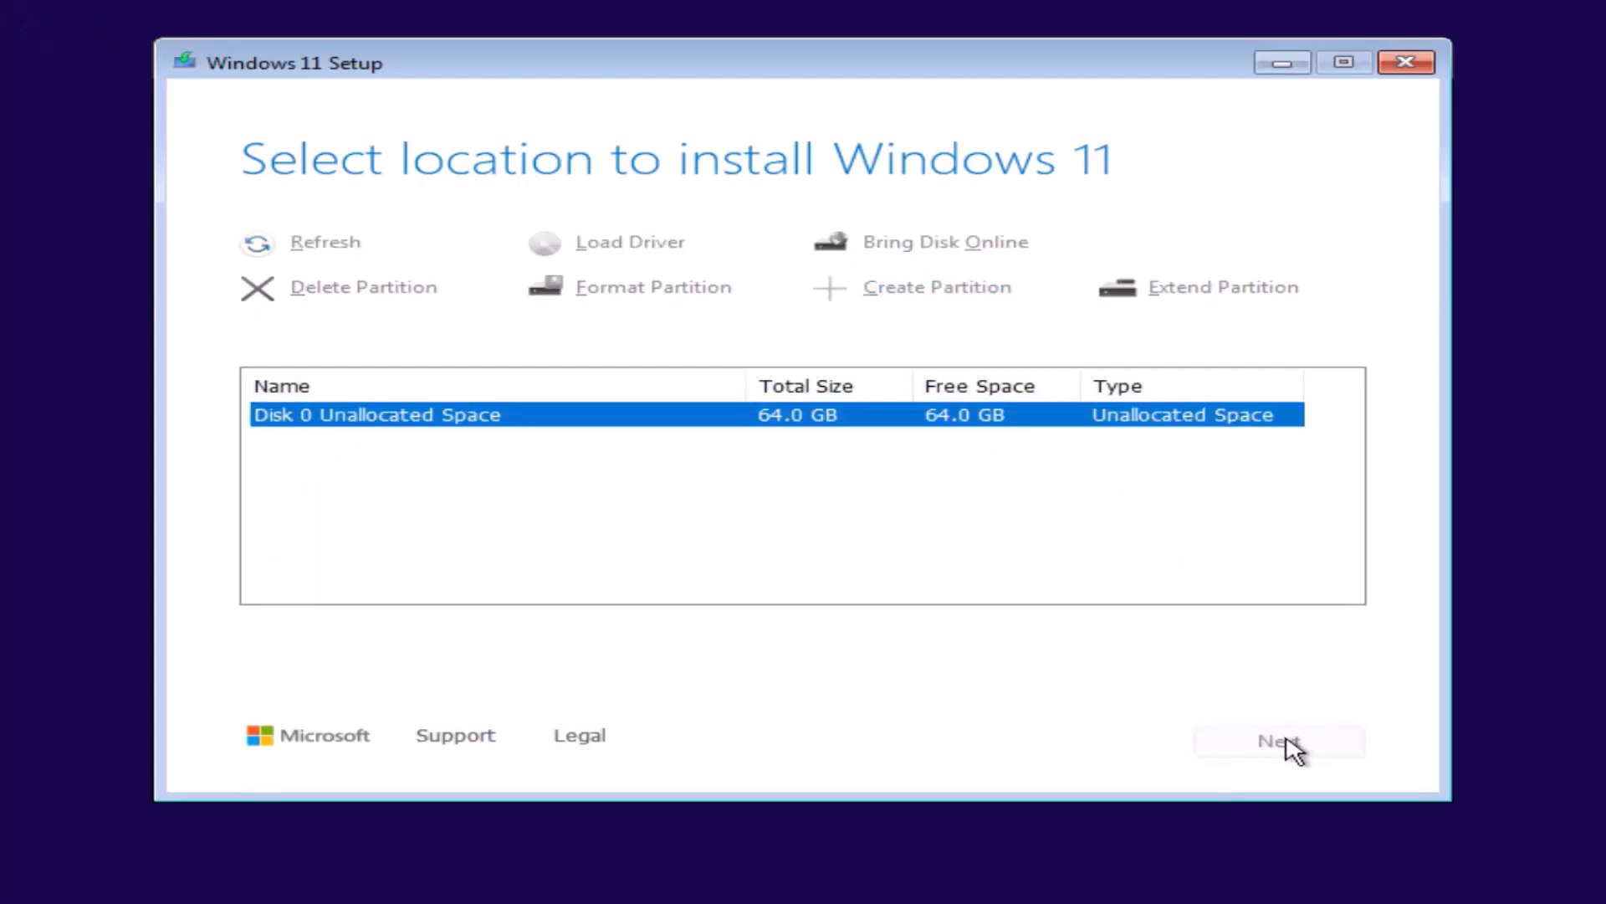
{"action": "left_click", "coordinate": [1277, 740]}
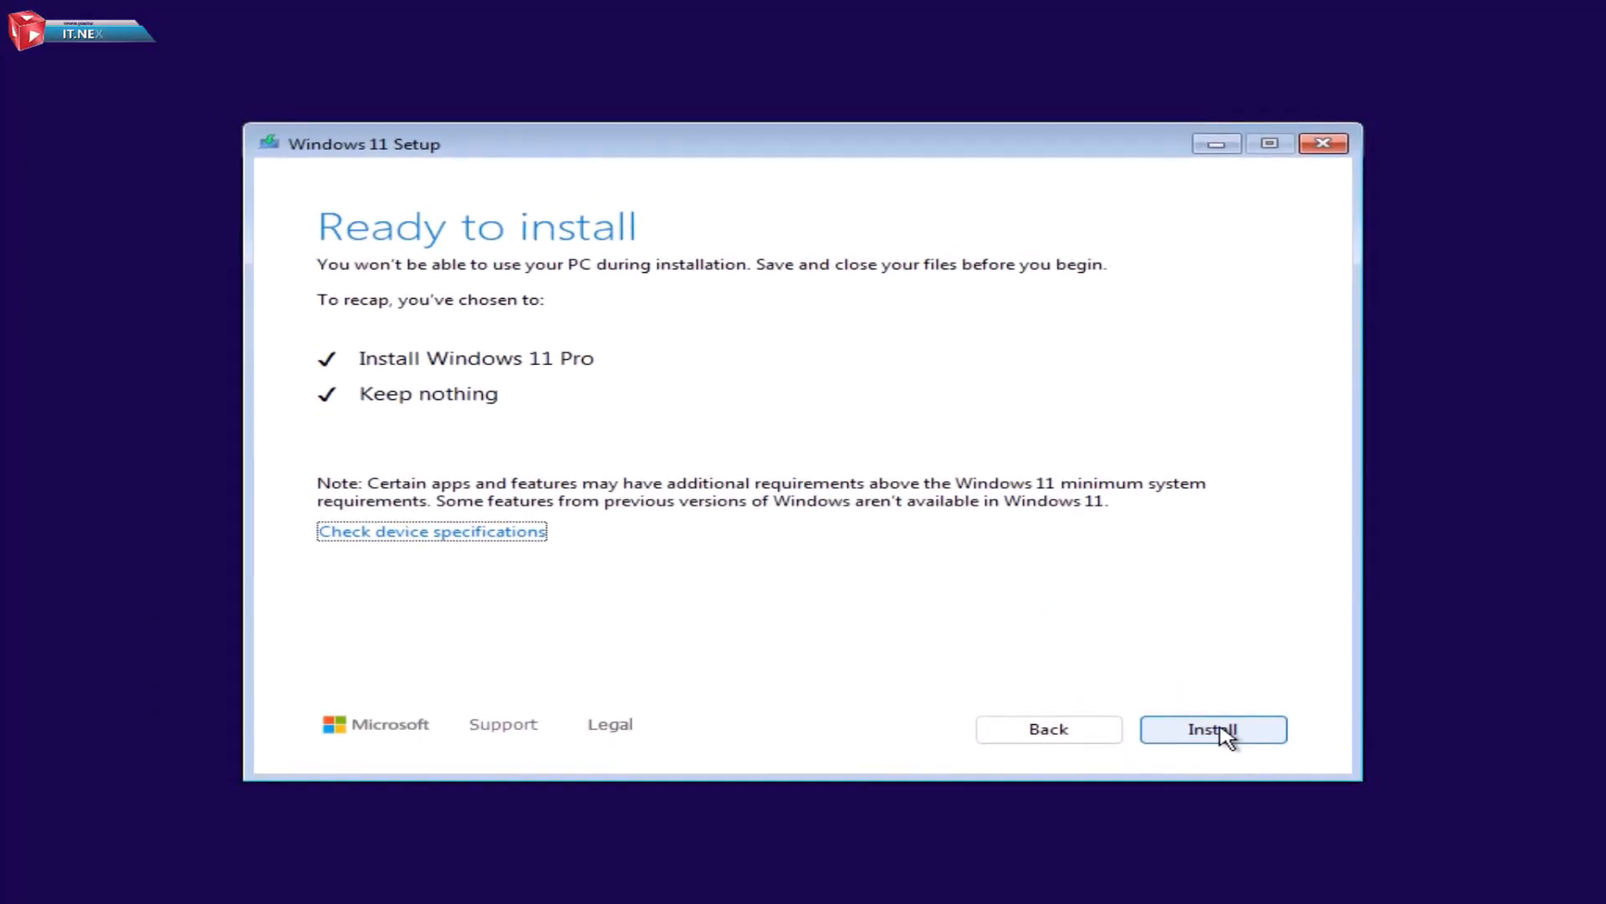
{"action": "left_click", "coordinate": [1214, 729]}
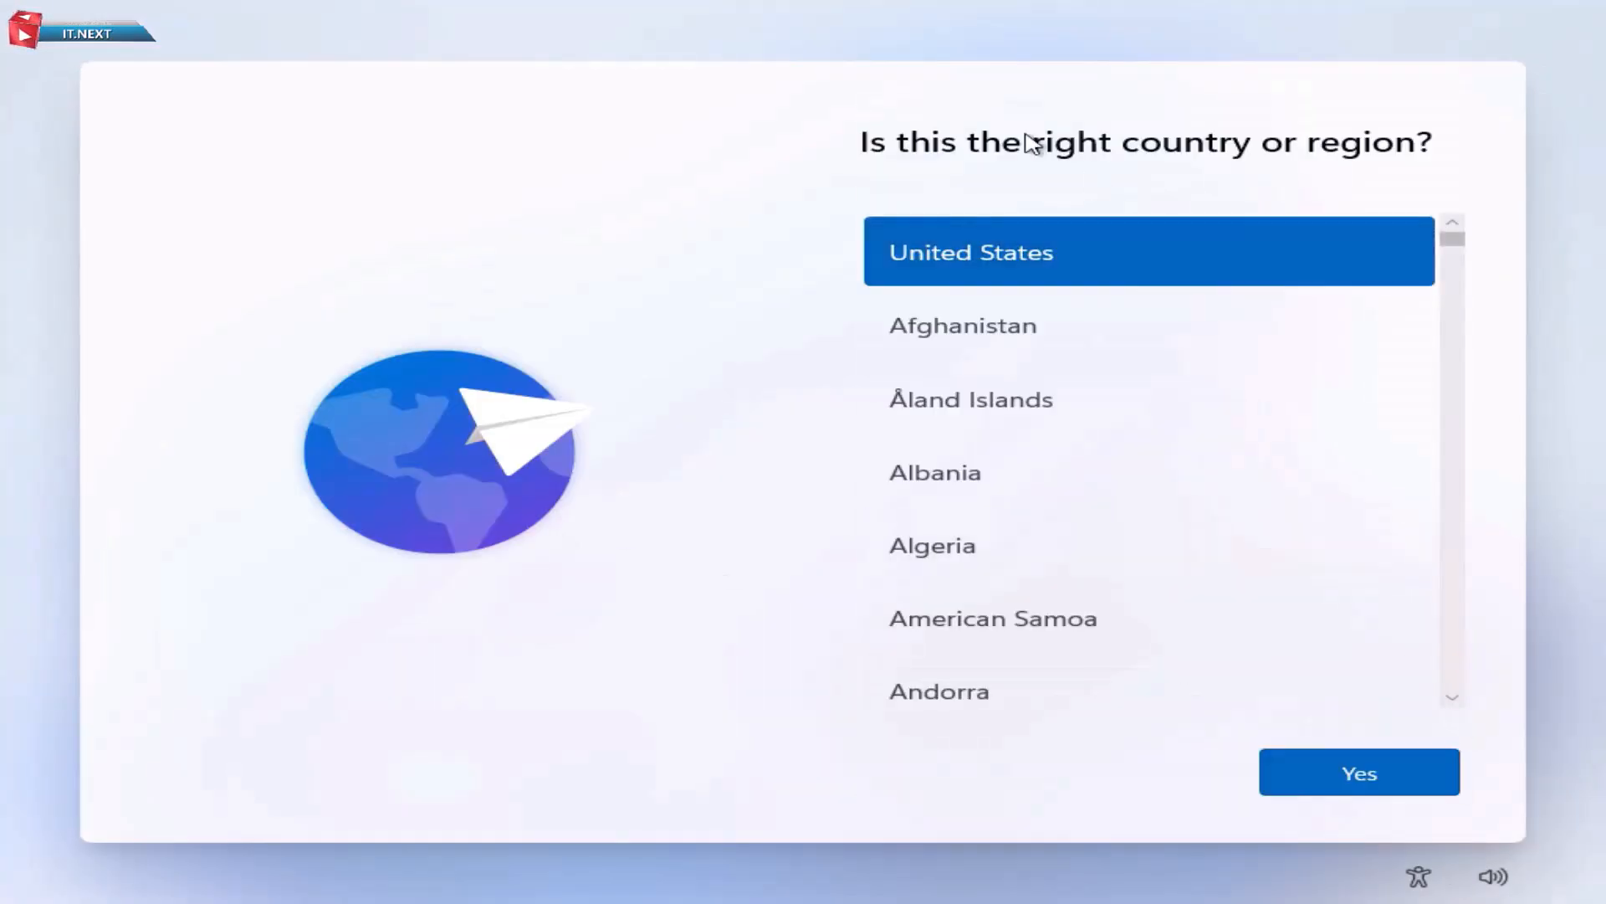
Confirm United States as region and US keyboard layout, with no second layout
{"action": "left_click", "coordinate": [1359, 772]}
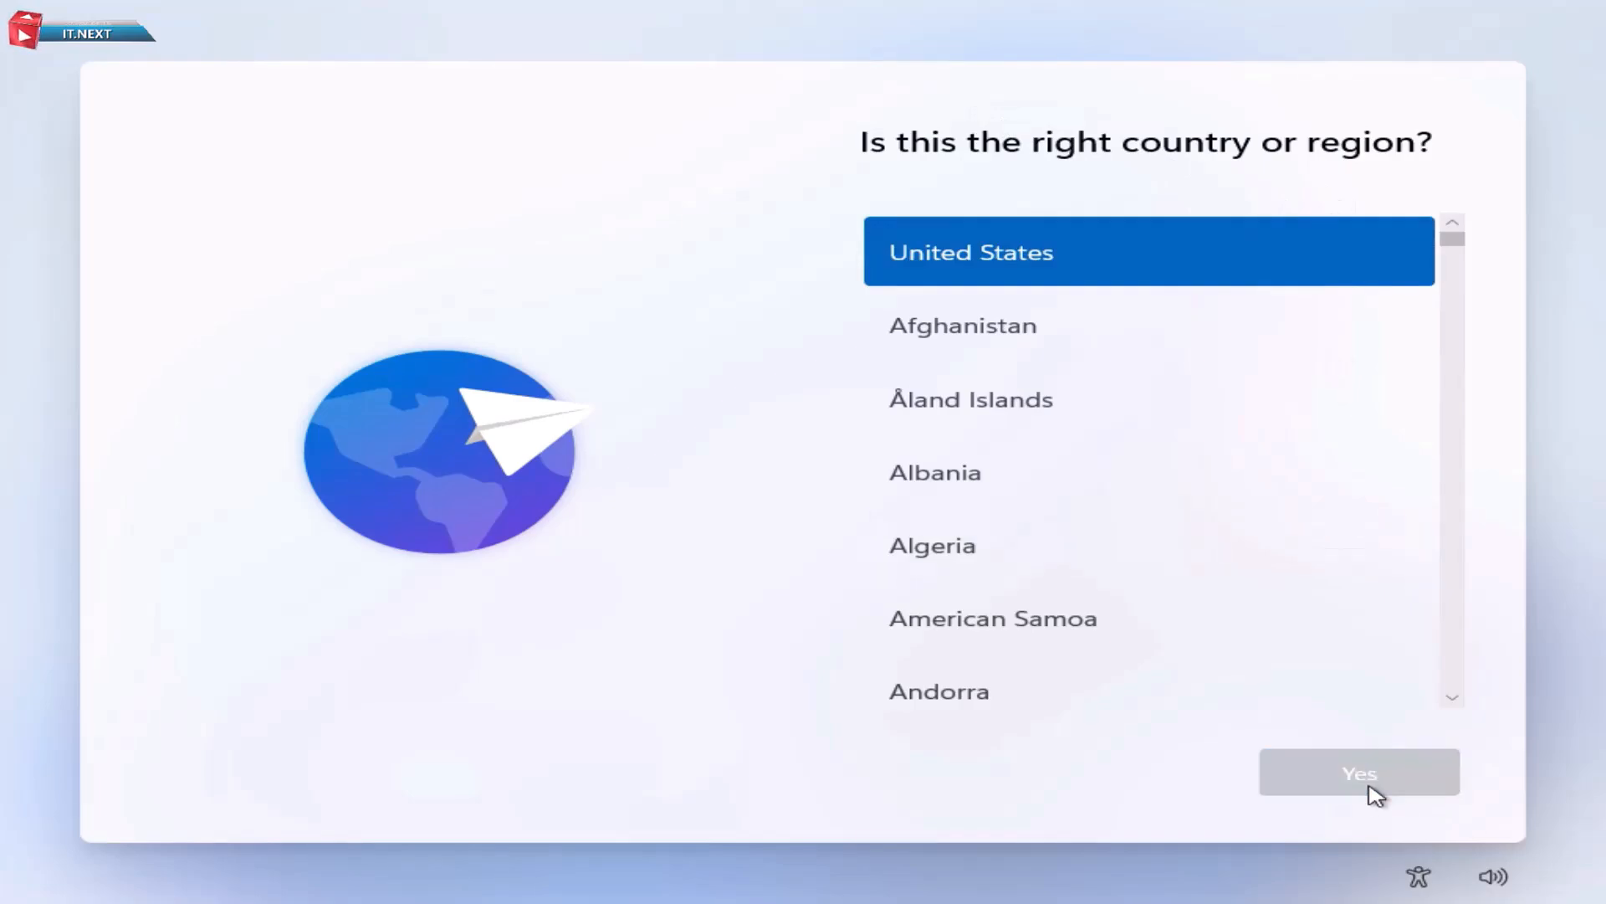
{"action": "left_click", "coordinate": [1359, 772]}
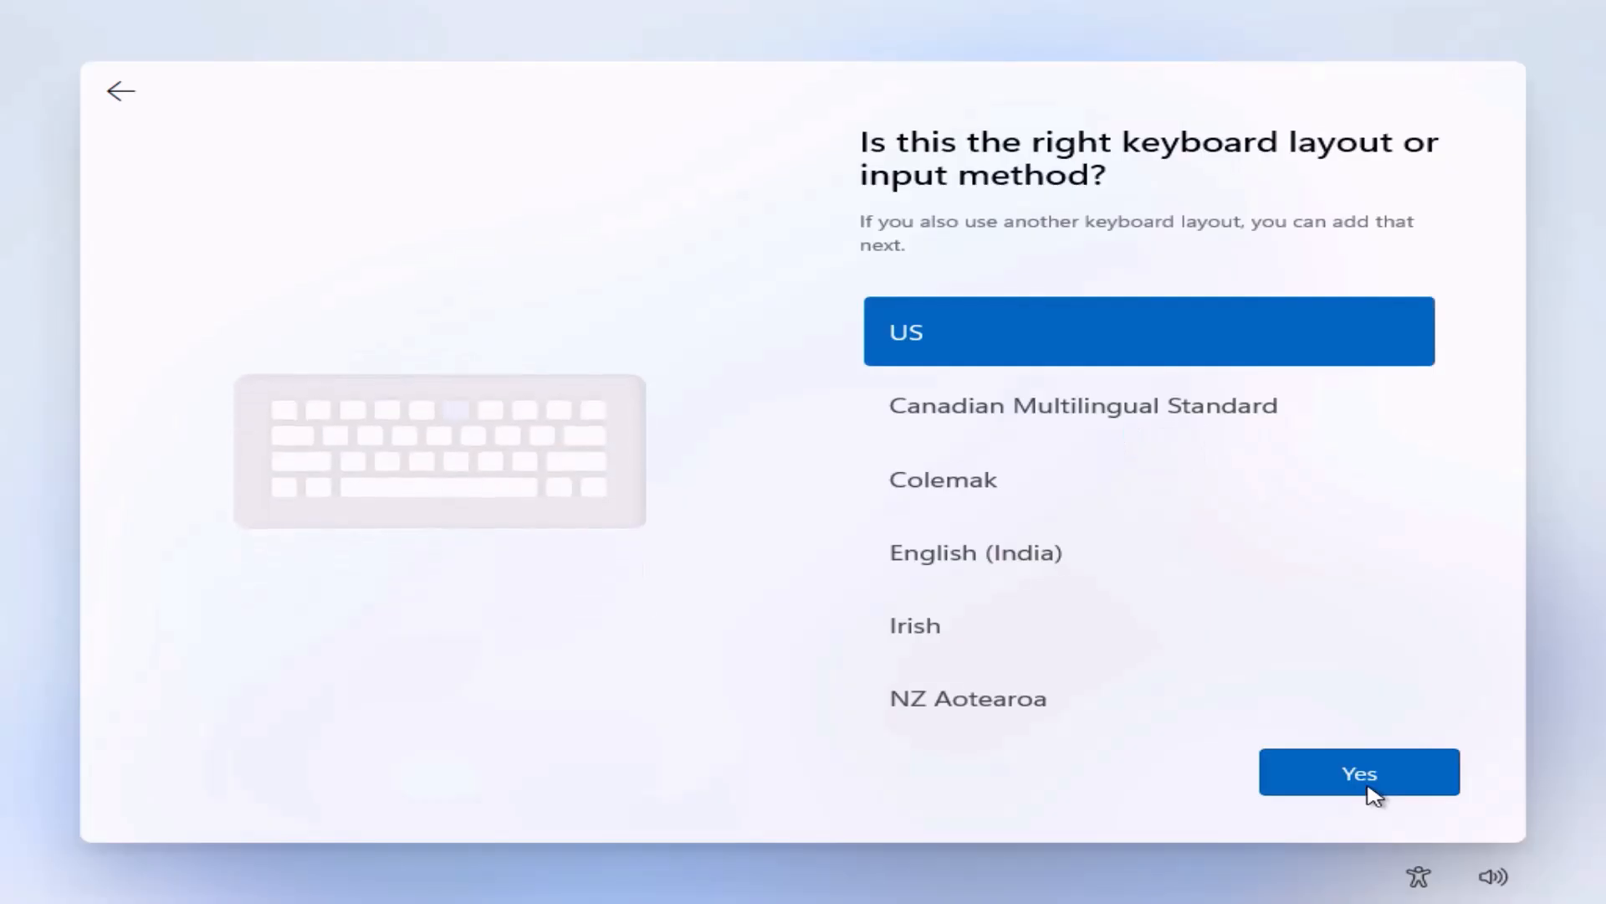
{"action": "left_click", "coordinate": [1359, 772]}
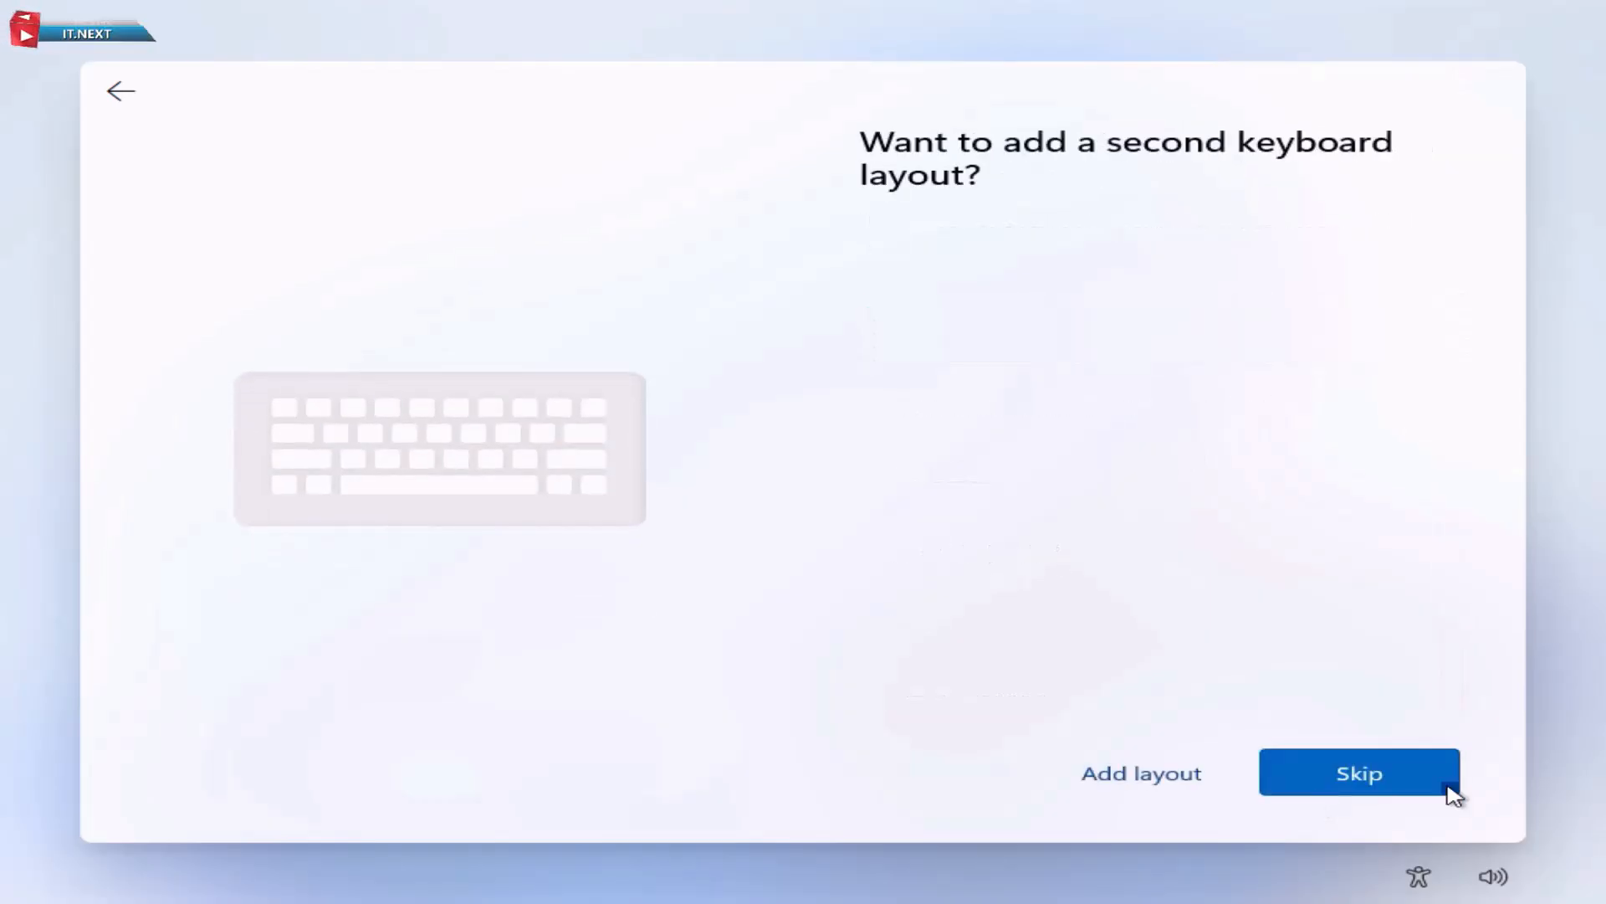
{"action": "left_click", "coordinate": [1360, 772]}
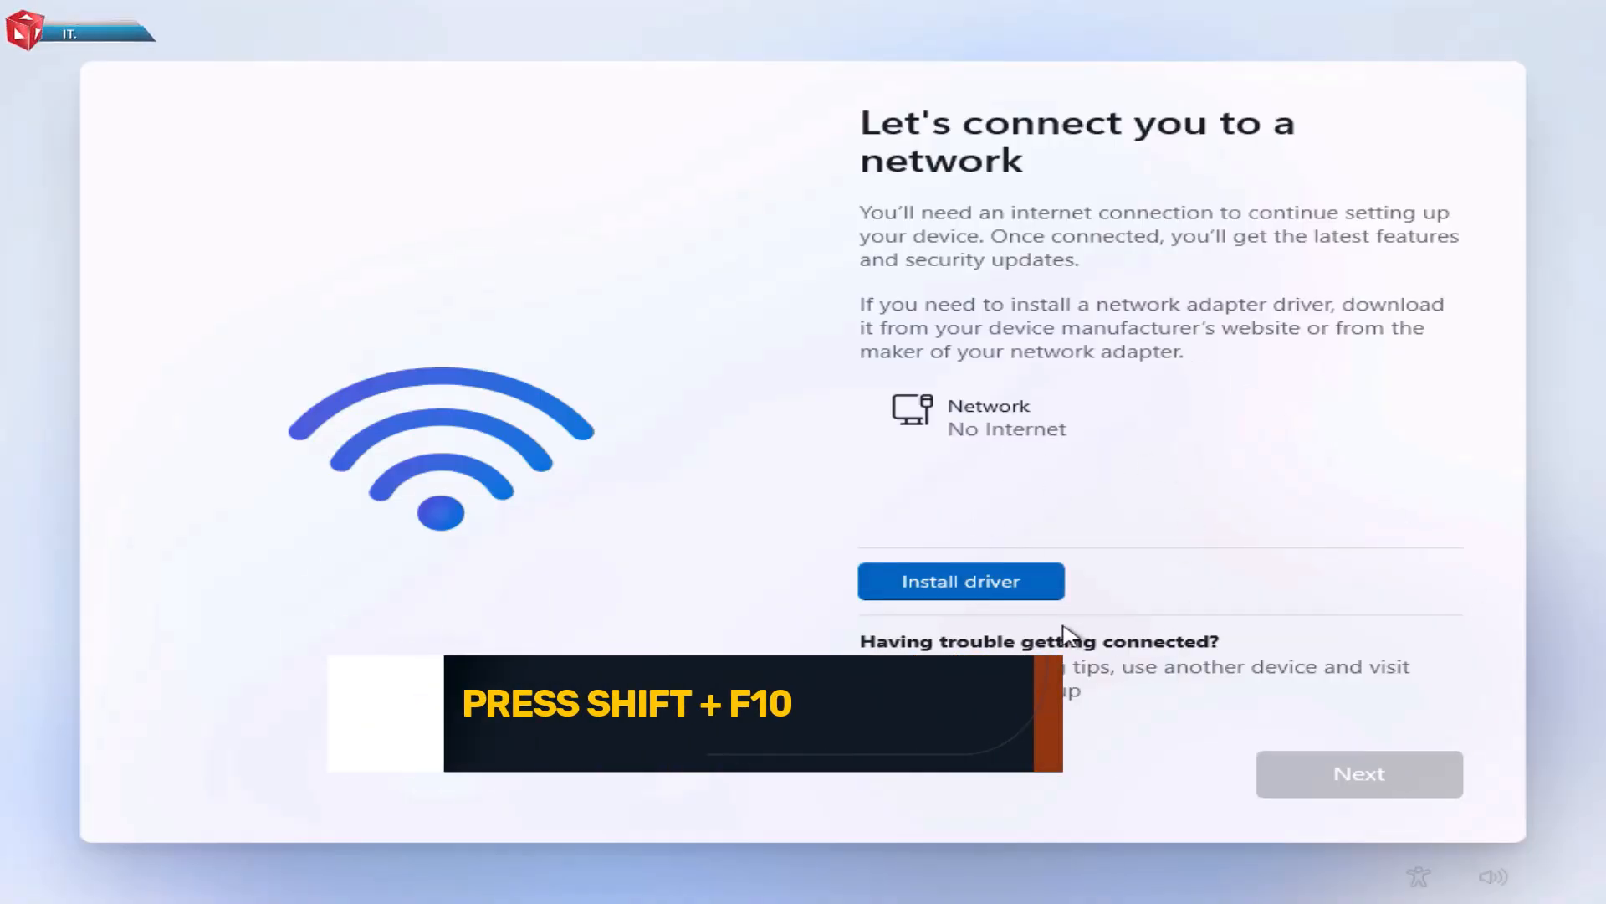
Run OOBE\BYPASSNRO in an administrator command prompt opened with Shift+F10
{"action": "key", "text": "shift+f10"}
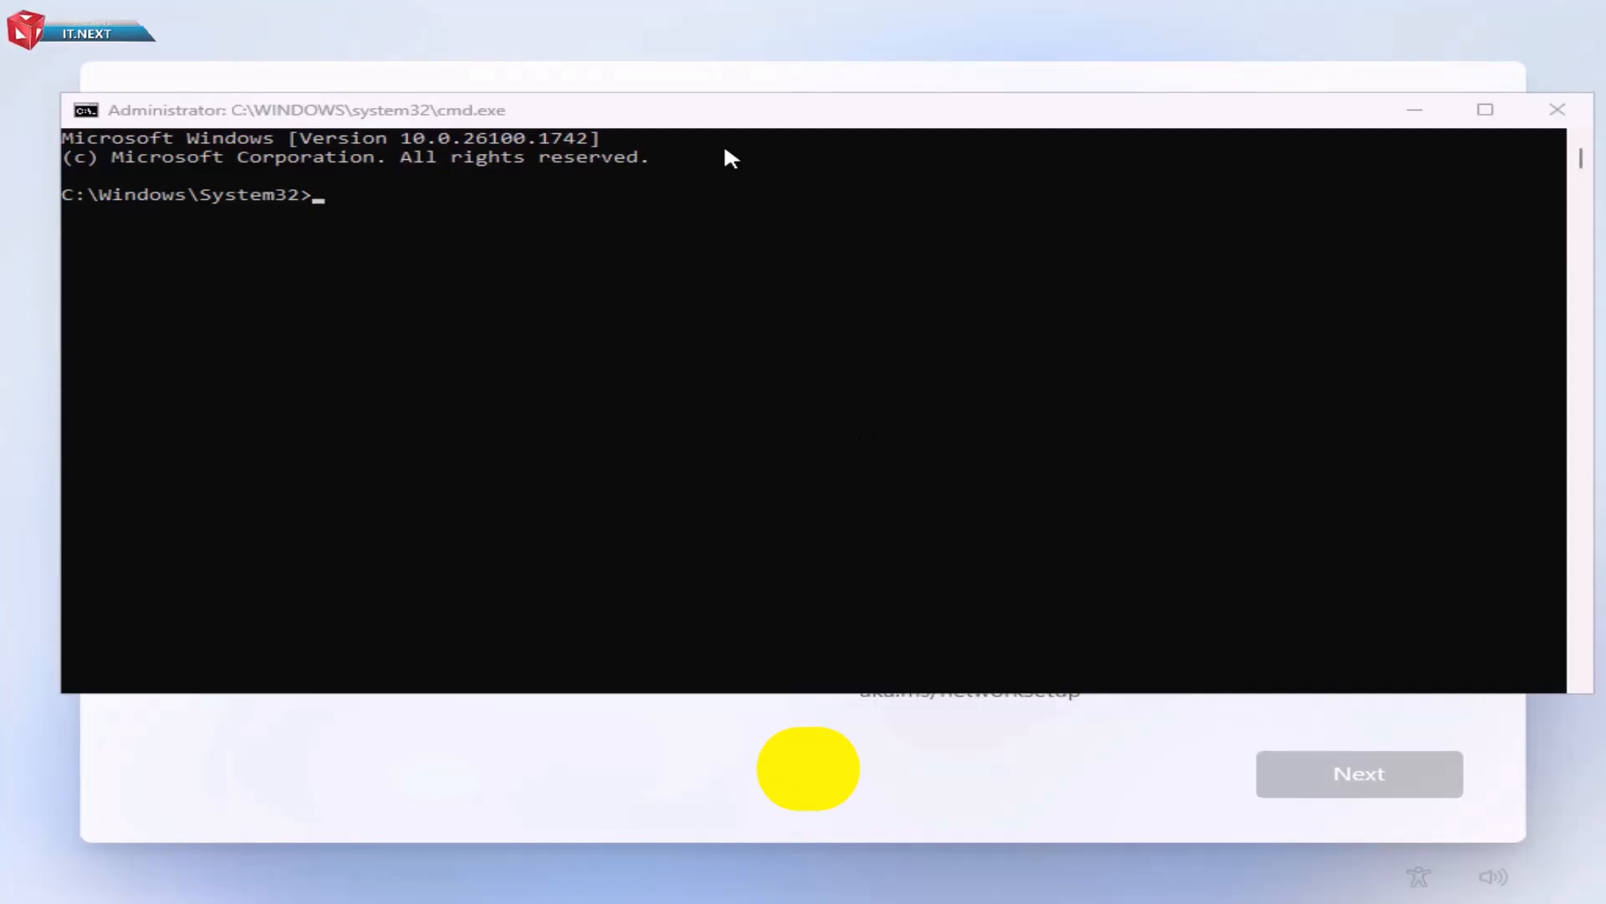
{"action": "type", "text": "OOBE\\"}
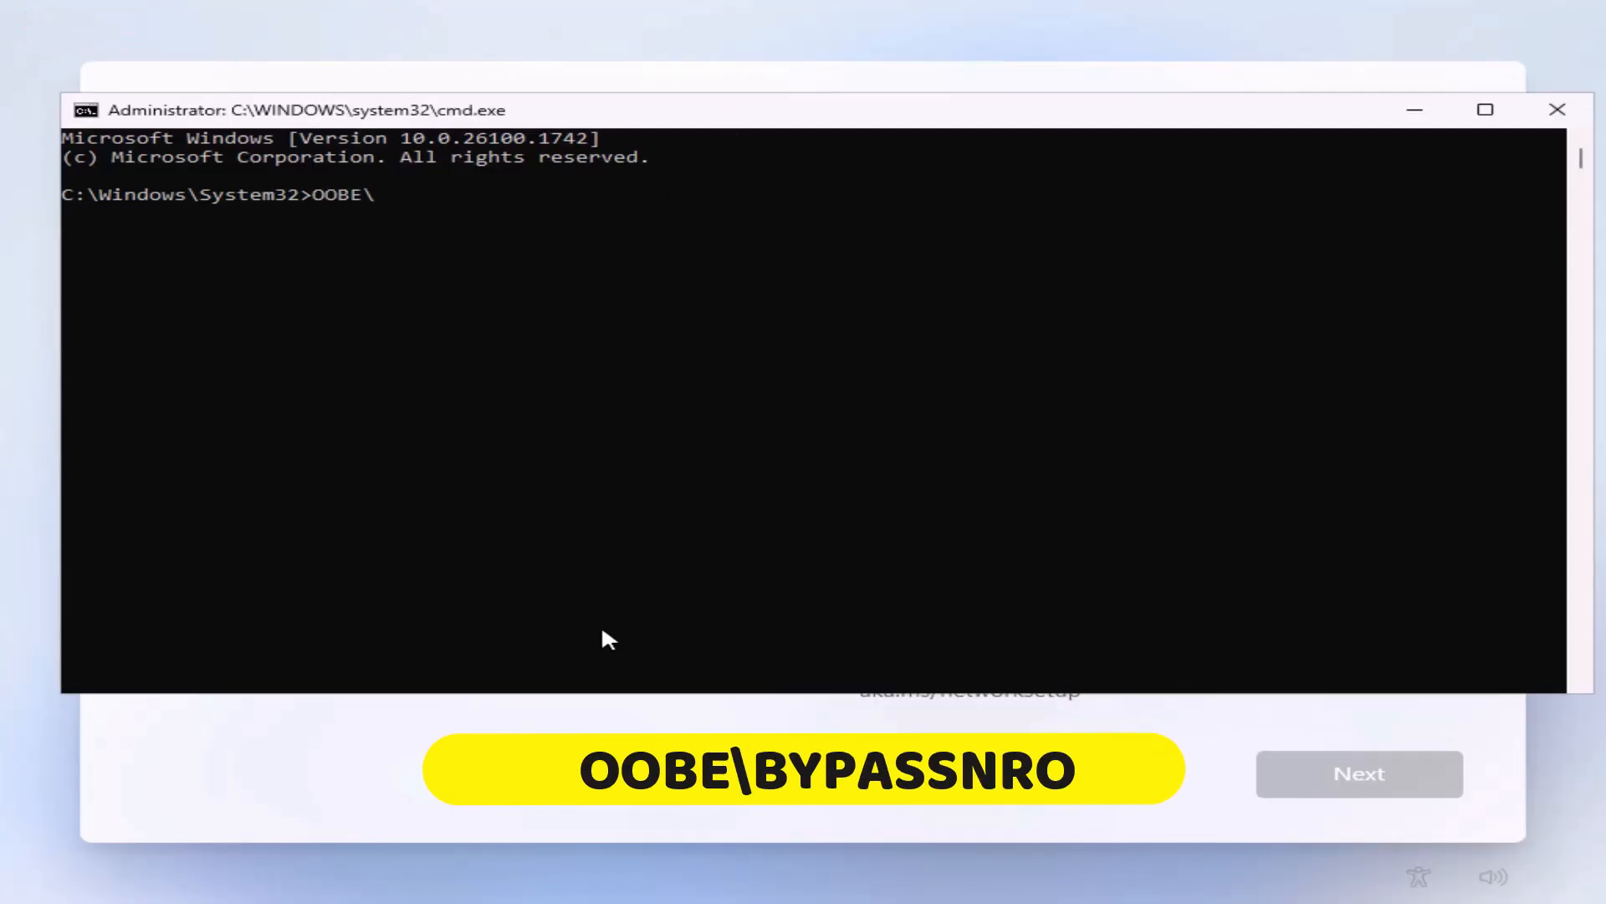
{"action": "type", "text": "BYPASSNRO"}
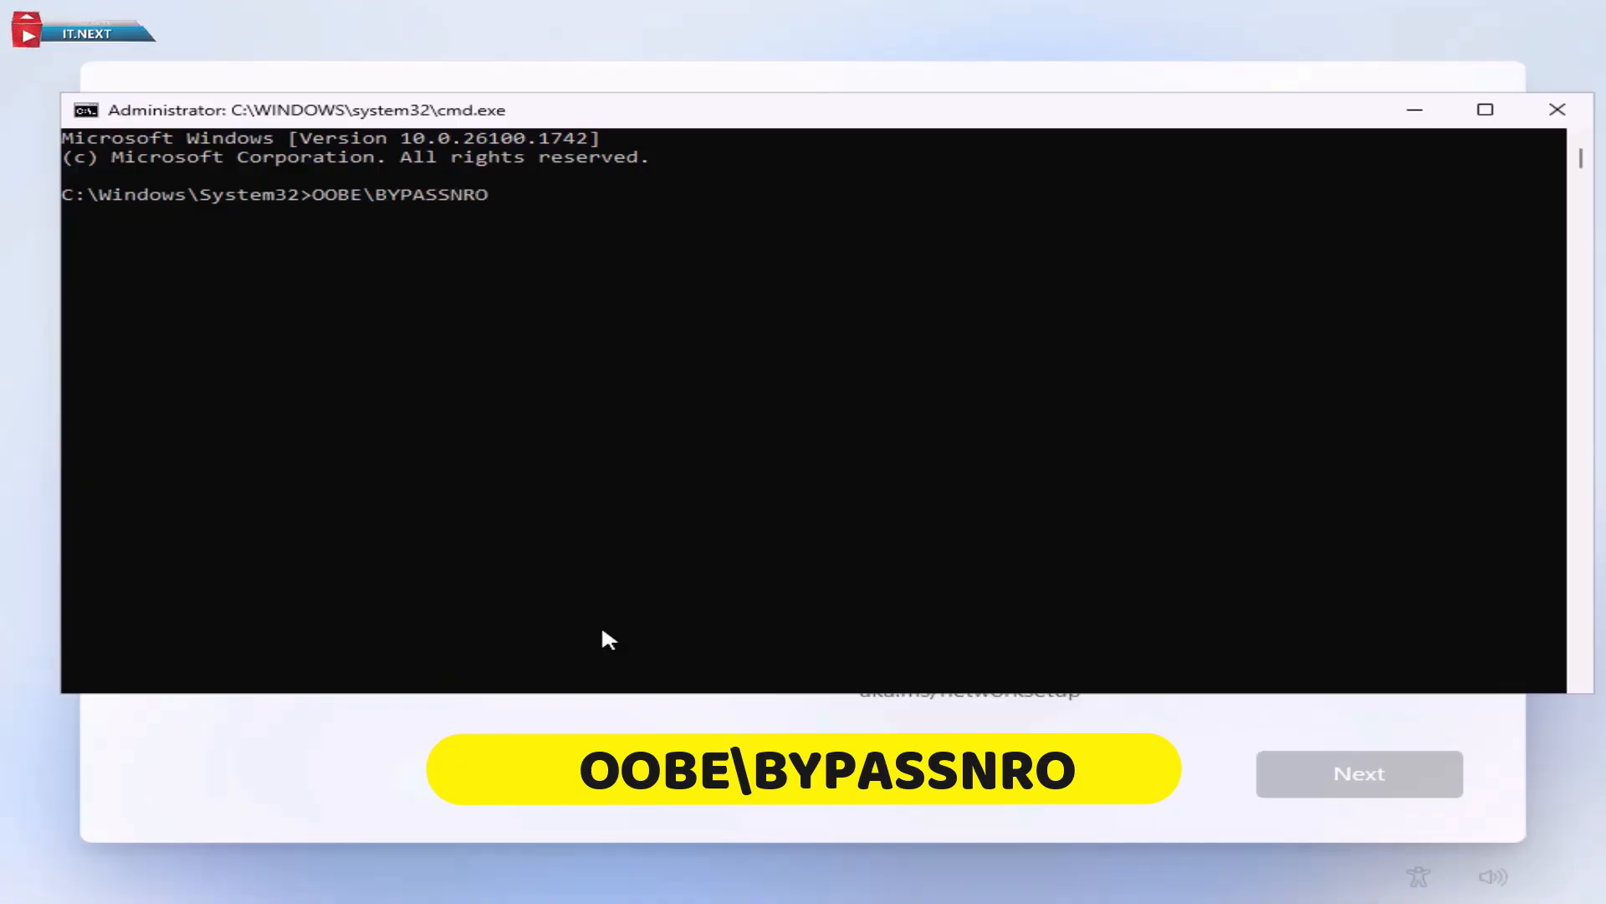
{"action": "key", "text": "Enter"}
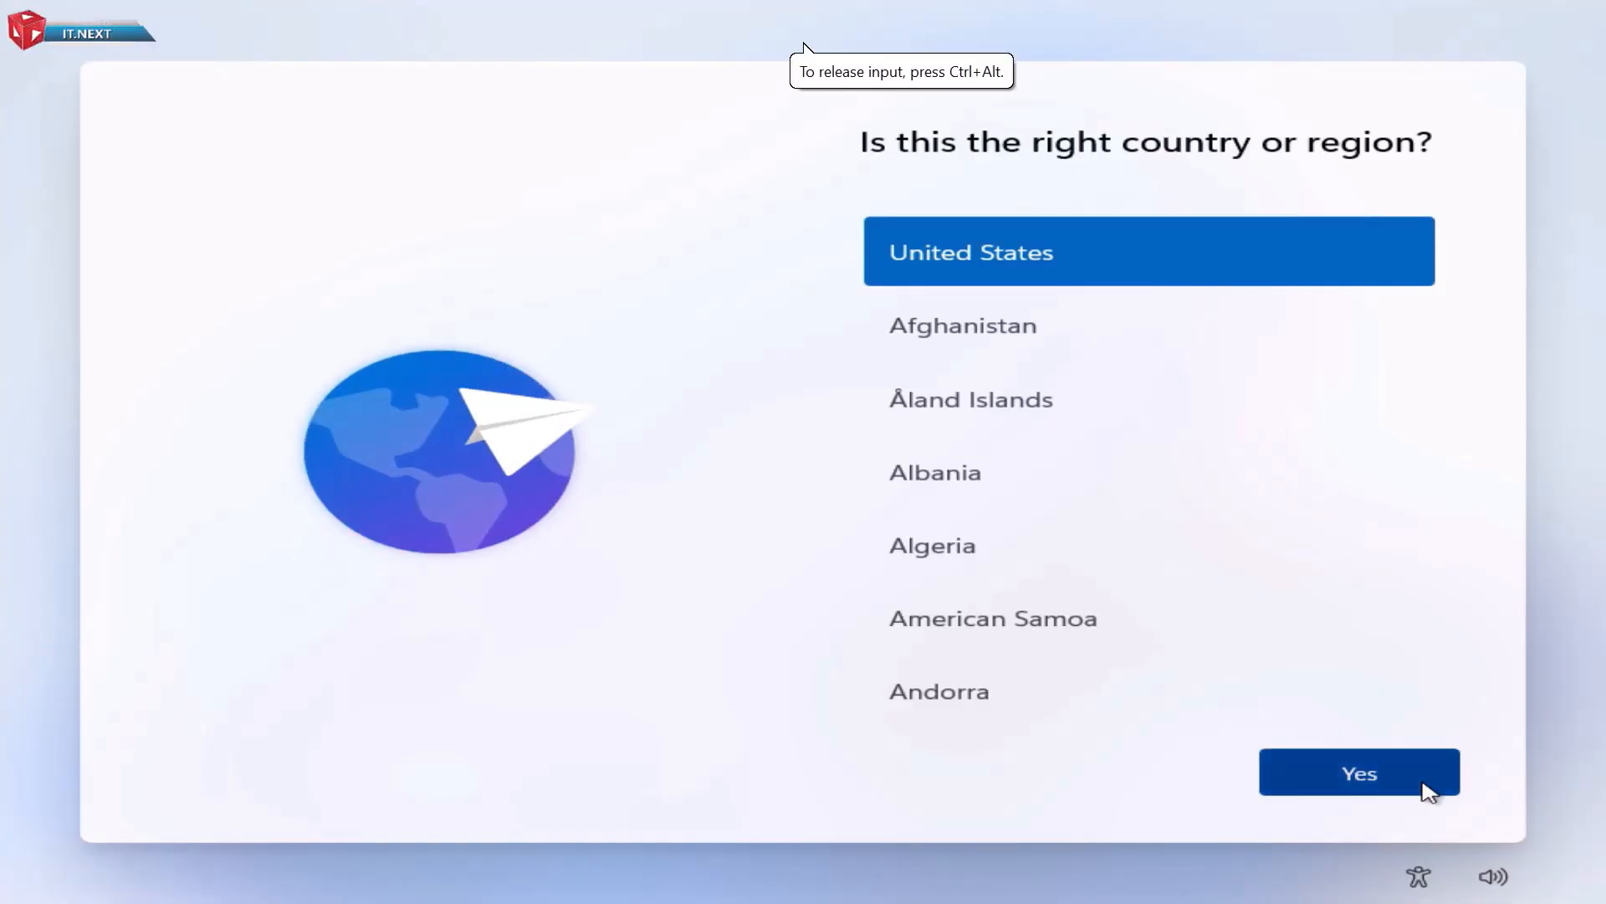
Reconfirm United States, skip the second layout, and choose I don't have internet
{"action": "left_click", "coordinate": [1358, 772]}
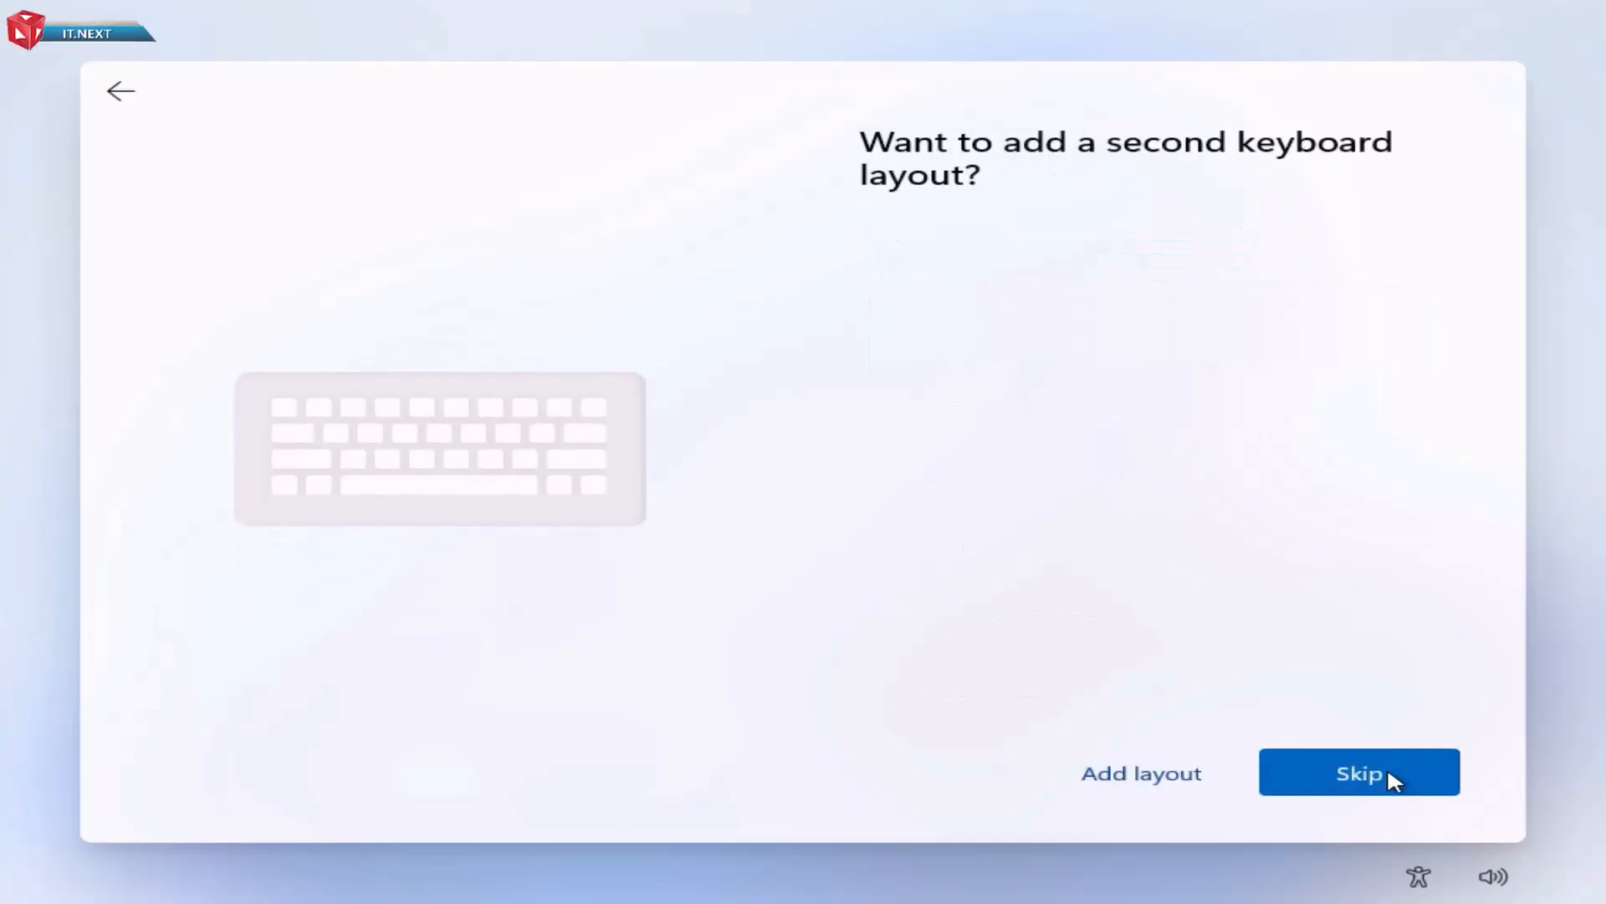
{"action": "left_click", "coordinate": [1358, 772]}
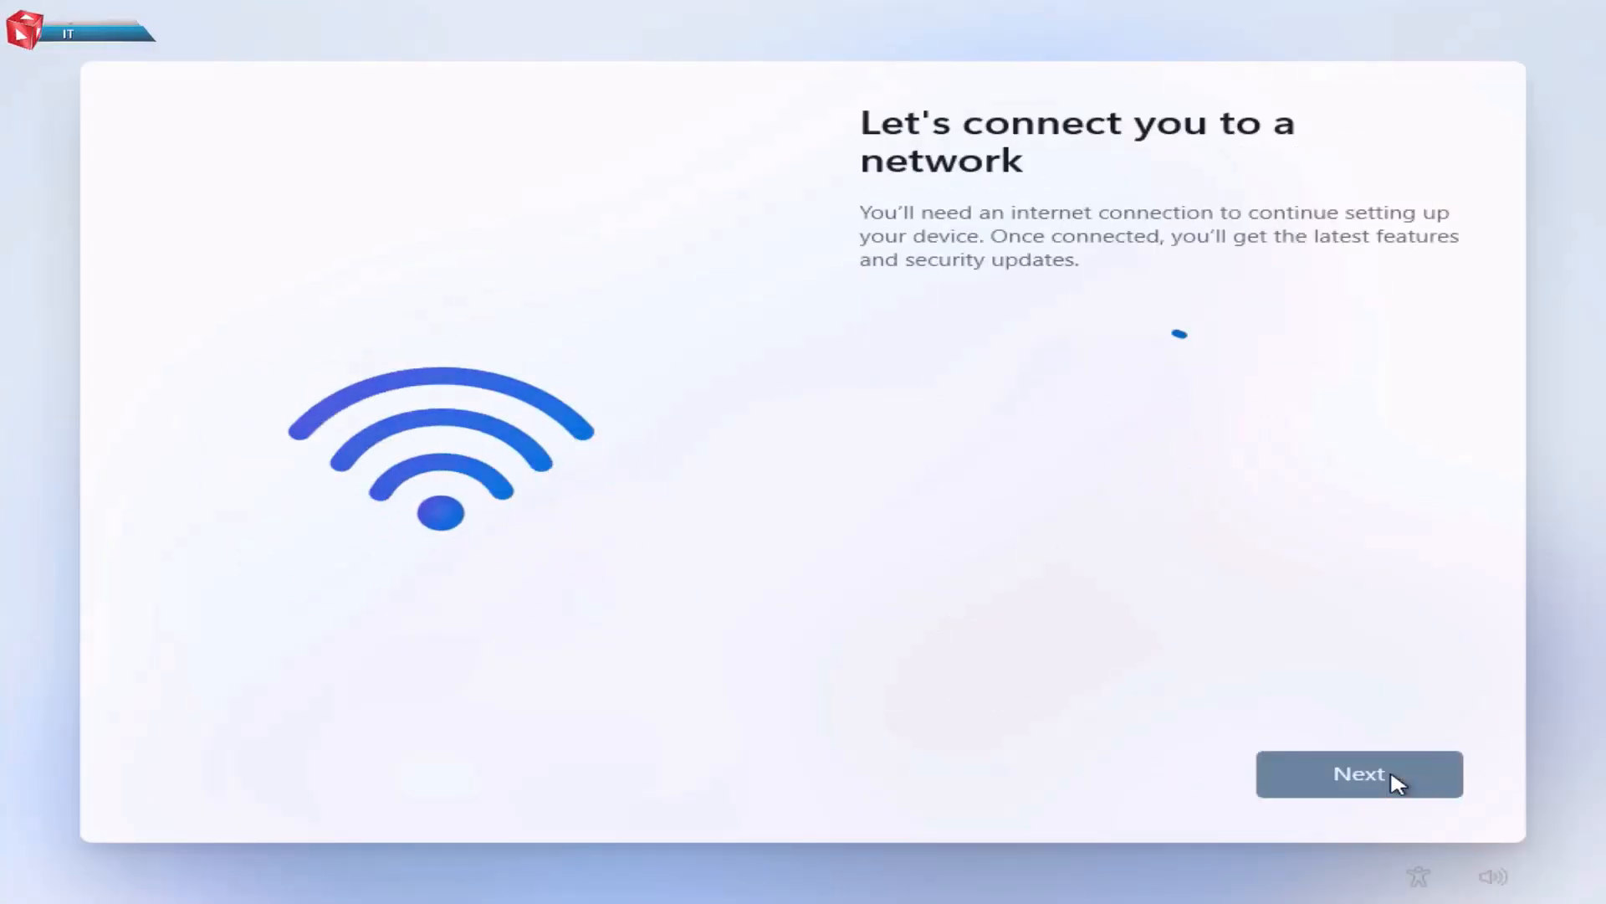
{"action": "left_click", "coordinate": [1359, 773]}
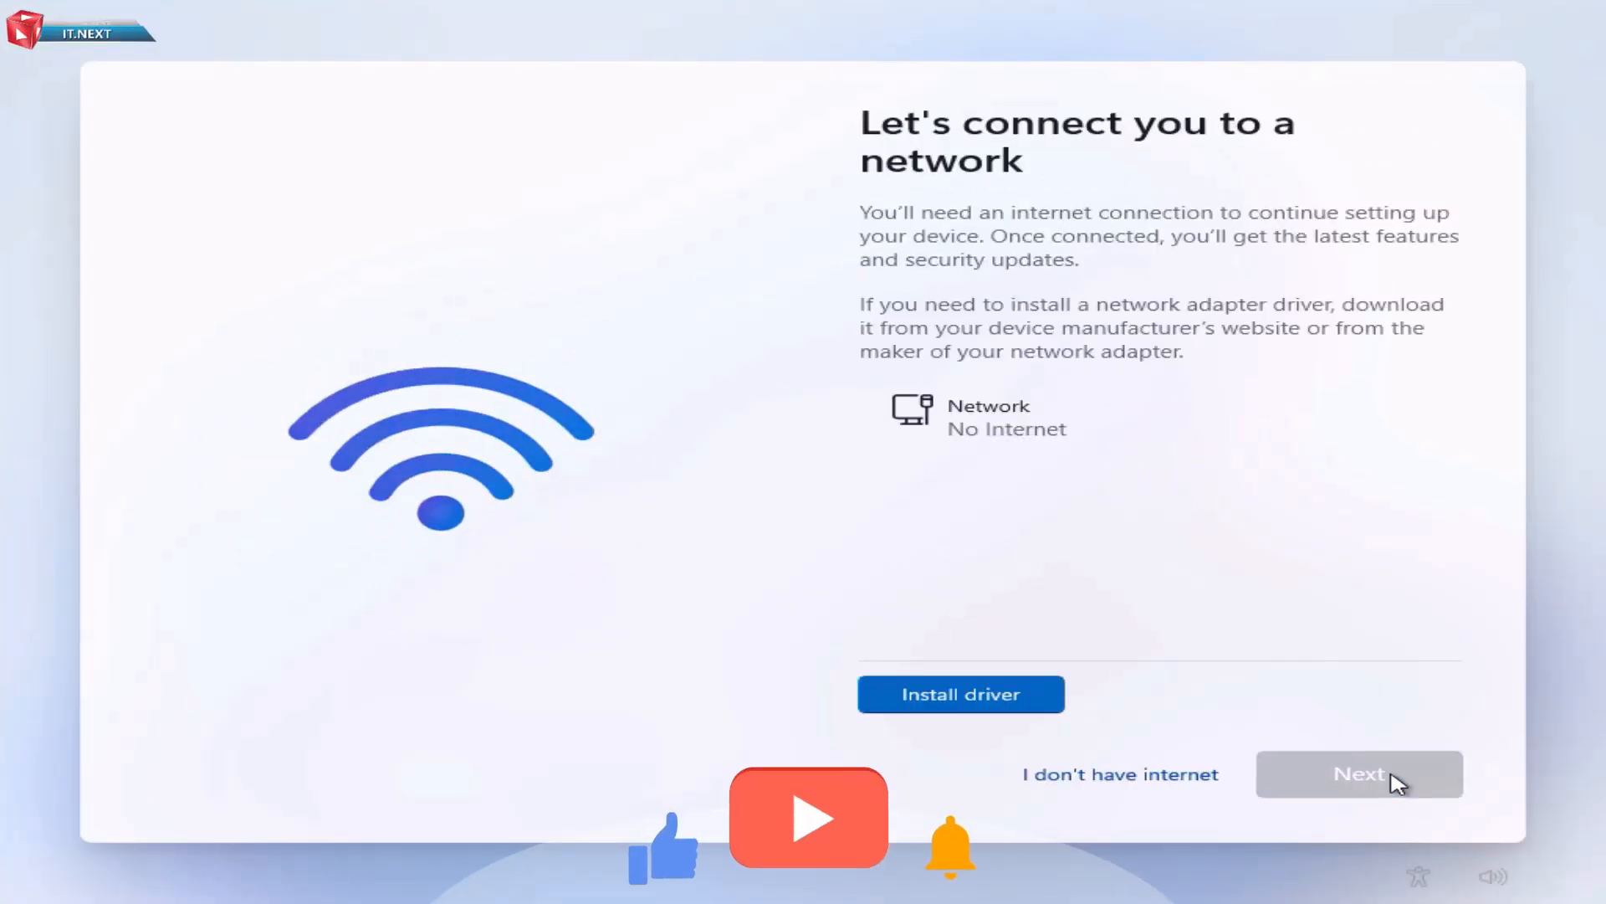
{"action": "left_click", "coordinate": [1118, 773]}
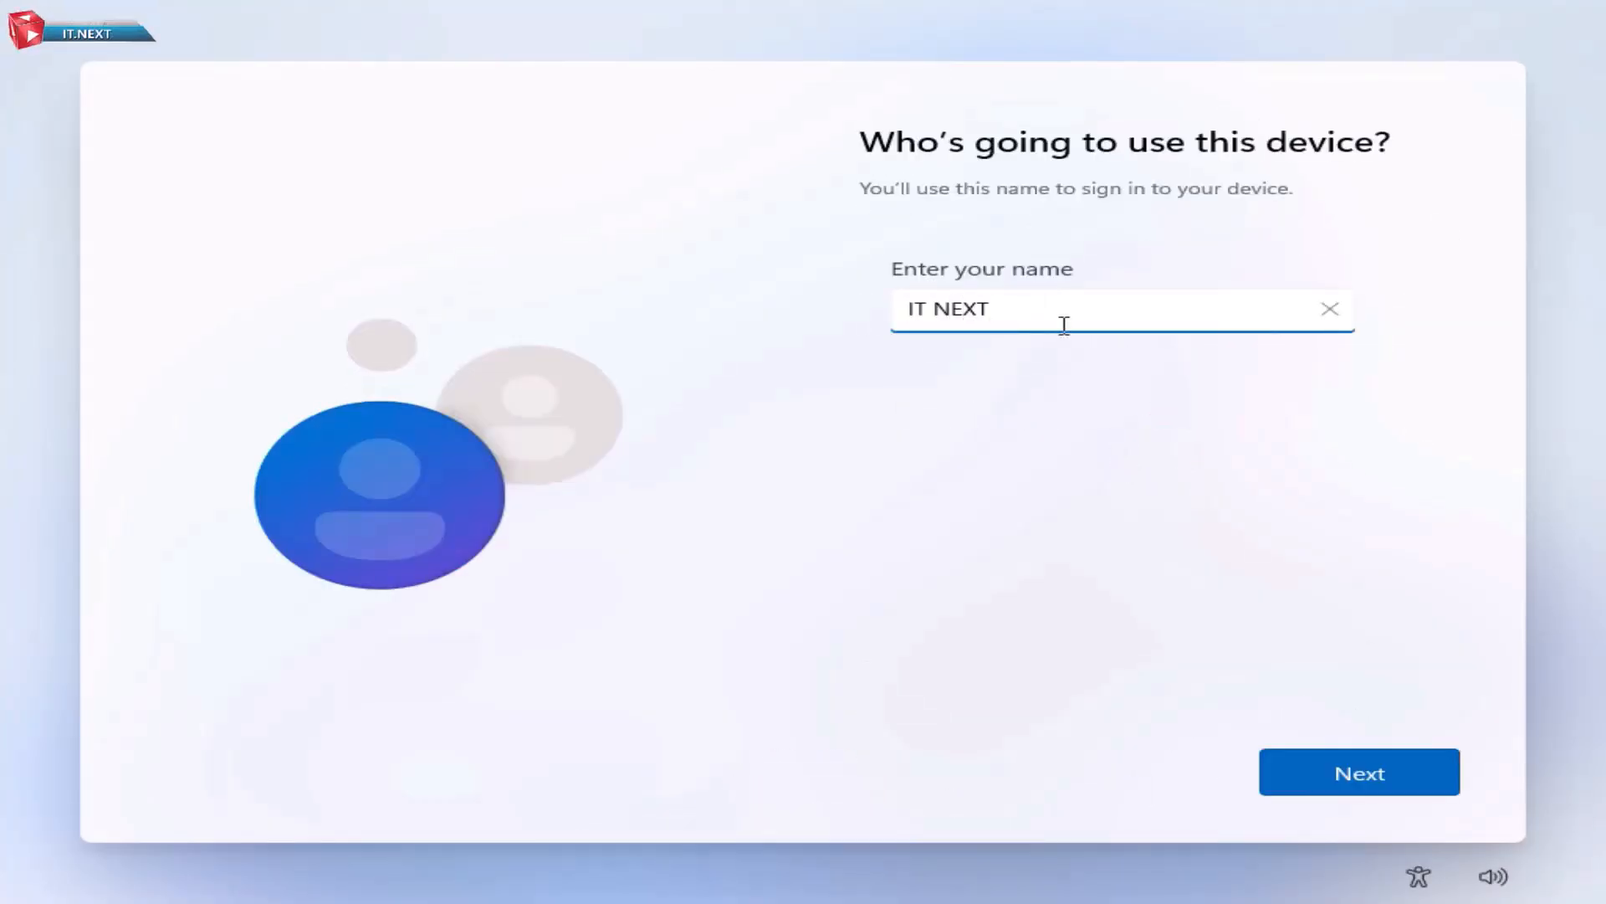
Confirm the account name, leave the password blank, and accept the default privacy settings
{"action": "left_click", "coordinate": [1359, 771]}
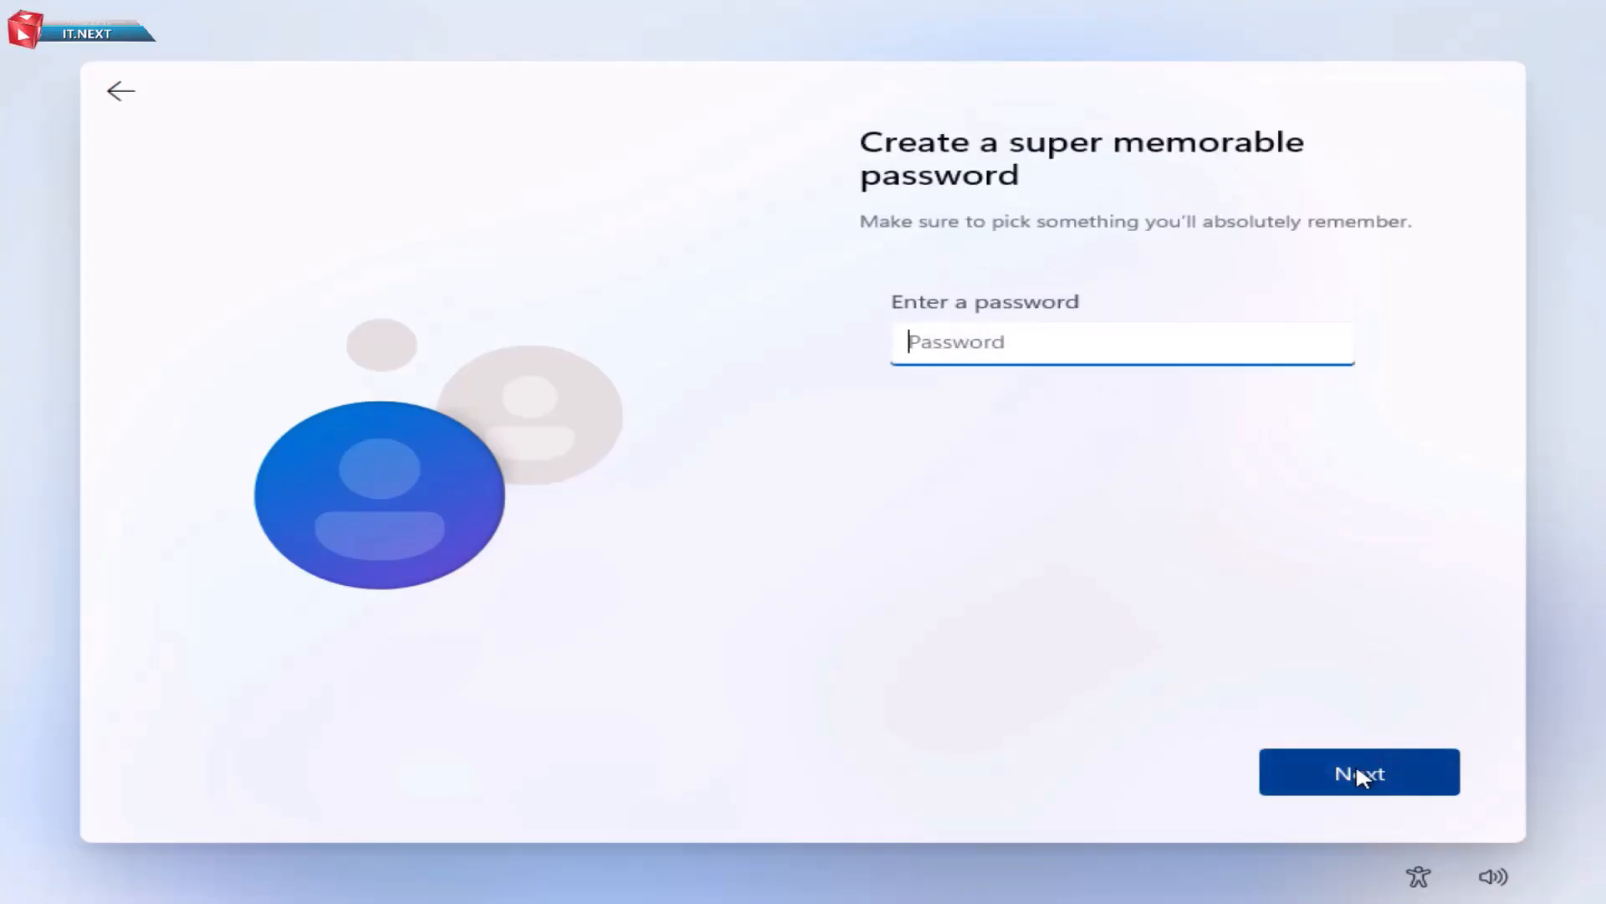
{"action": "left_click", "coordinate": [1359, 771]}
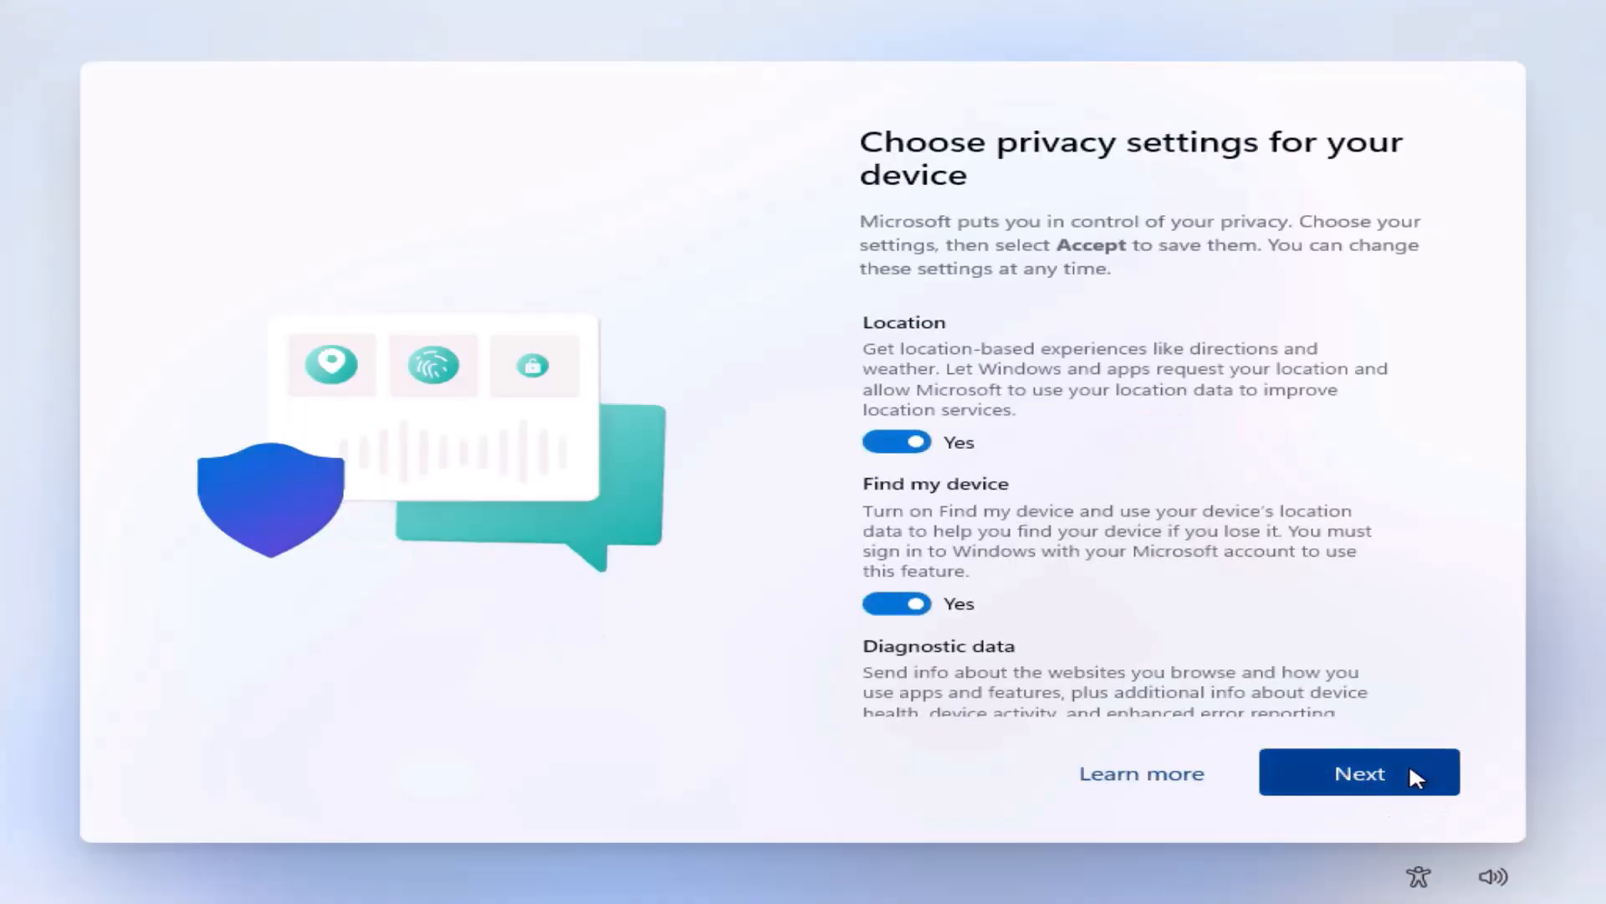
{"action": "scroll", "scroll_direction": "down", "scroll_amount": 3}
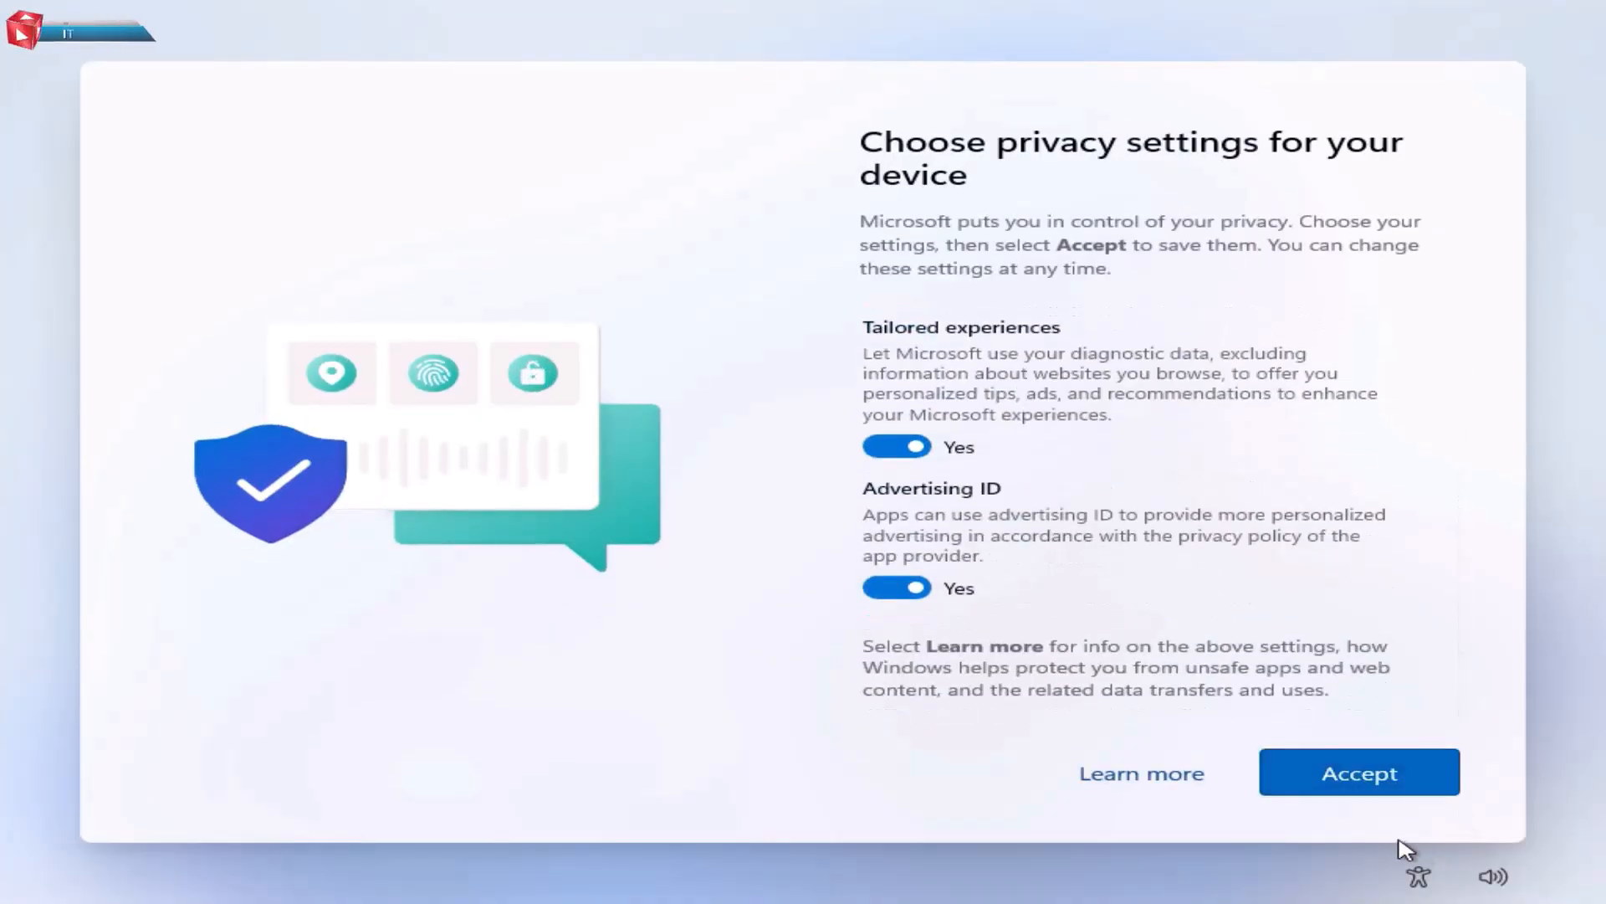
{"action": "left_click", "coordinate": [1358, 772]}
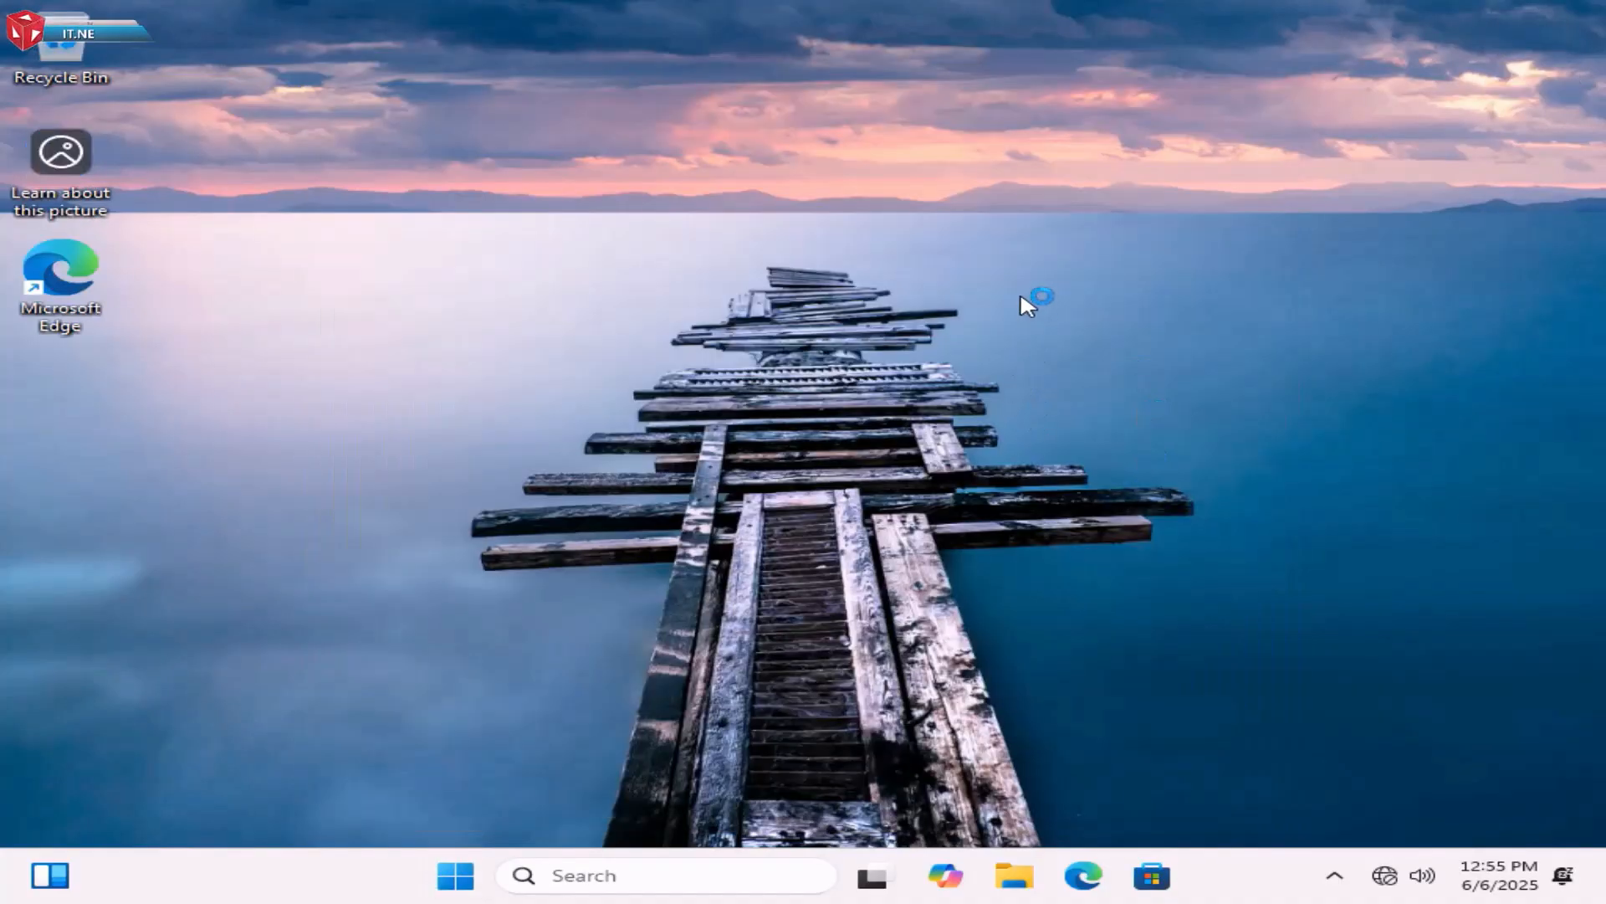
Right-click an empty area of the new desktop for personalization options
{"action": "right_click", "coordinate": [1029, 302]}
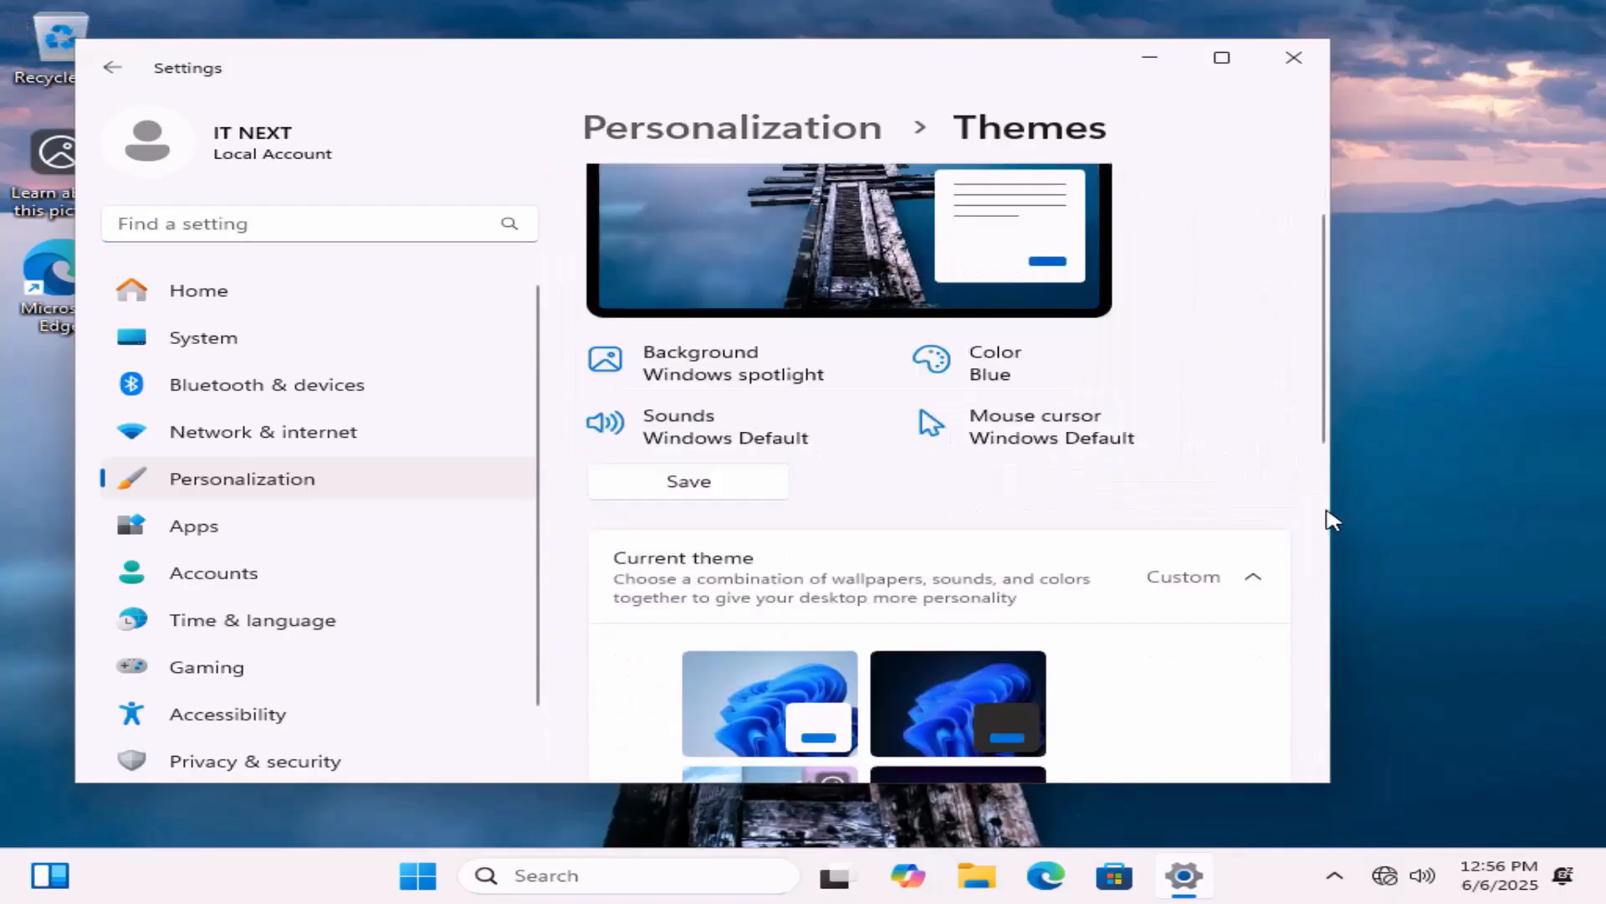
Scroll Themes down to Related settings and open Desktop icon settings
{"action": "scroll", "scroll_direction": "down", "scroll_amount": 3}
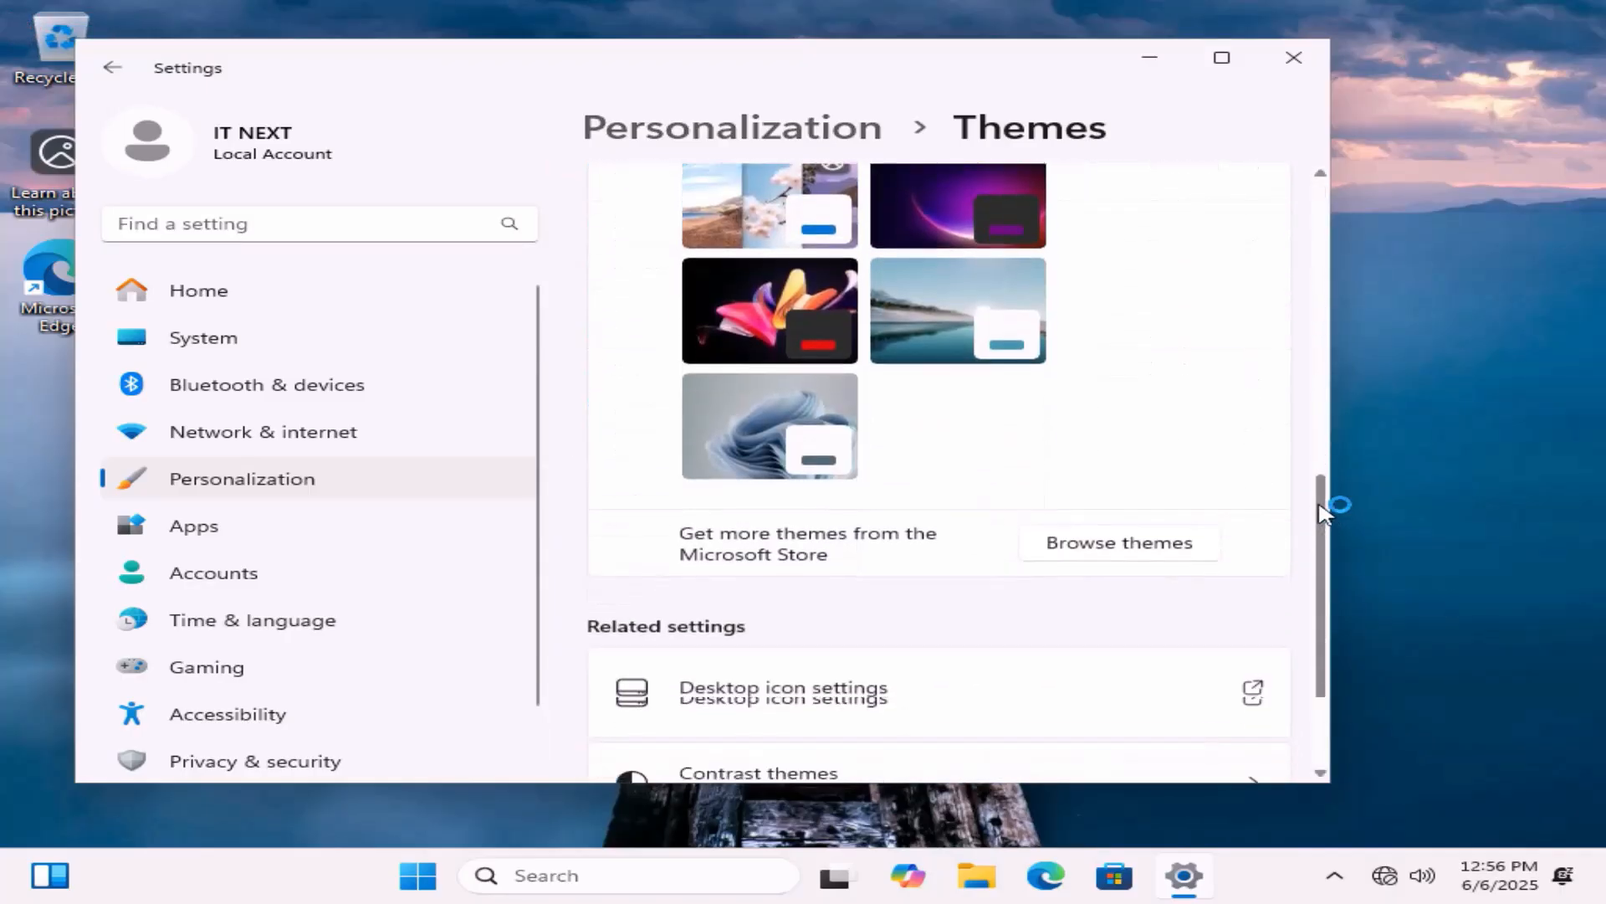
{"action": "scroll", "scroll_direction": "down", "scroll_amount": 3}
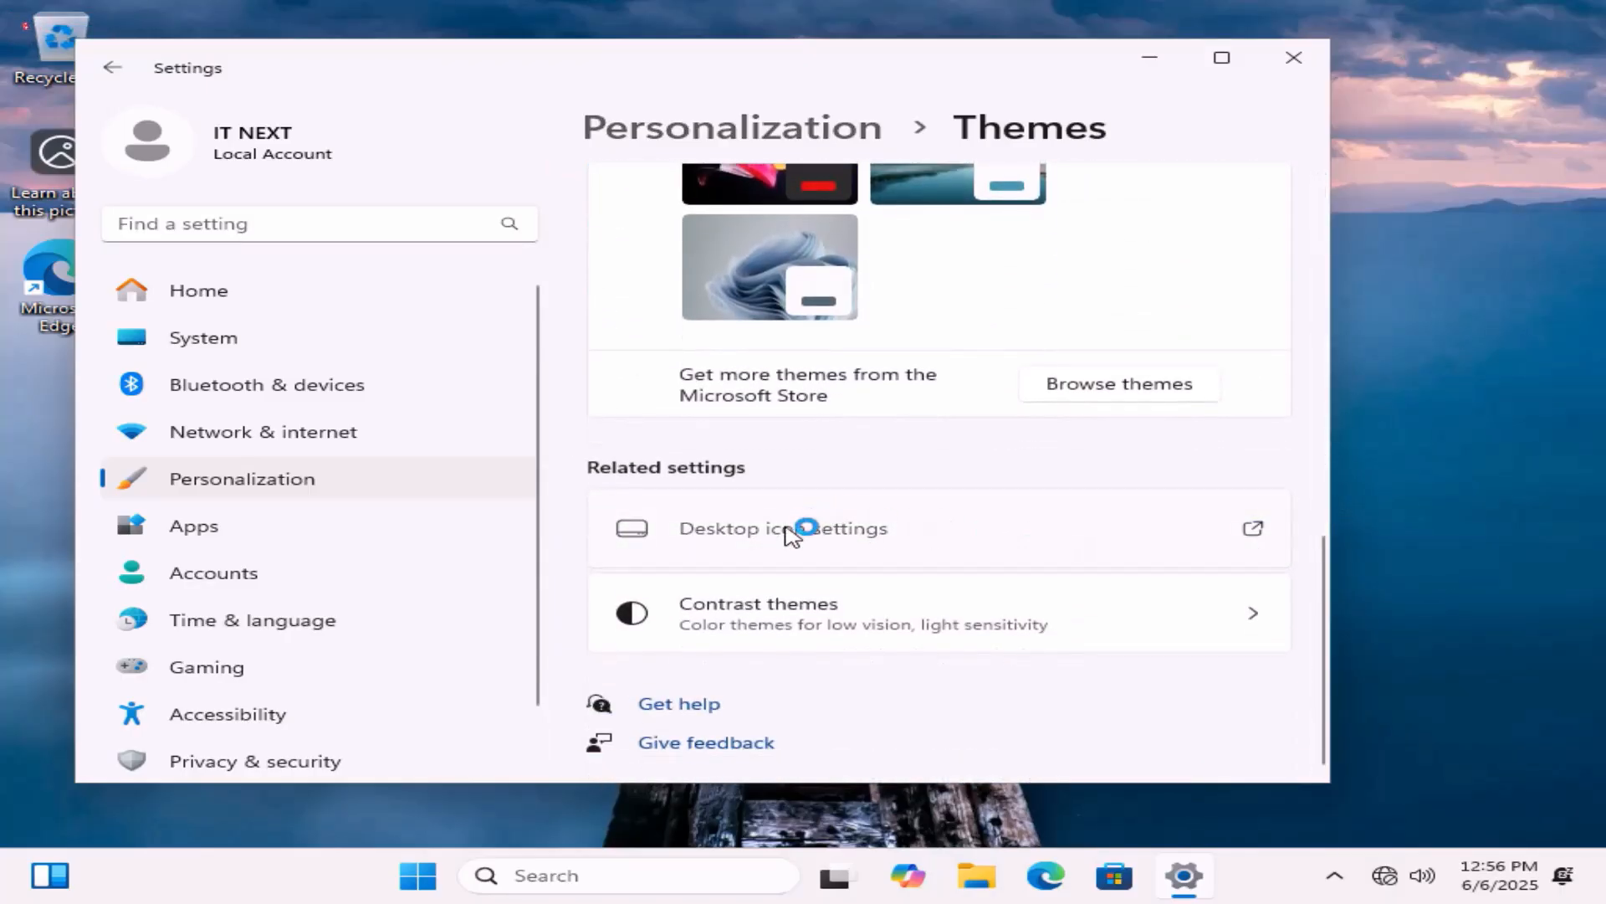
{"action": "left_click", "coordinate": [781, 528]}
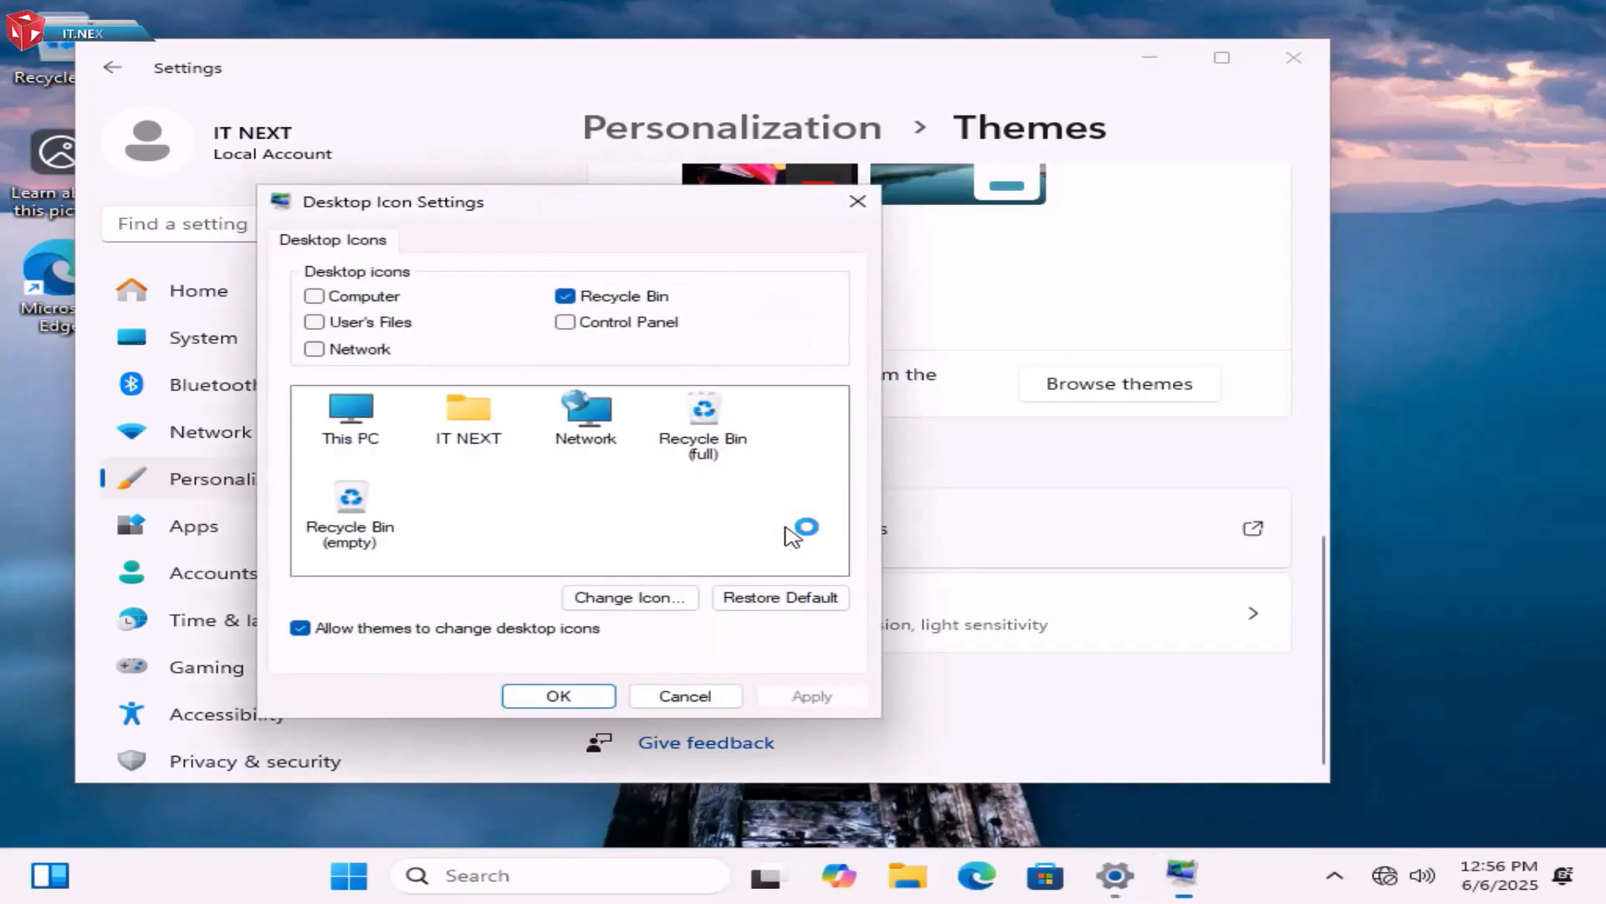